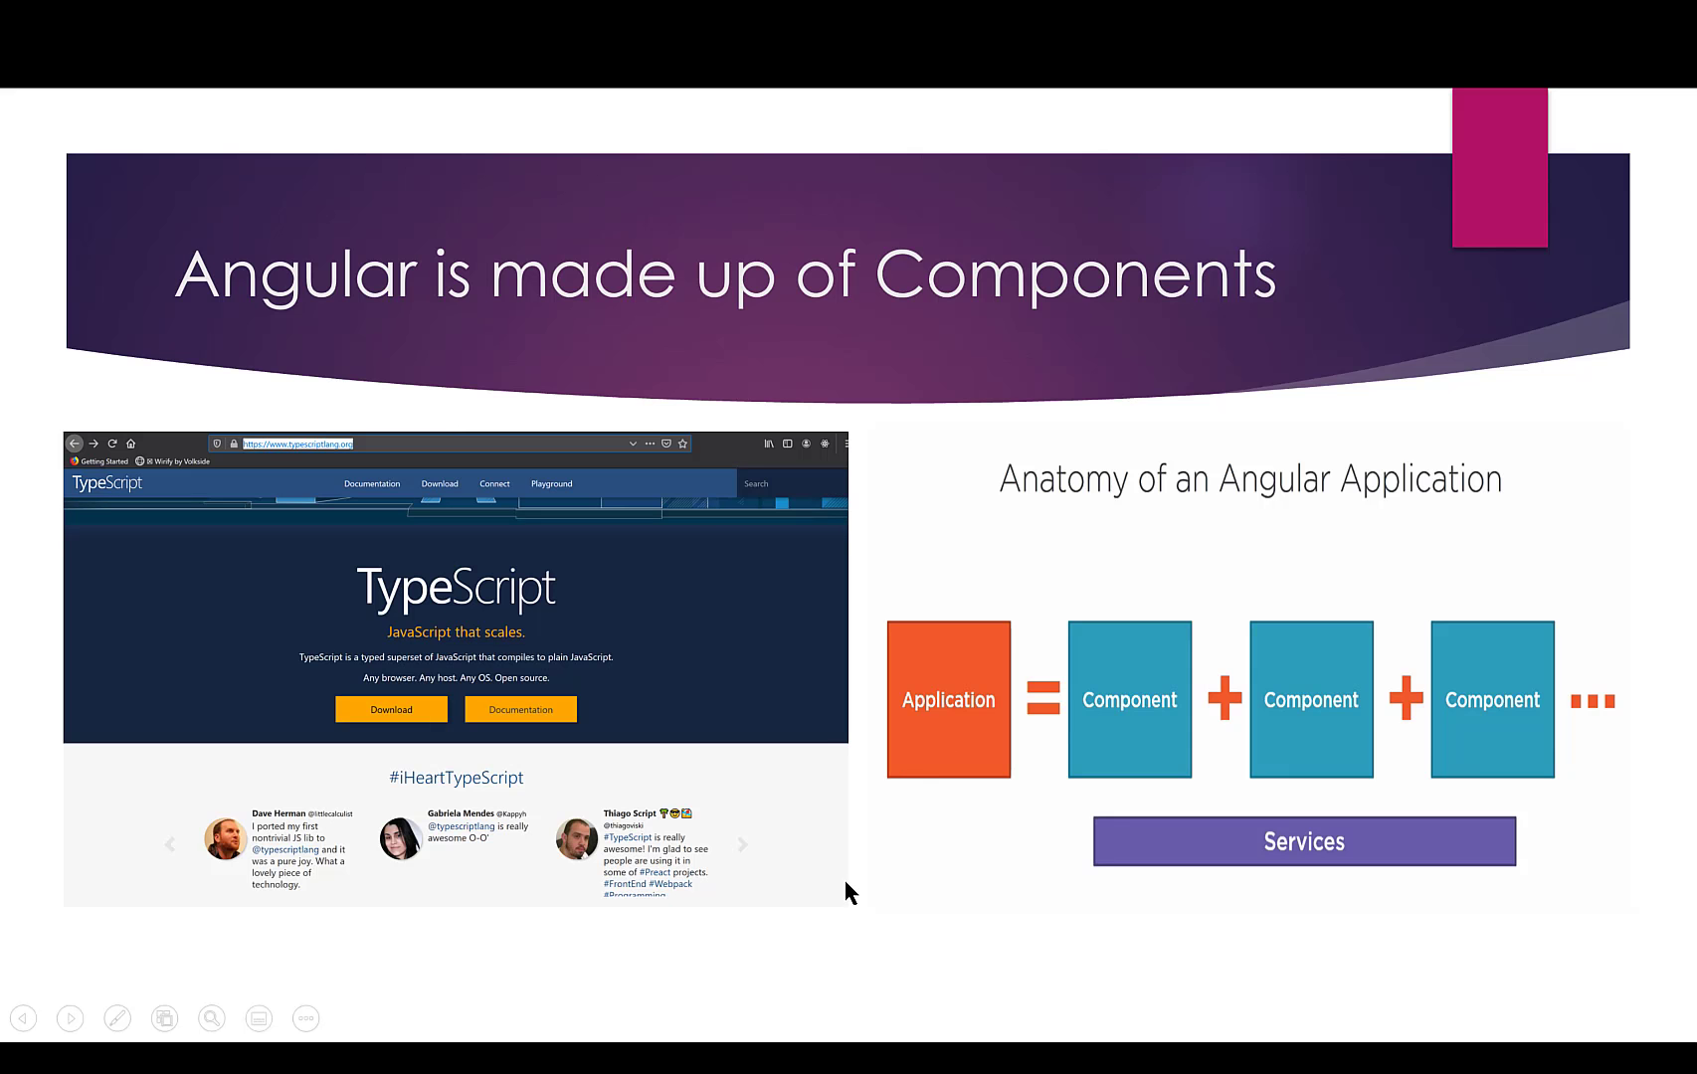
{"action": "mouse_move", "coordinate": [583, 412]}
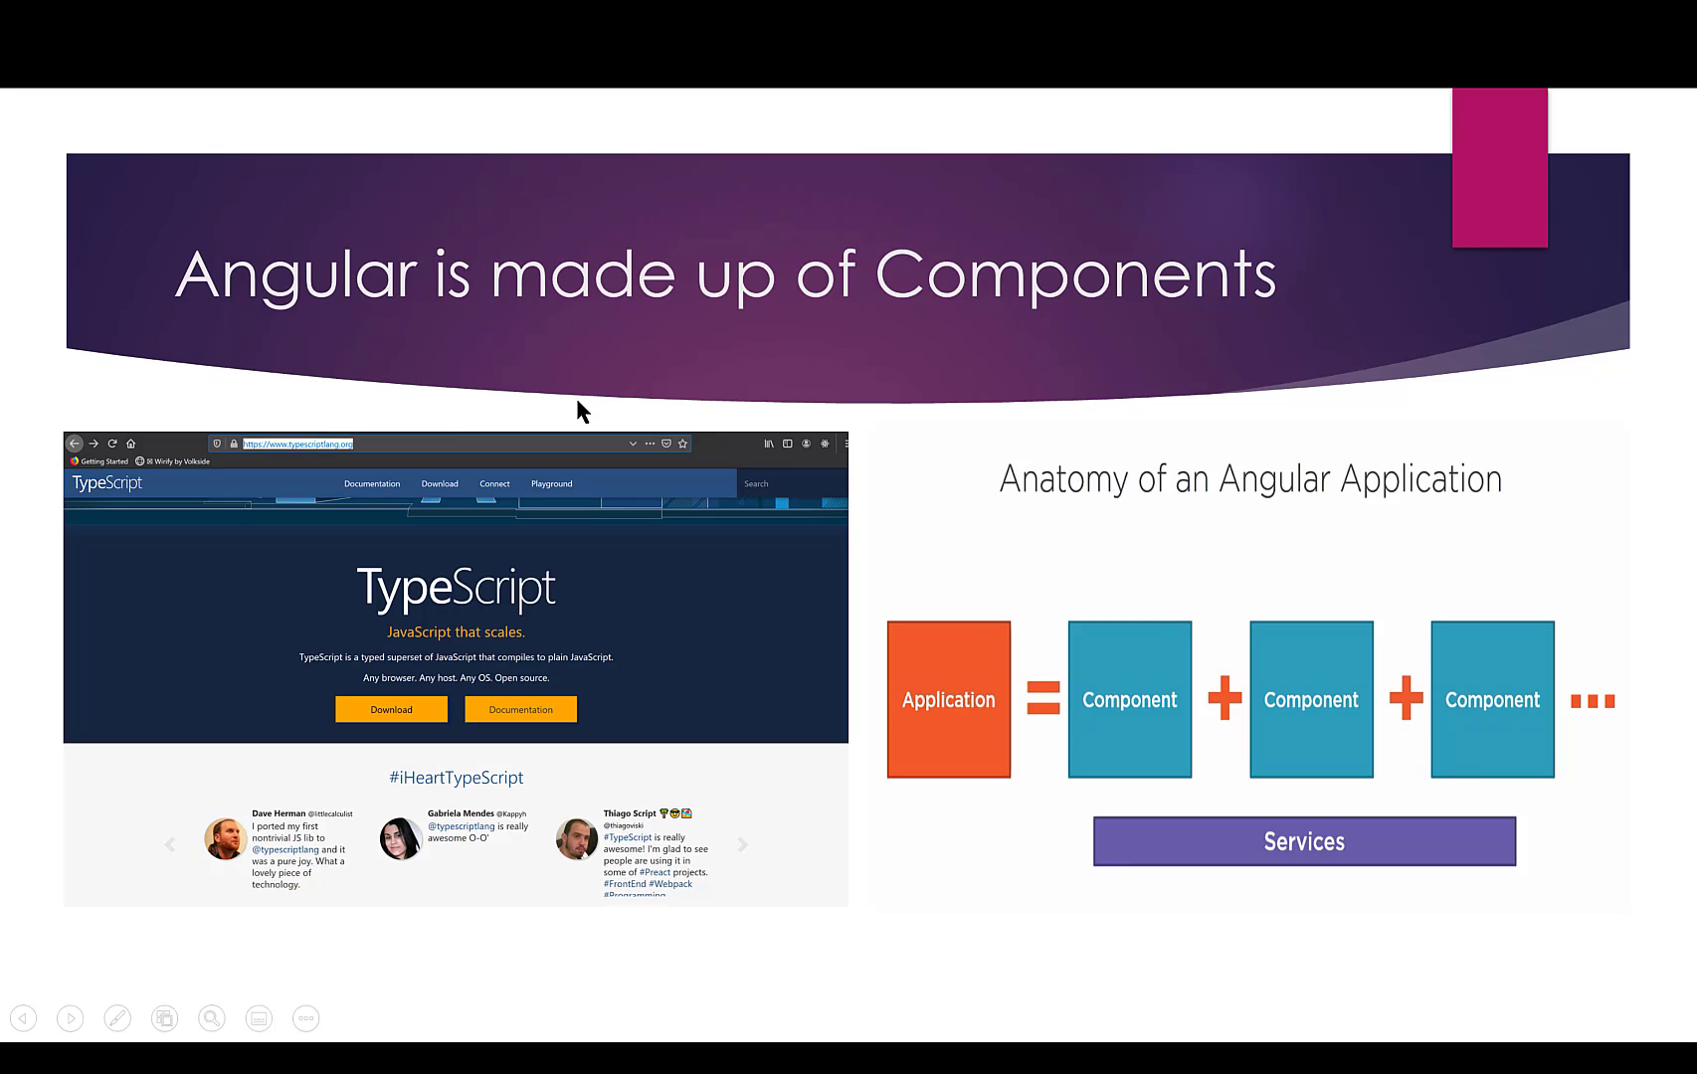
{"action": "mouse_move", "coordinate": [1275, 386]}
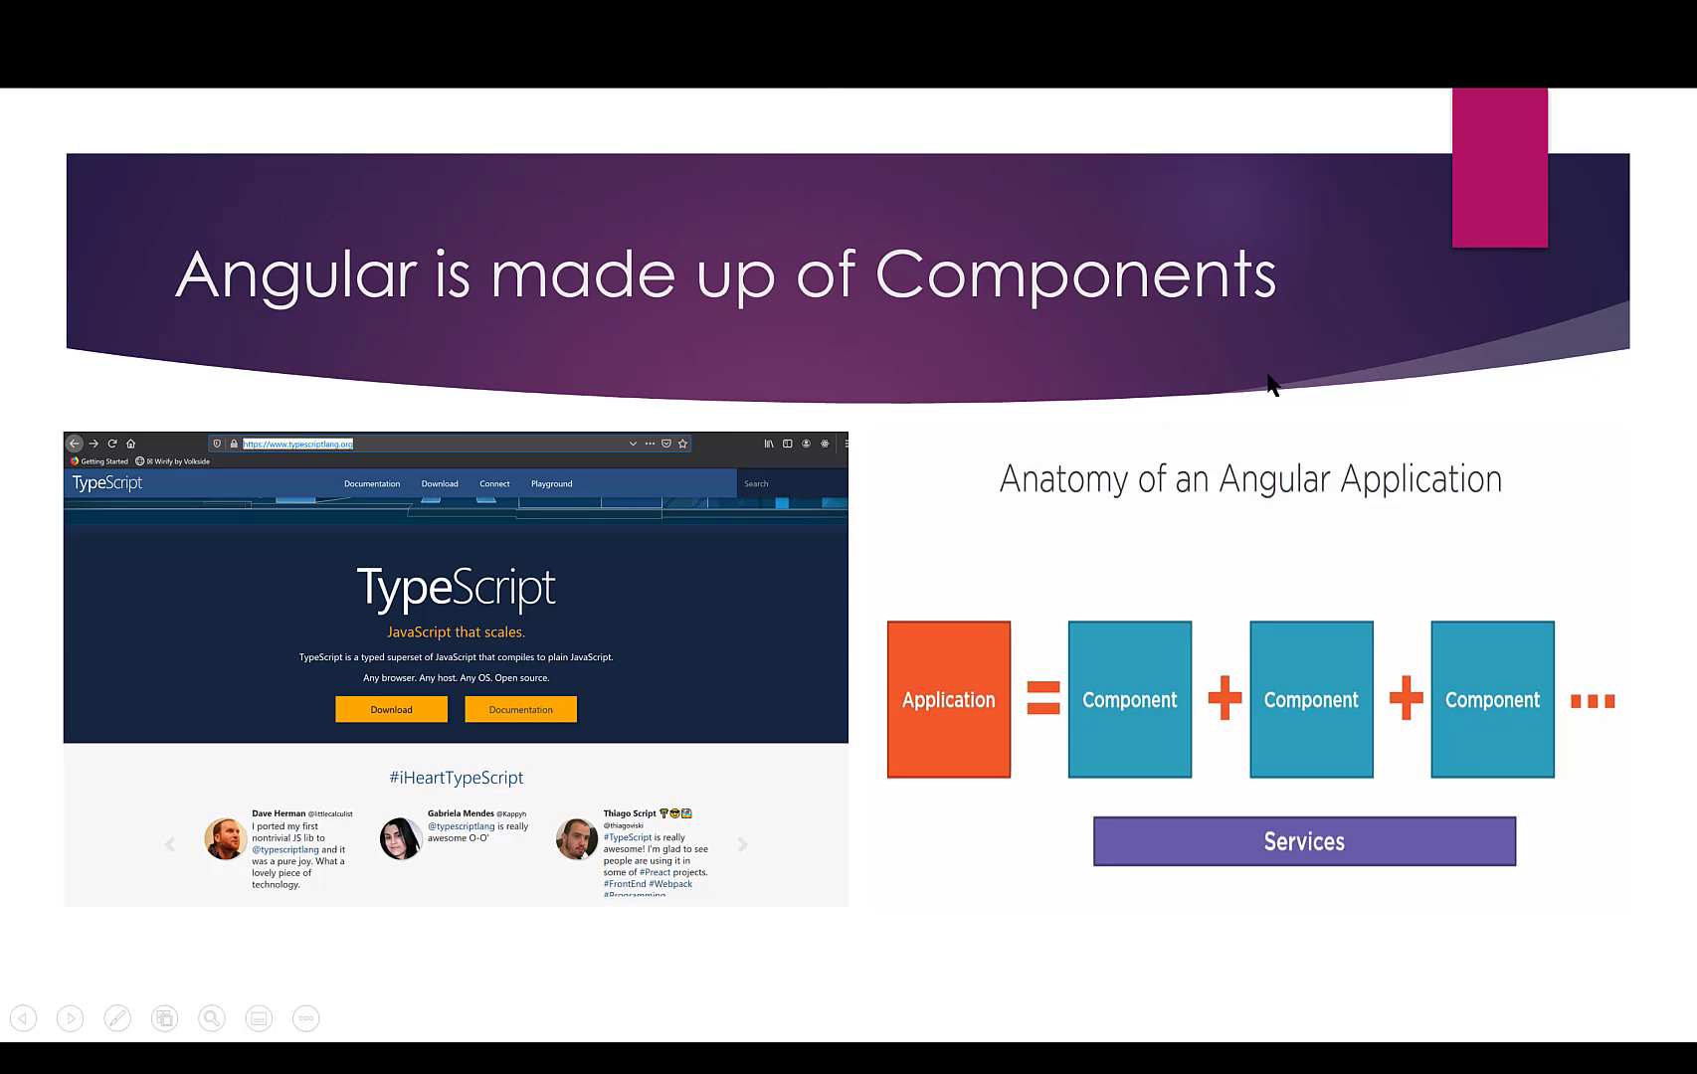
{"action": "mouse_move", "coordinate": [645, 366]}
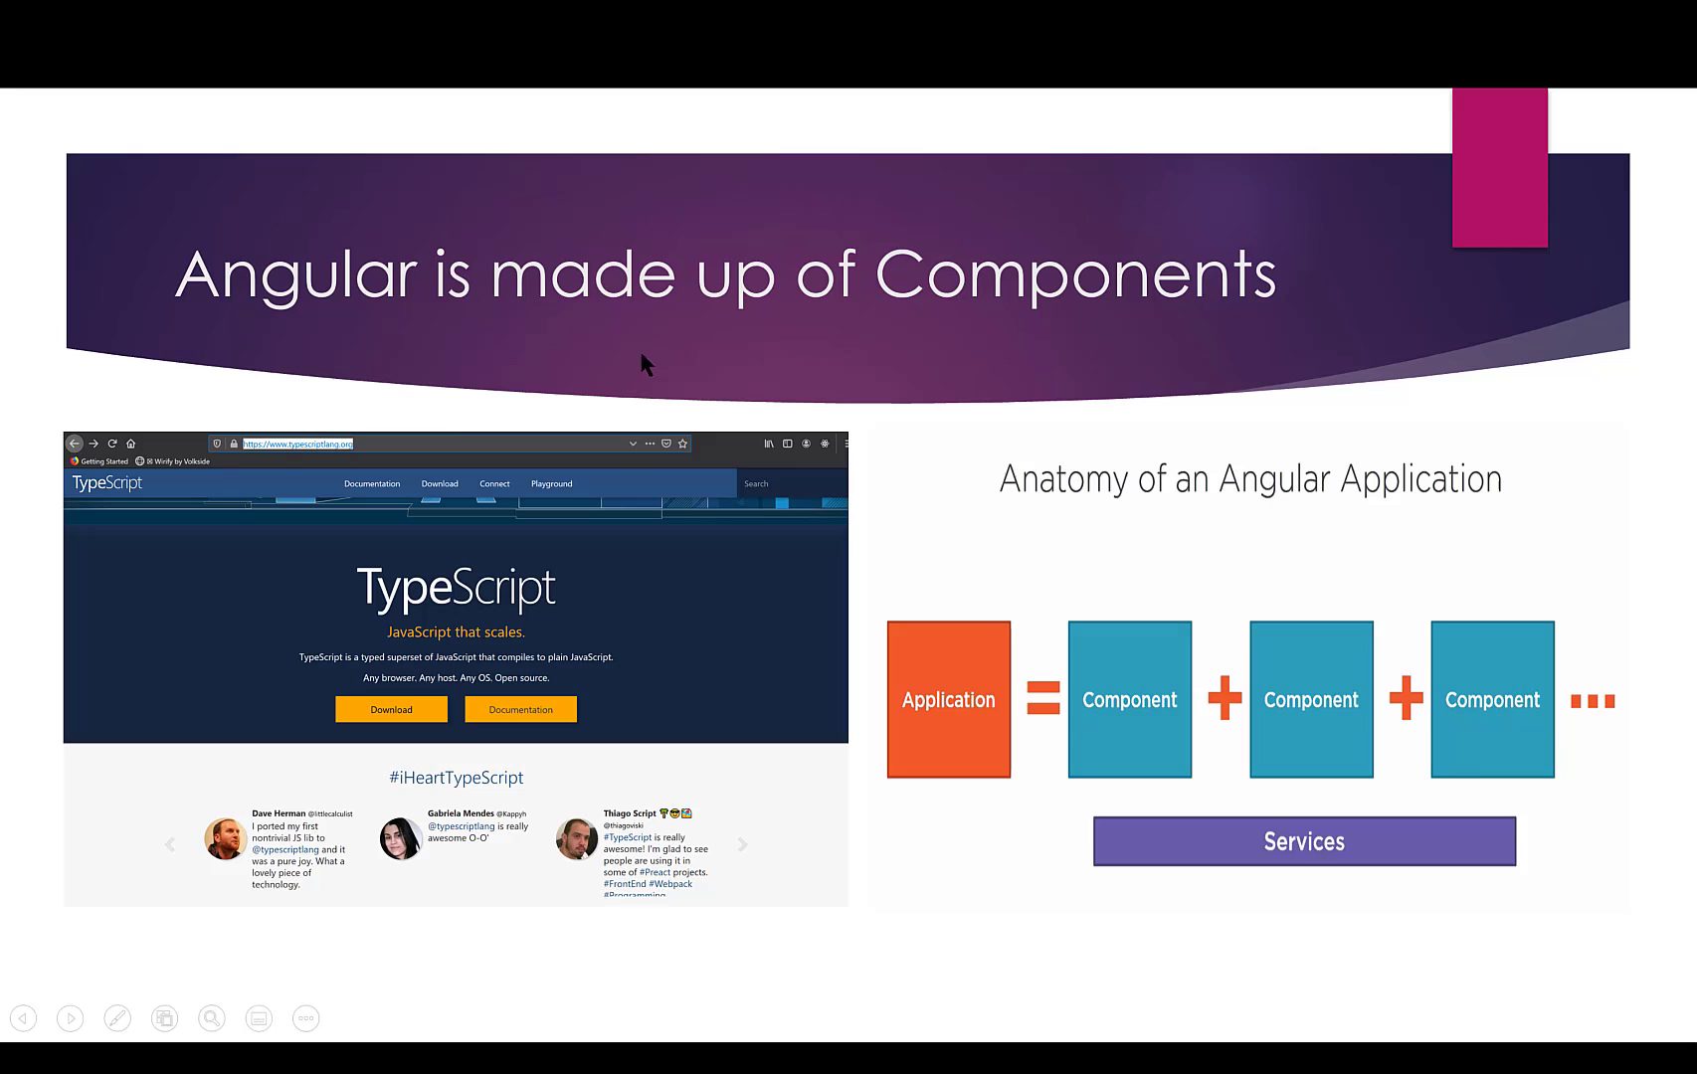
{"action": "mouse_move", "coordinate": [1052, 338]}
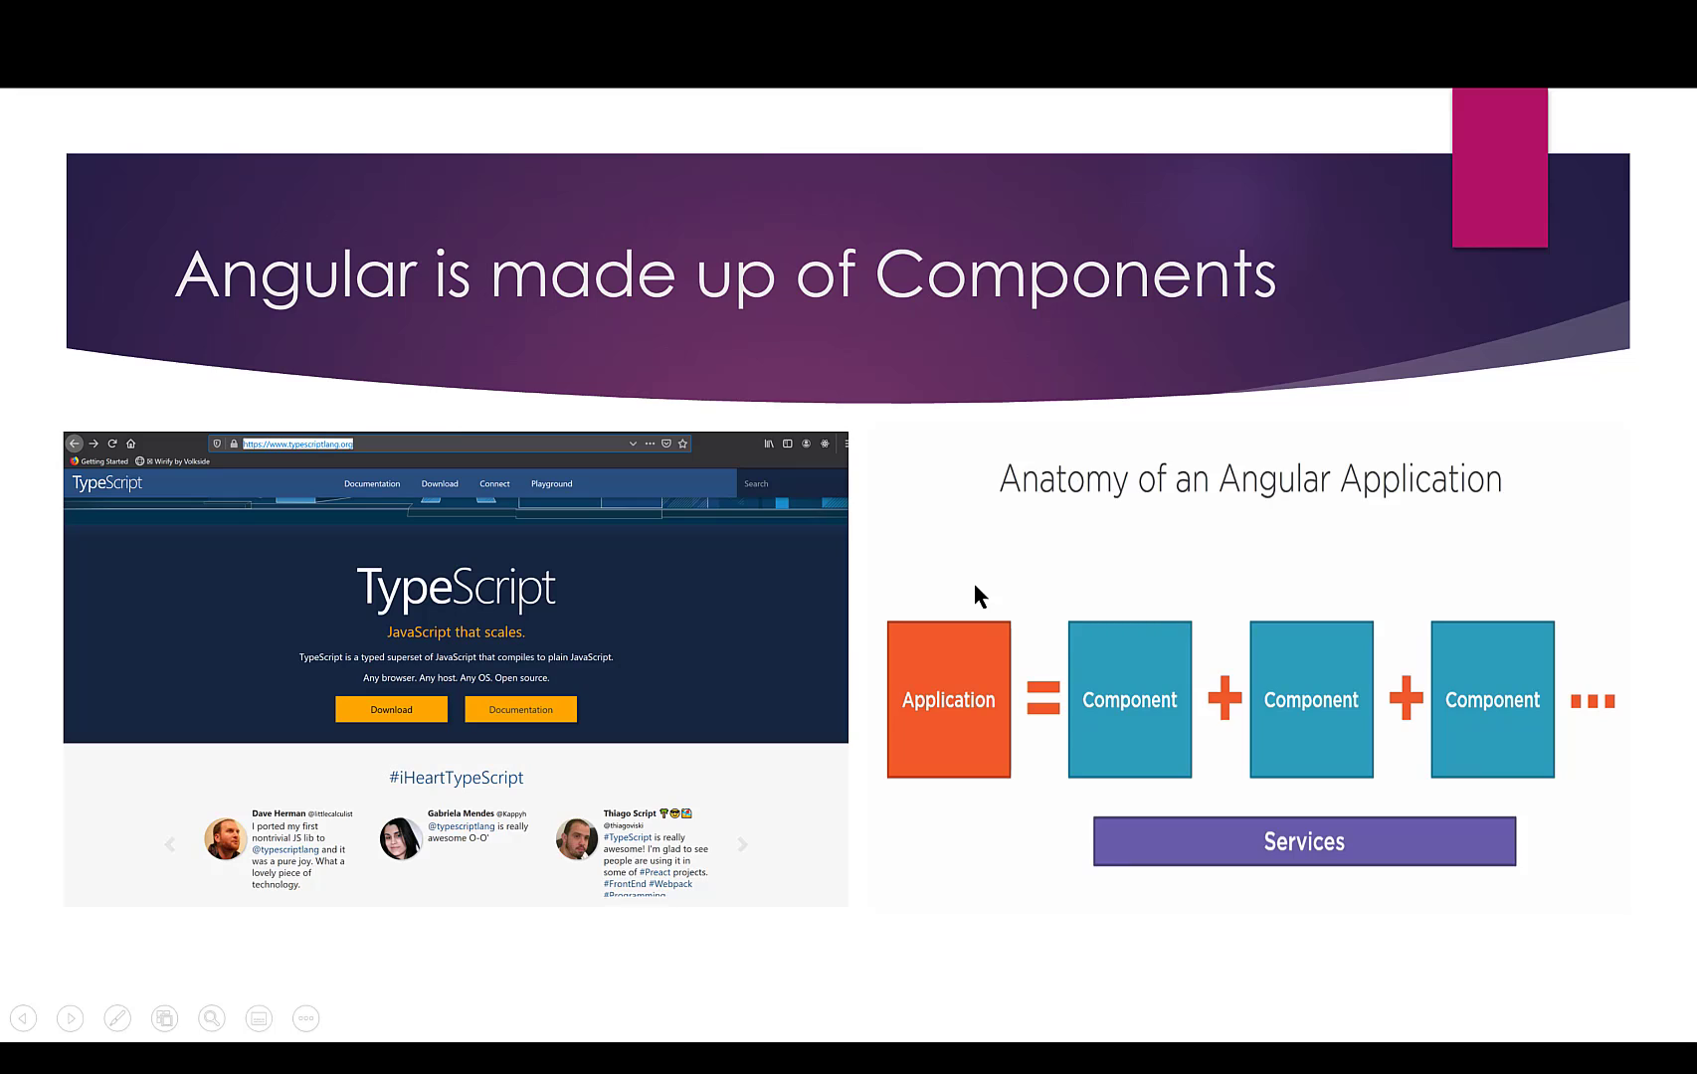
{"action": "mouse_move", "coordinate": [60, 412]}
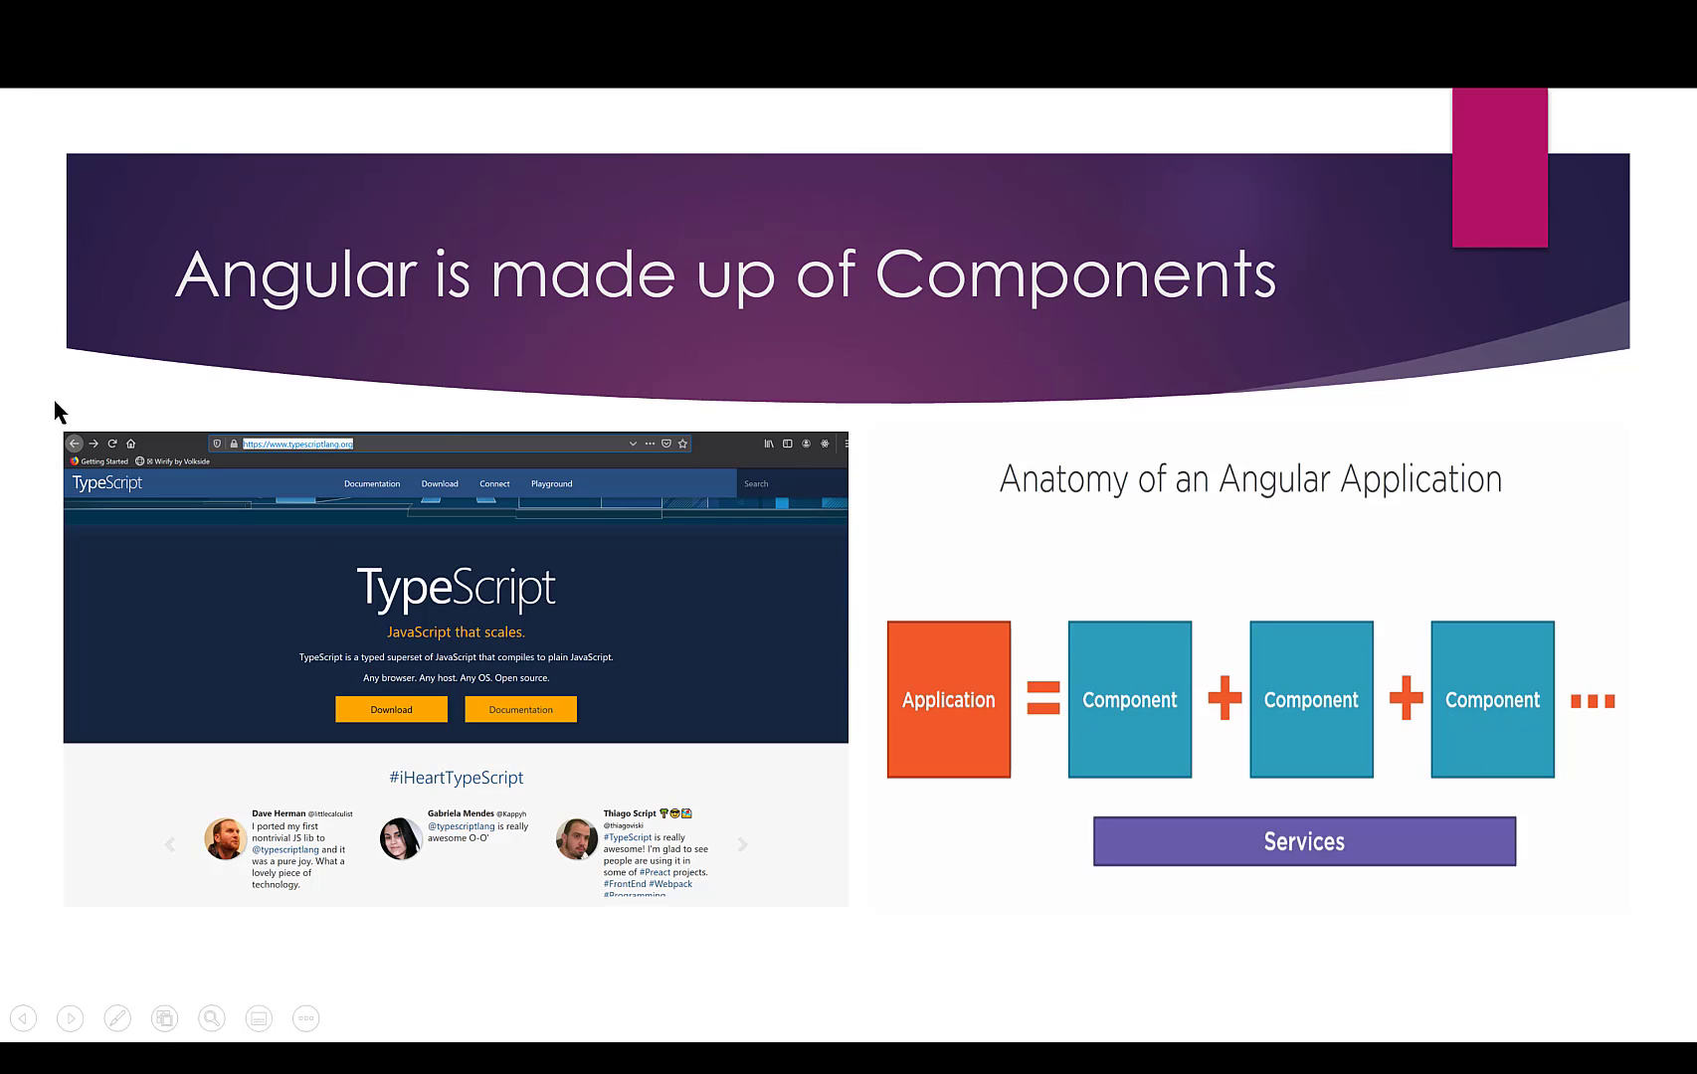
{"action": "mouse_move", "coordinate": [156, 919]}
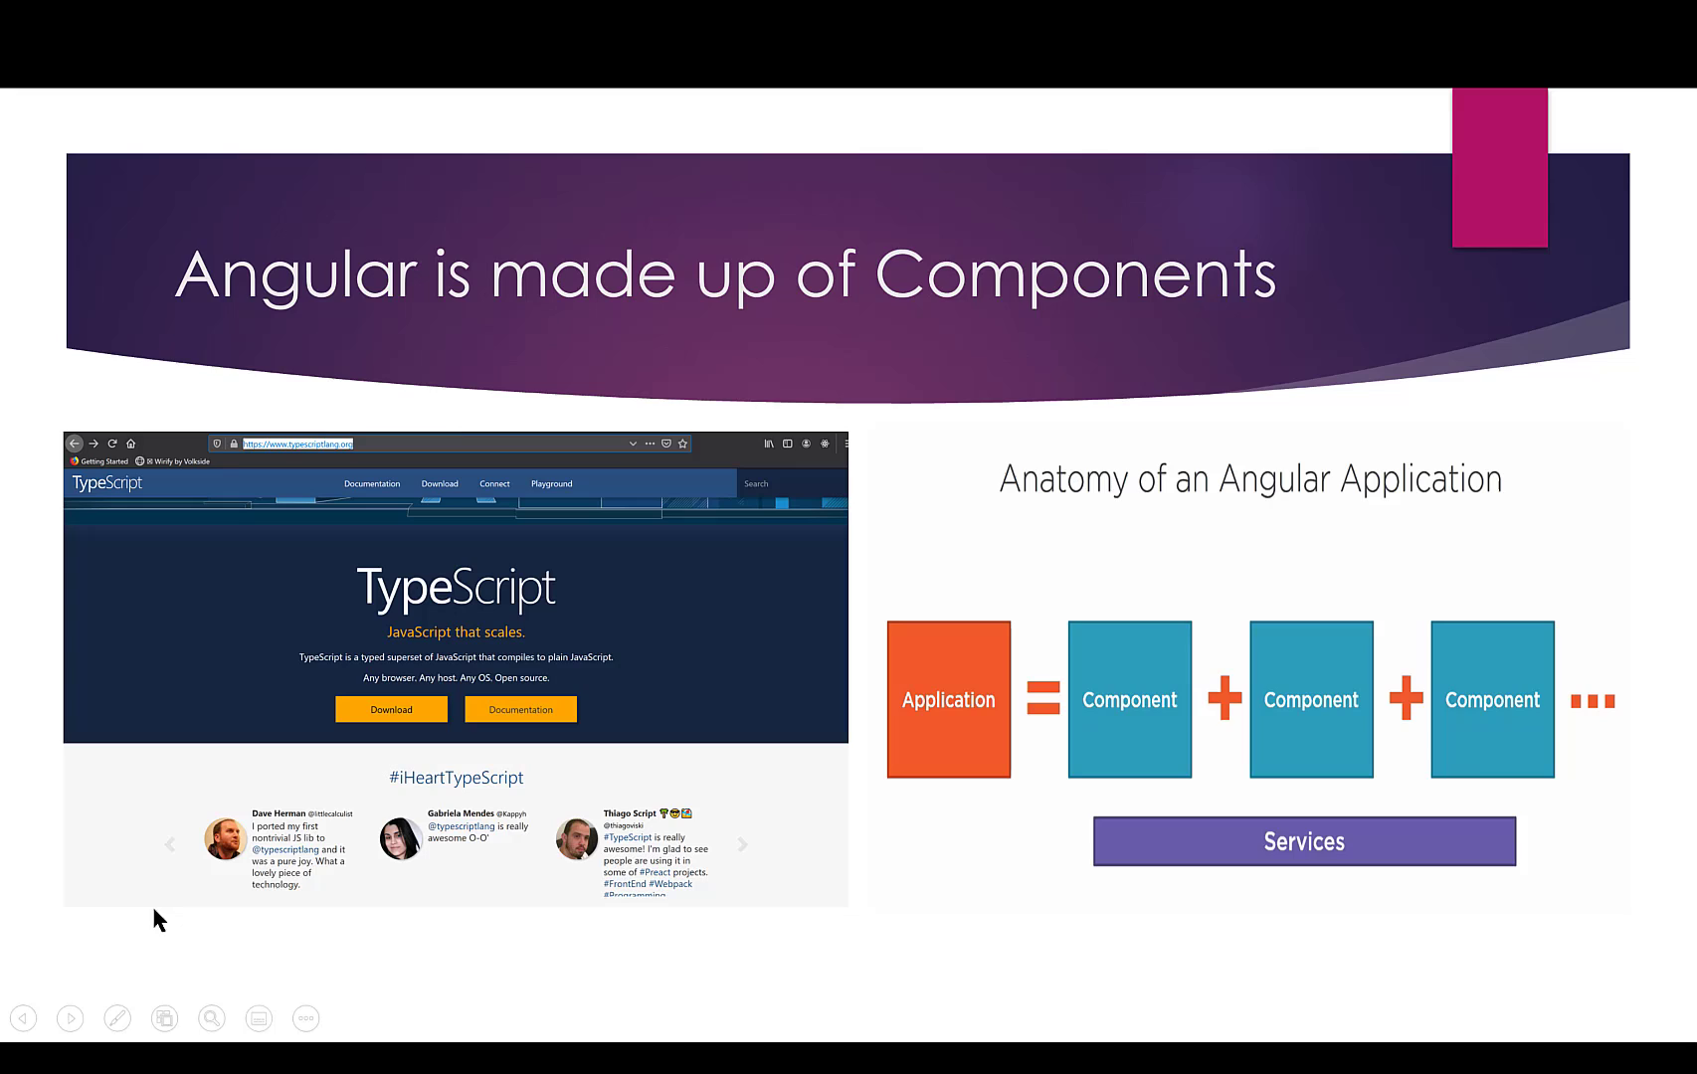
{"action": "mouse_move", "coordinate": [151, 525]}
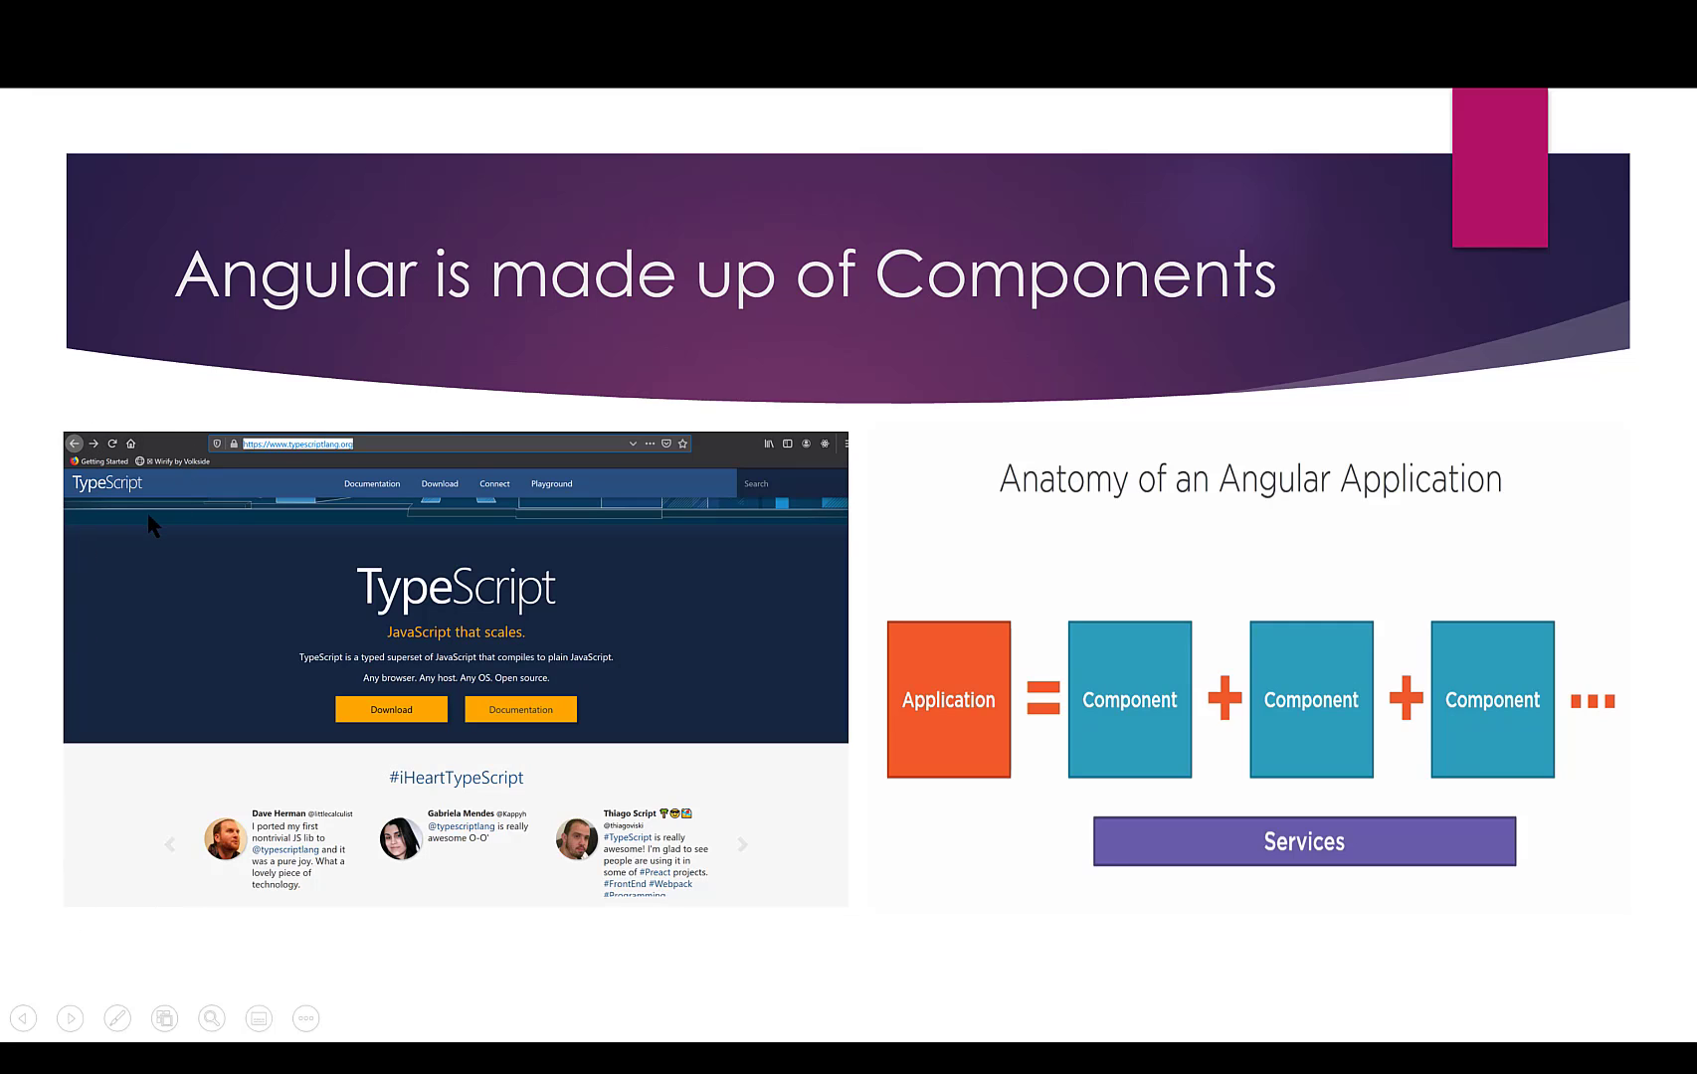
{"action": "mouse_move", "coordinate": [161, 452]}
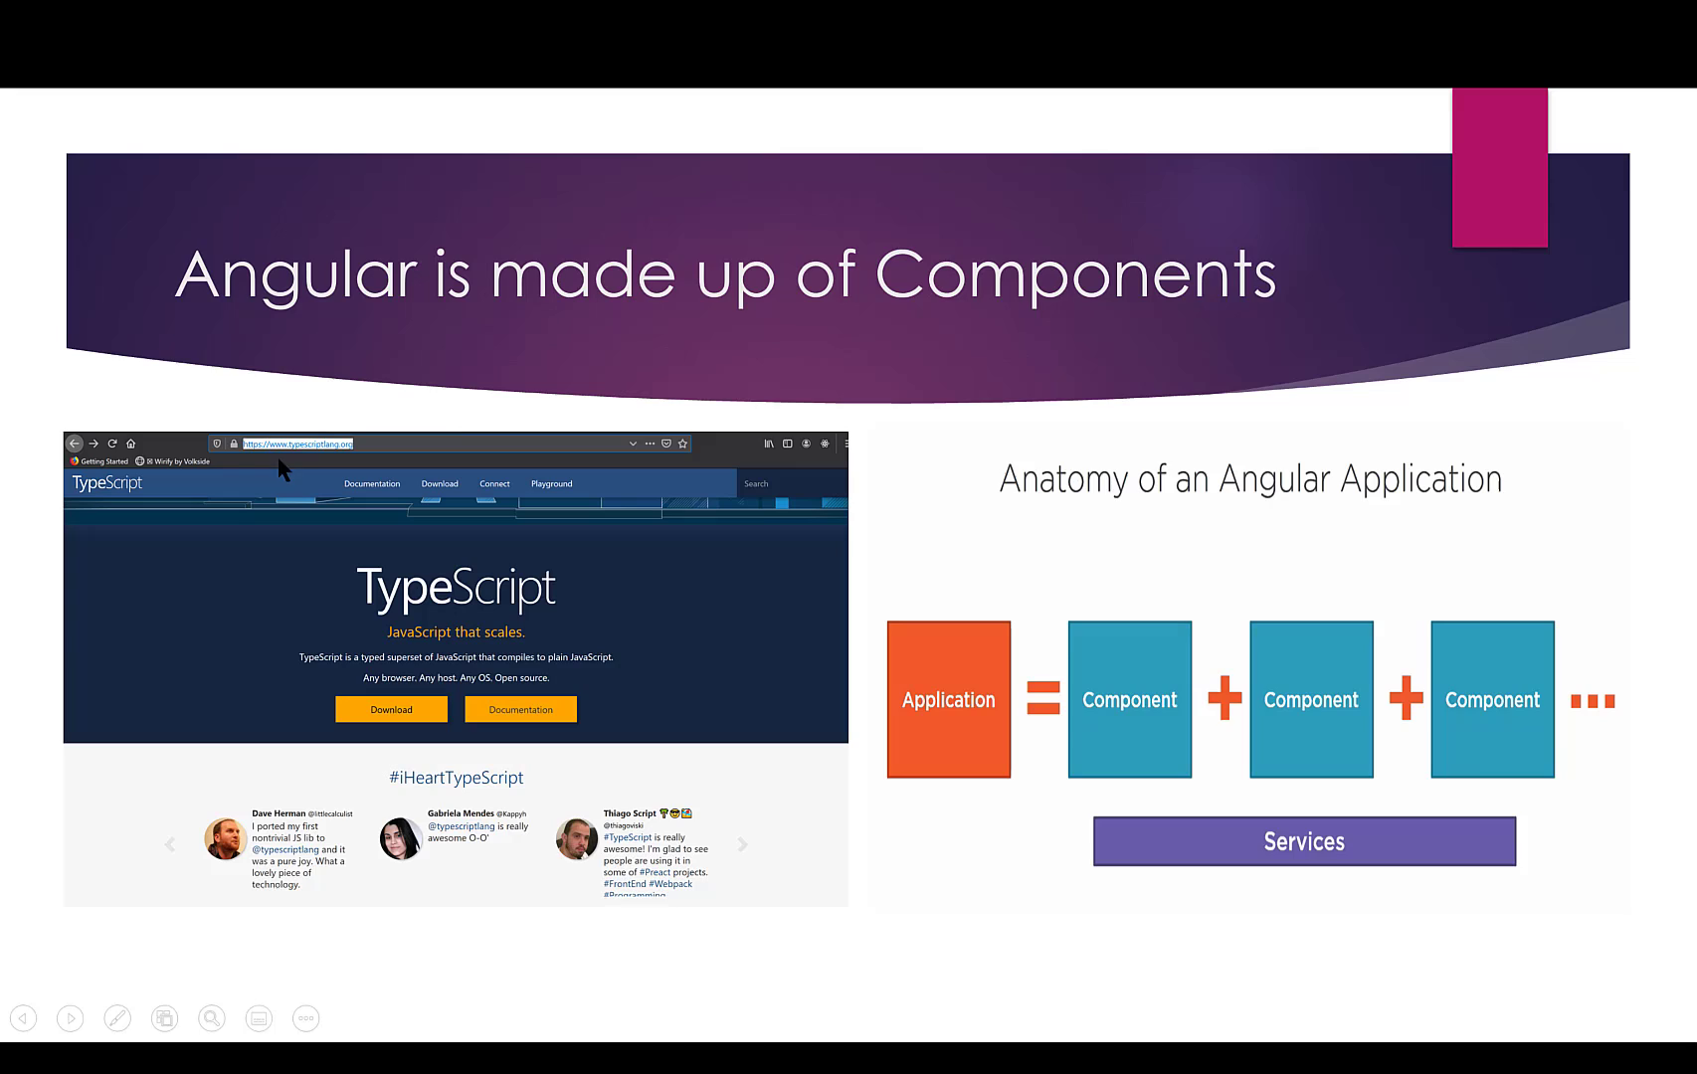
{"action": "mouse_move", "coordinate": [322, 678]}
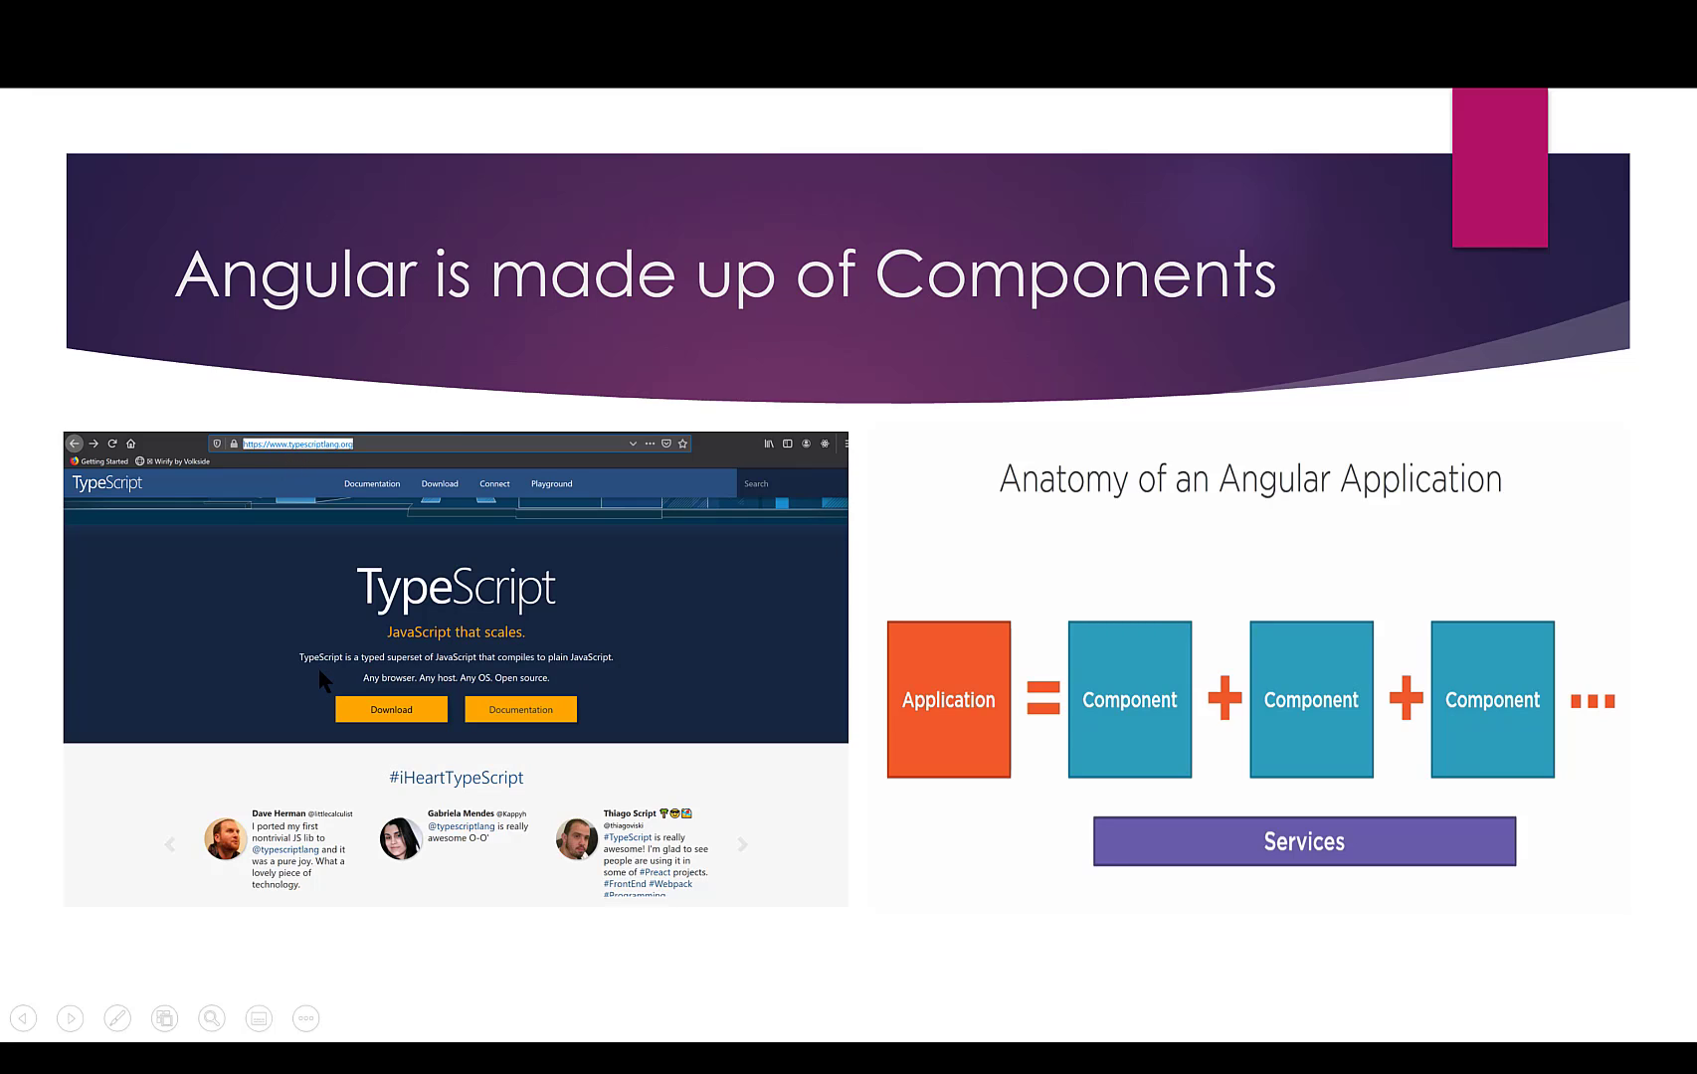
{"action": "mouse_move", "coordinate": [350, 676]}
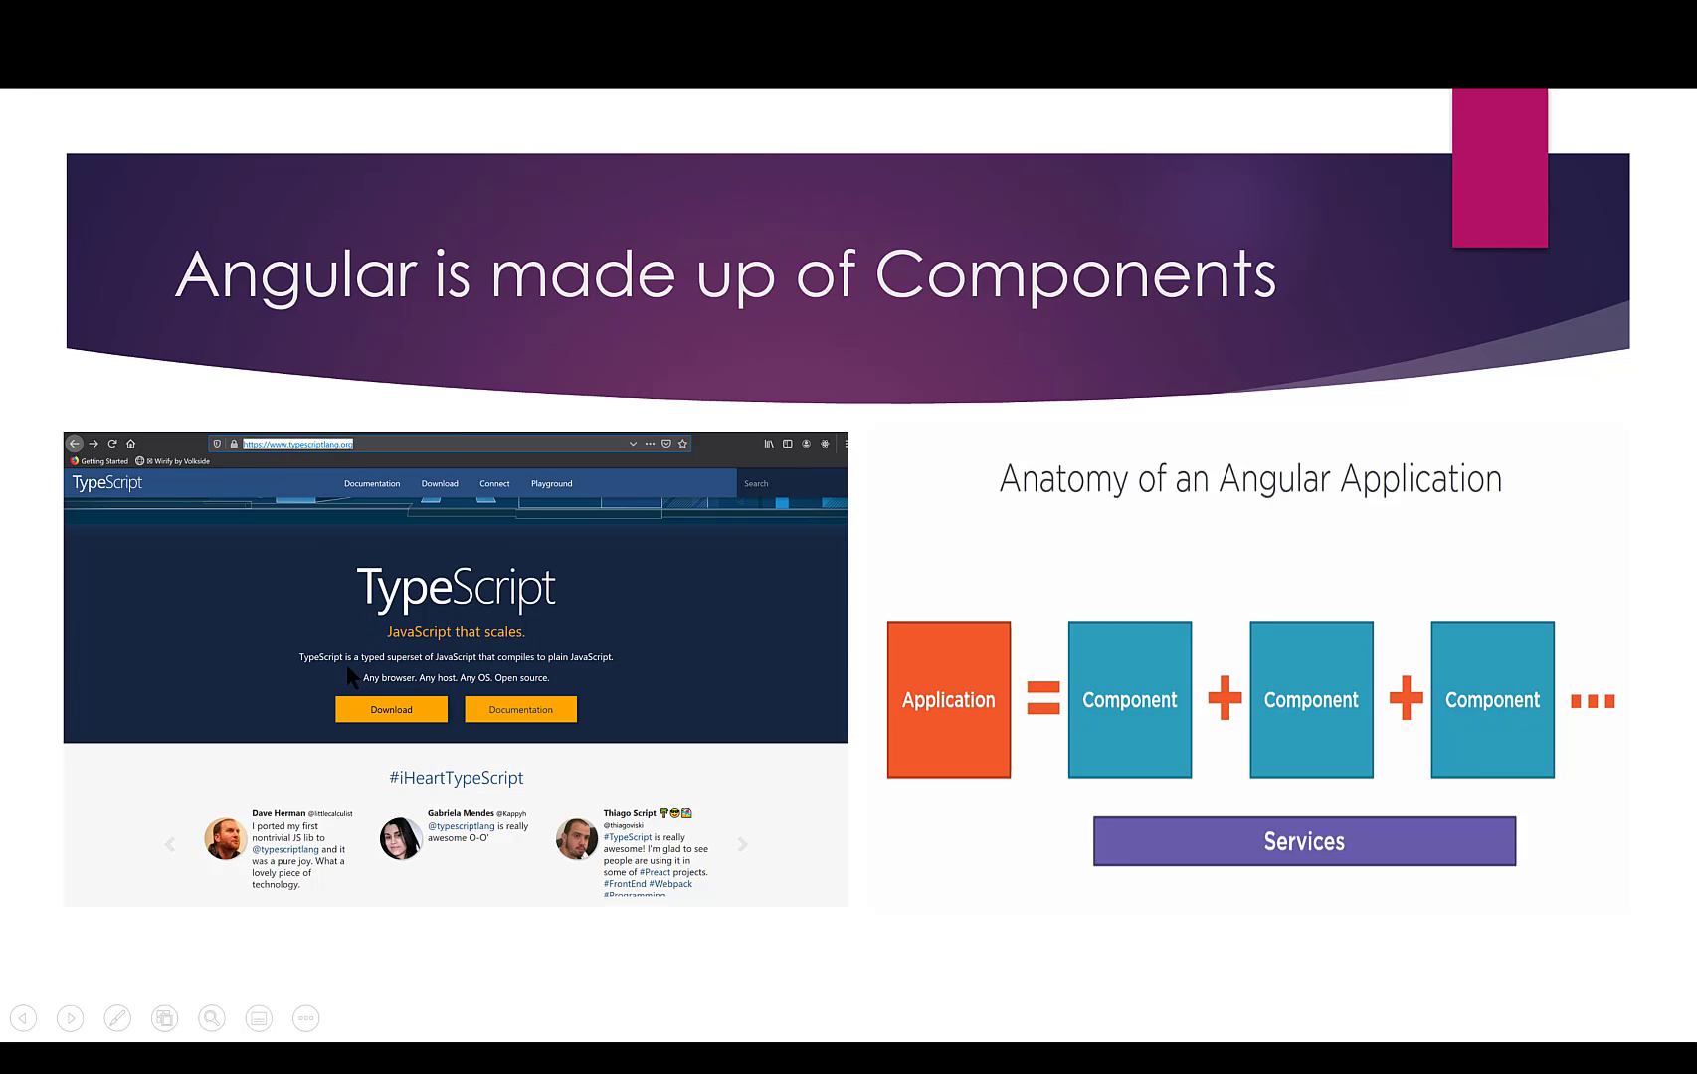
{"action": "mouse_move", "coordinate": [422, 677]}
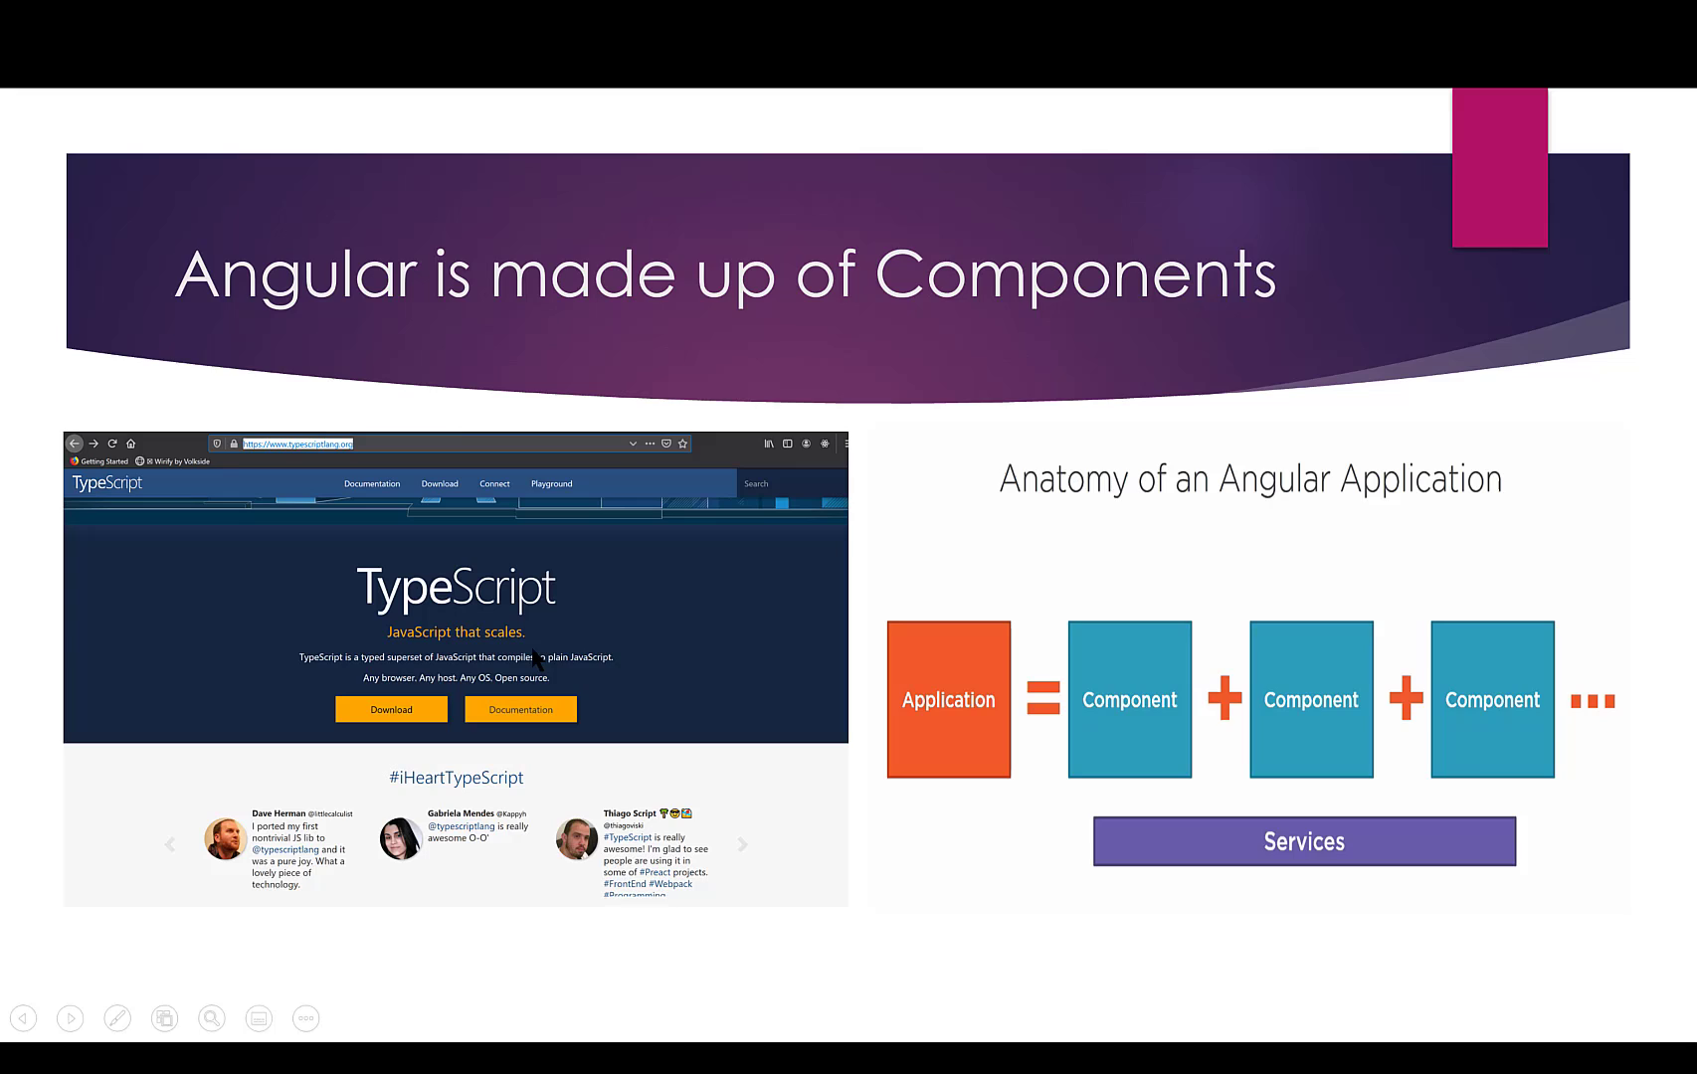
{"action": "mouse_move", "coordinate": [551, 640]}
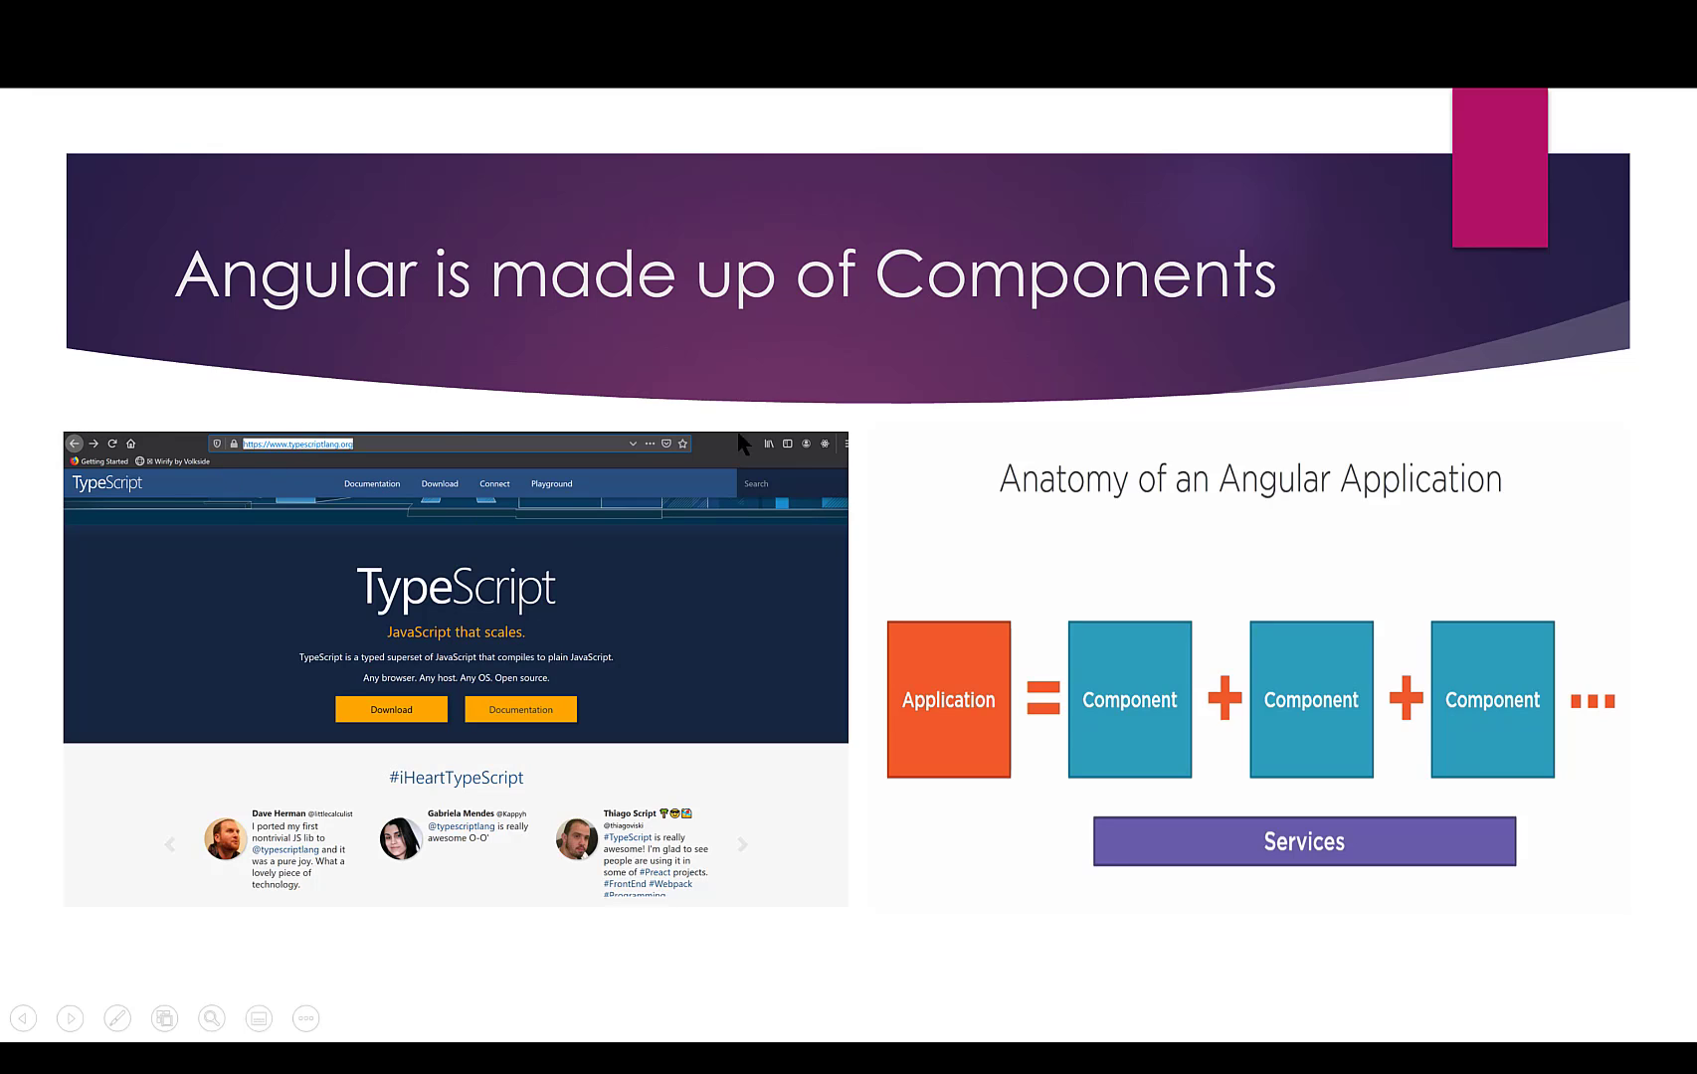
{"action": "mouse_move", "coordinate": [83, 859]}
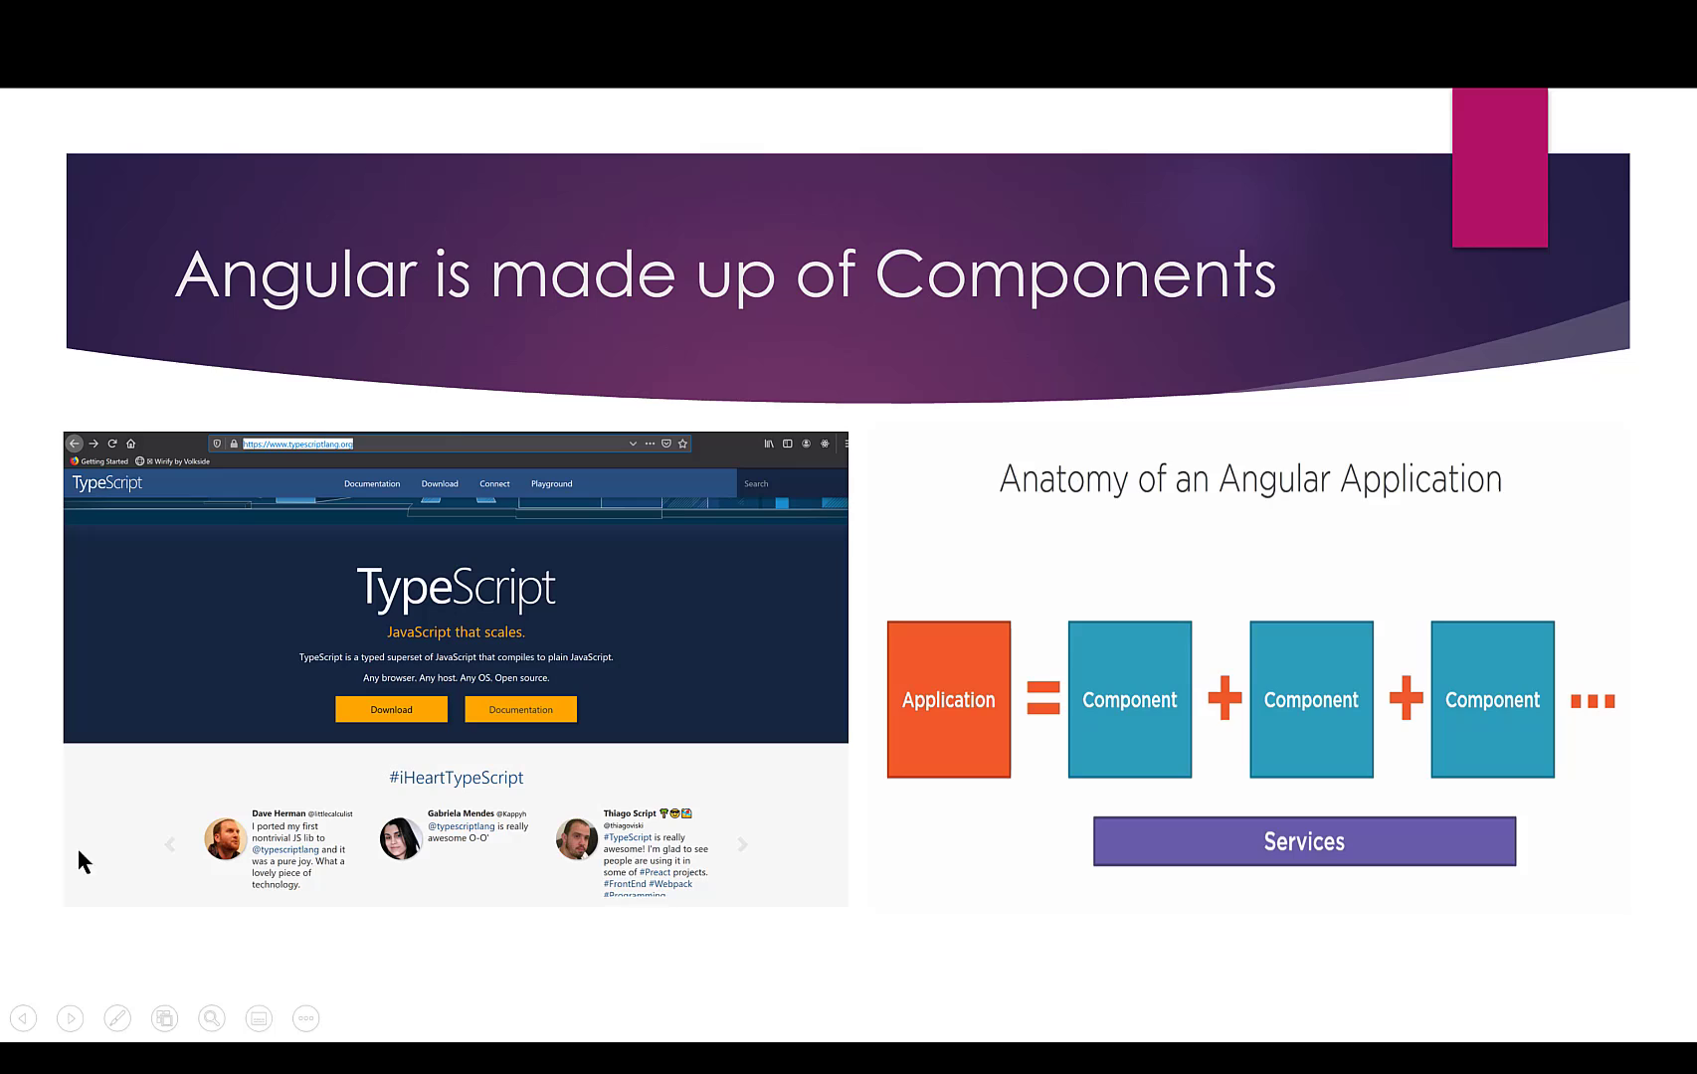
{"action": "mouse_move", "coordinate": [834, 473]}
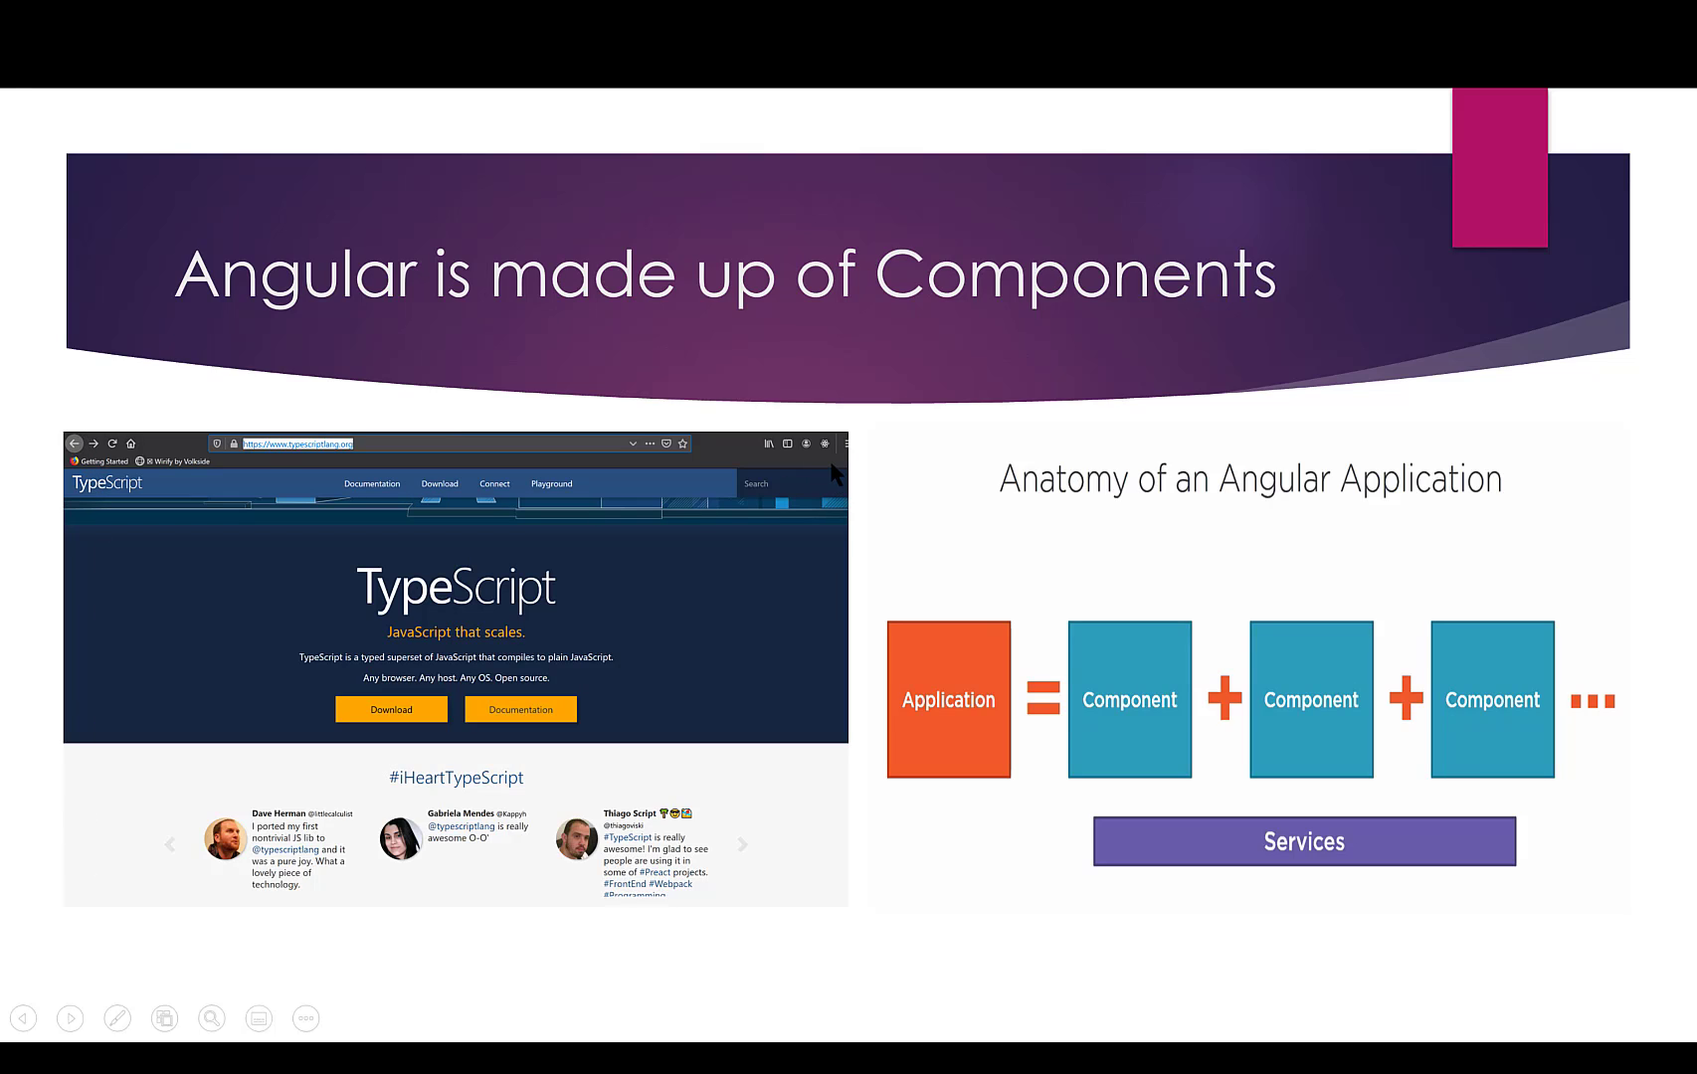
{"action": "mouse_move", "coordinate": [813, 571]}
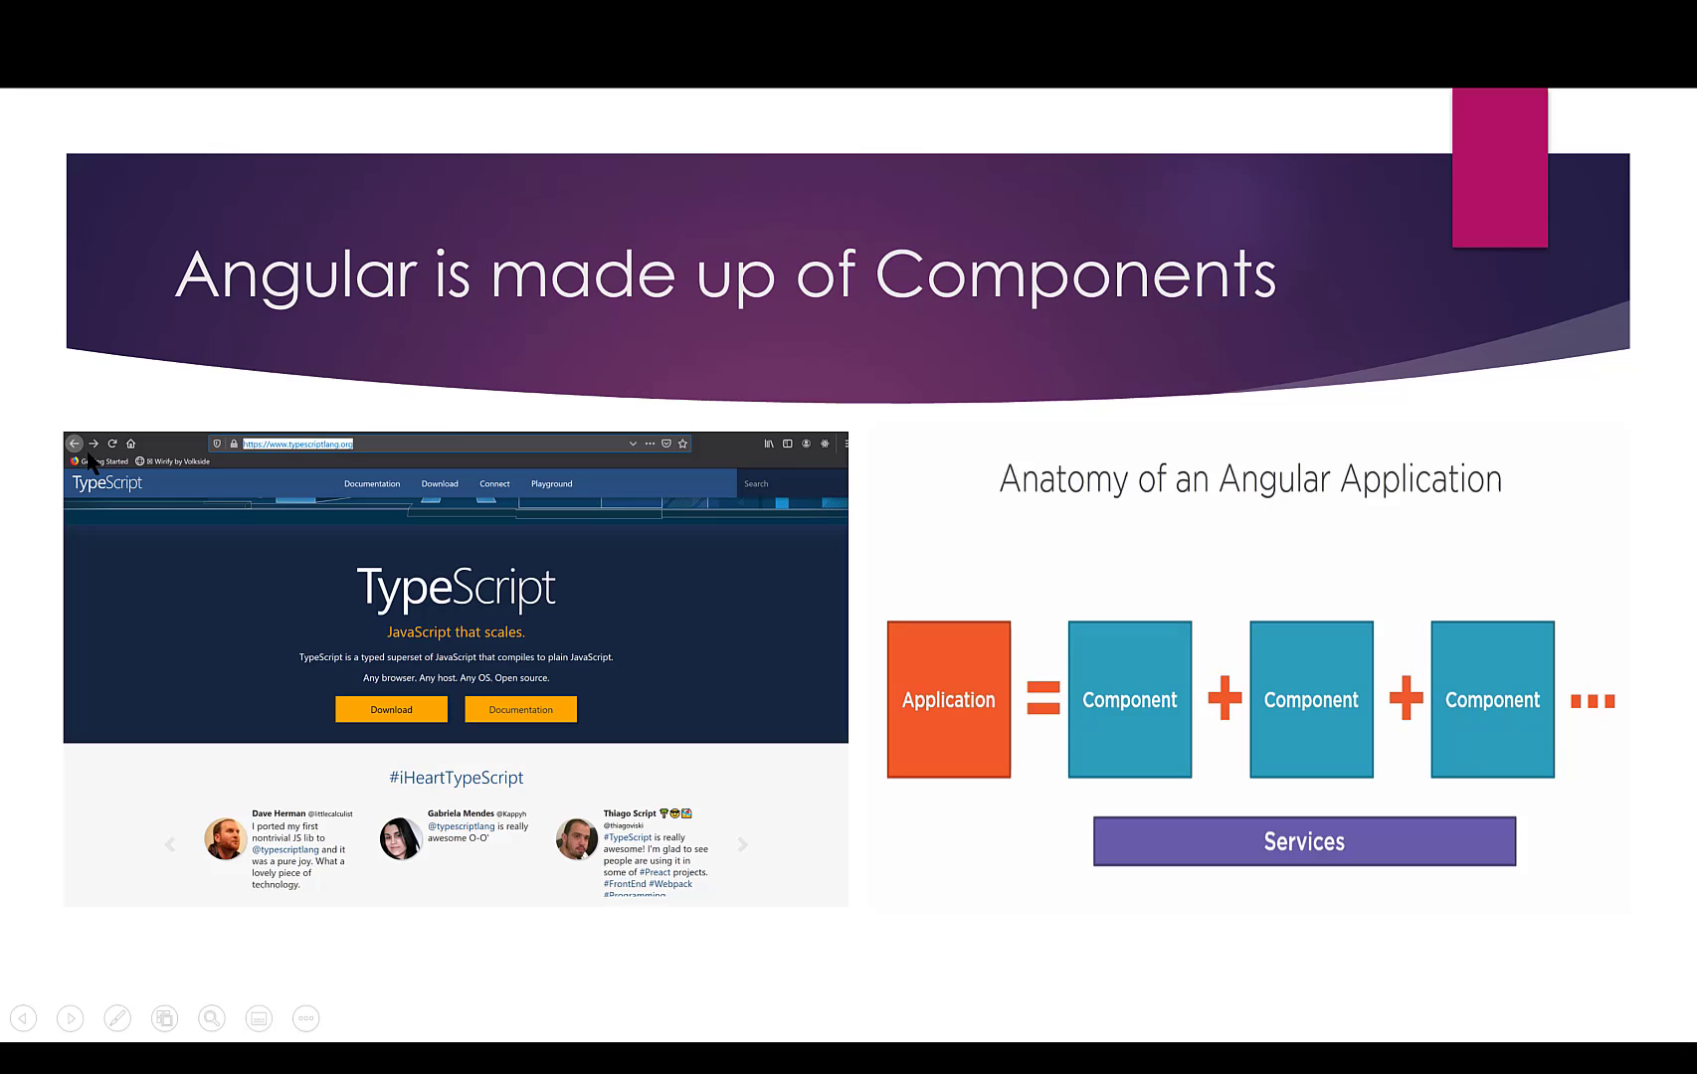
{"action": "mouse_move", "coordinate": [141, 503]}
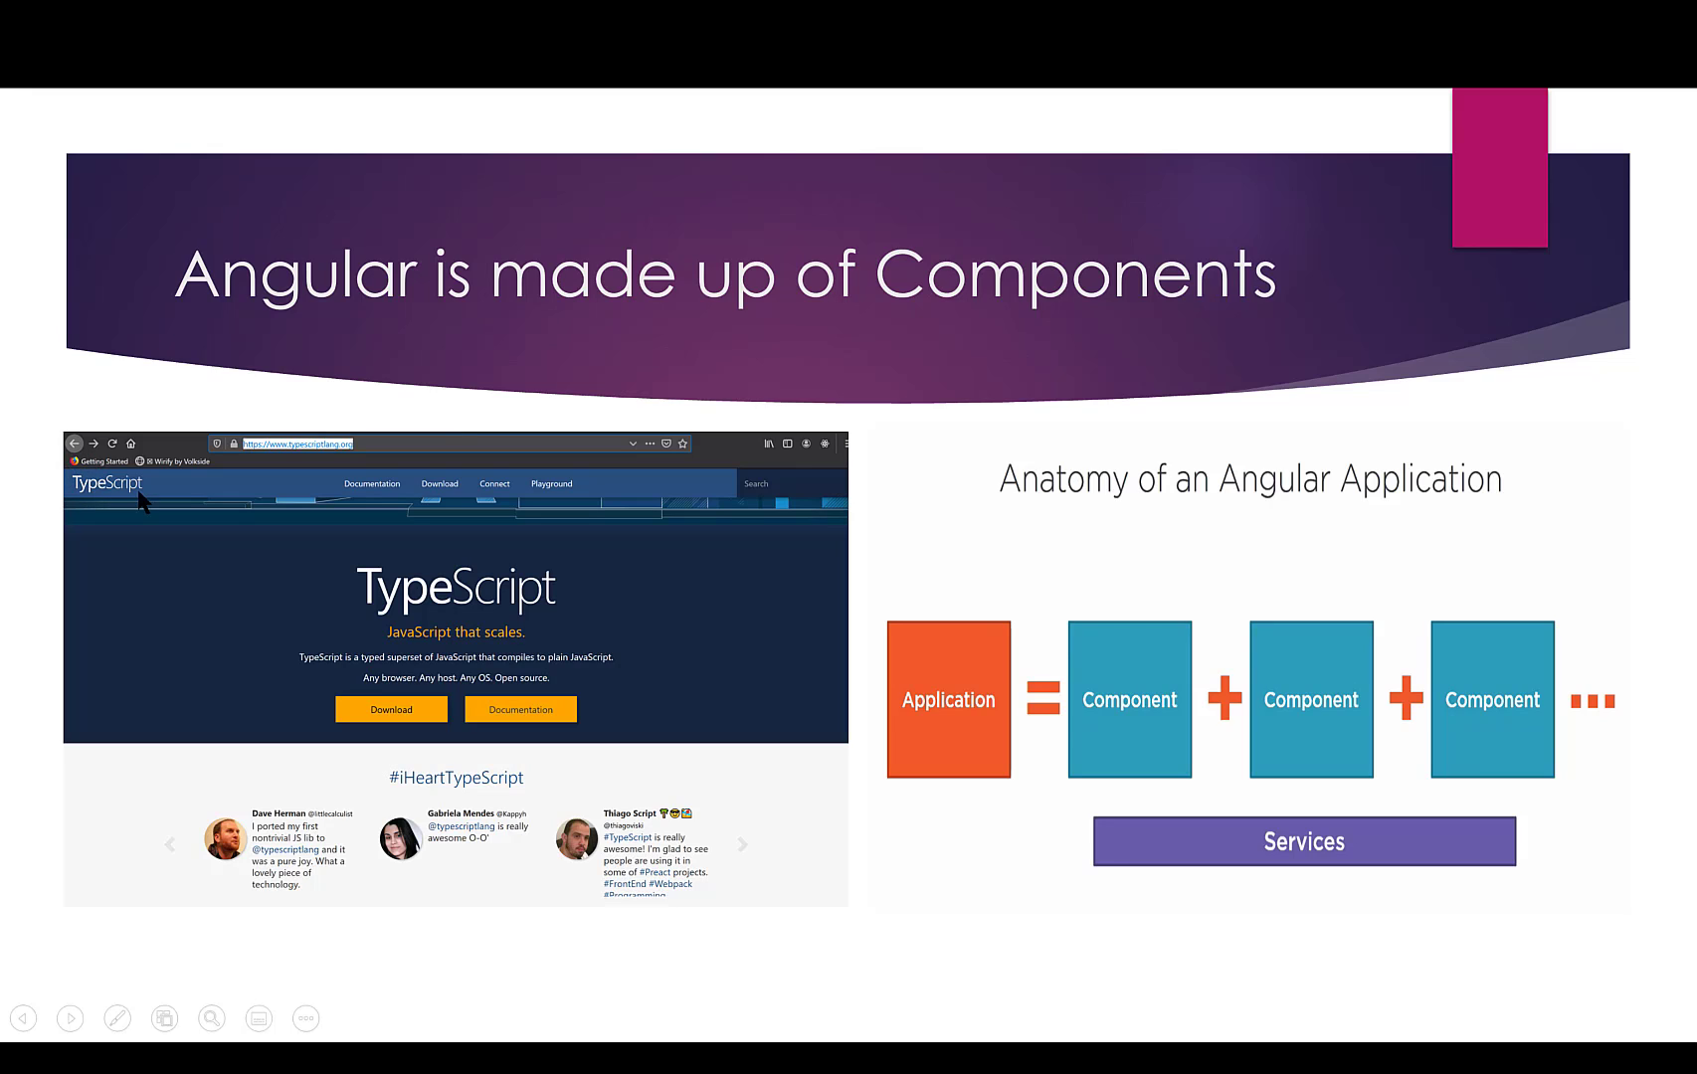
{"action": "mouse_move", "coordinate": [489, 460]}
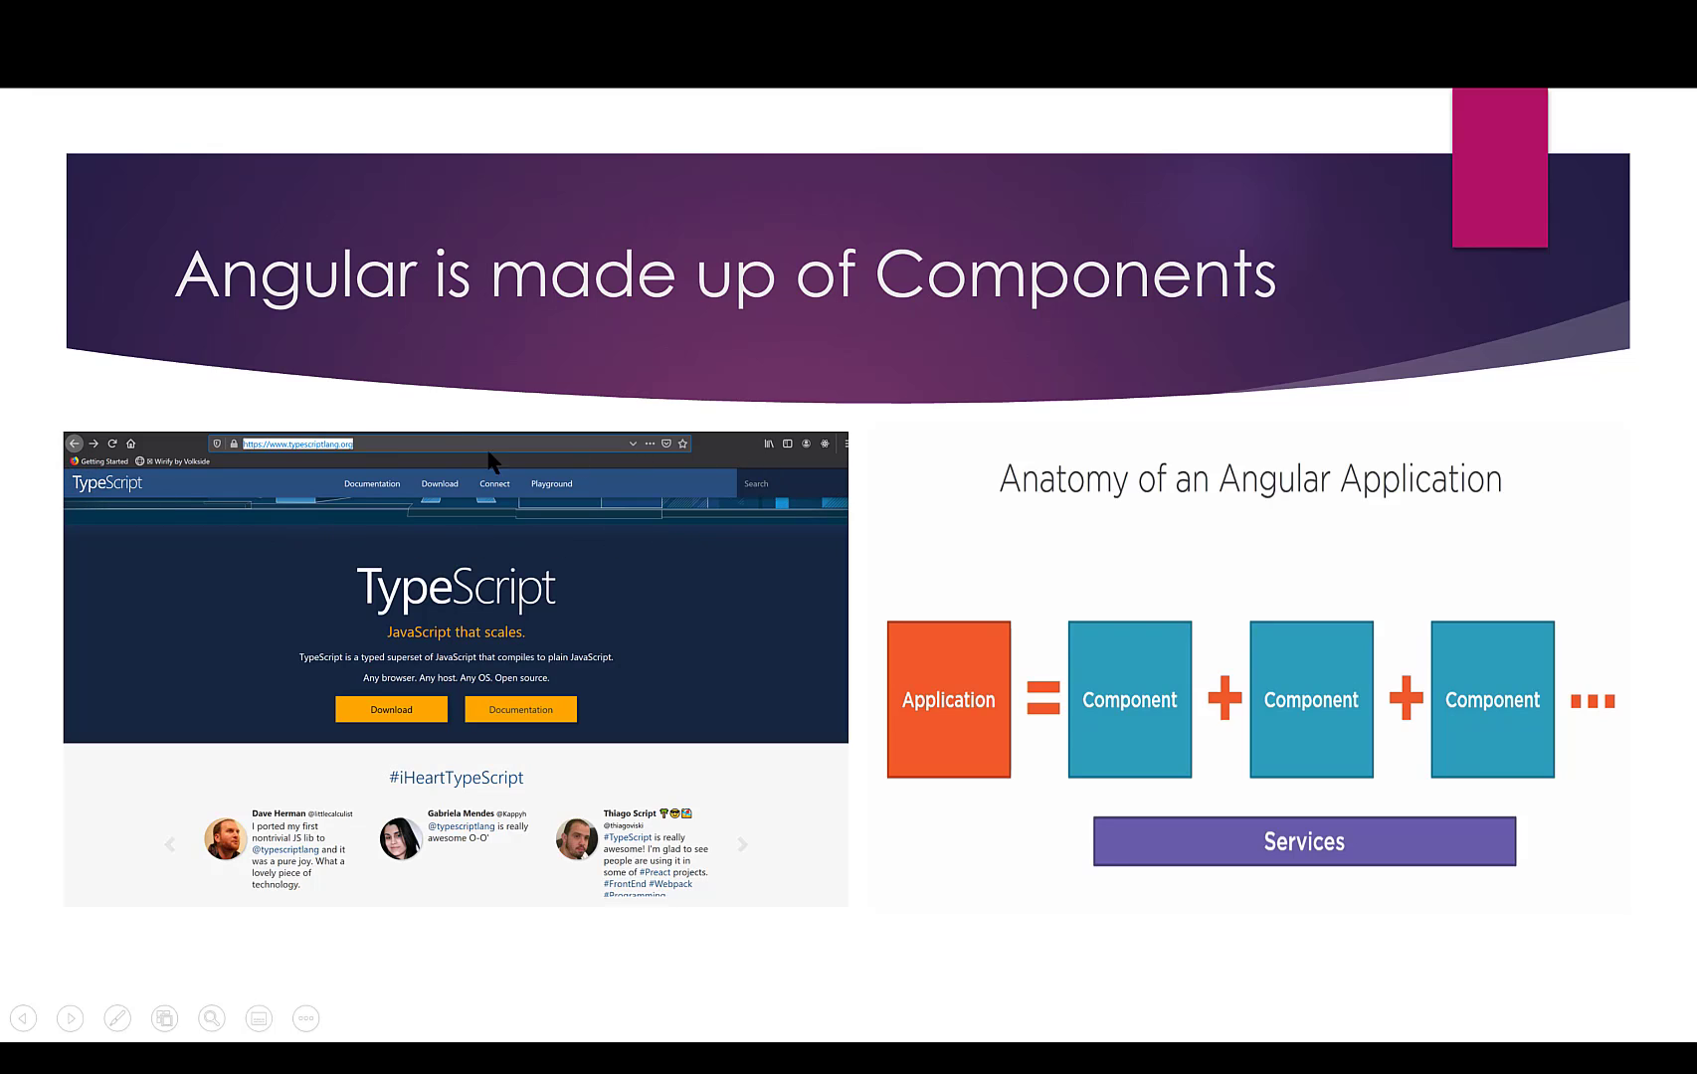
{"action": "mouse_move", "coordinate": [201, 517]}
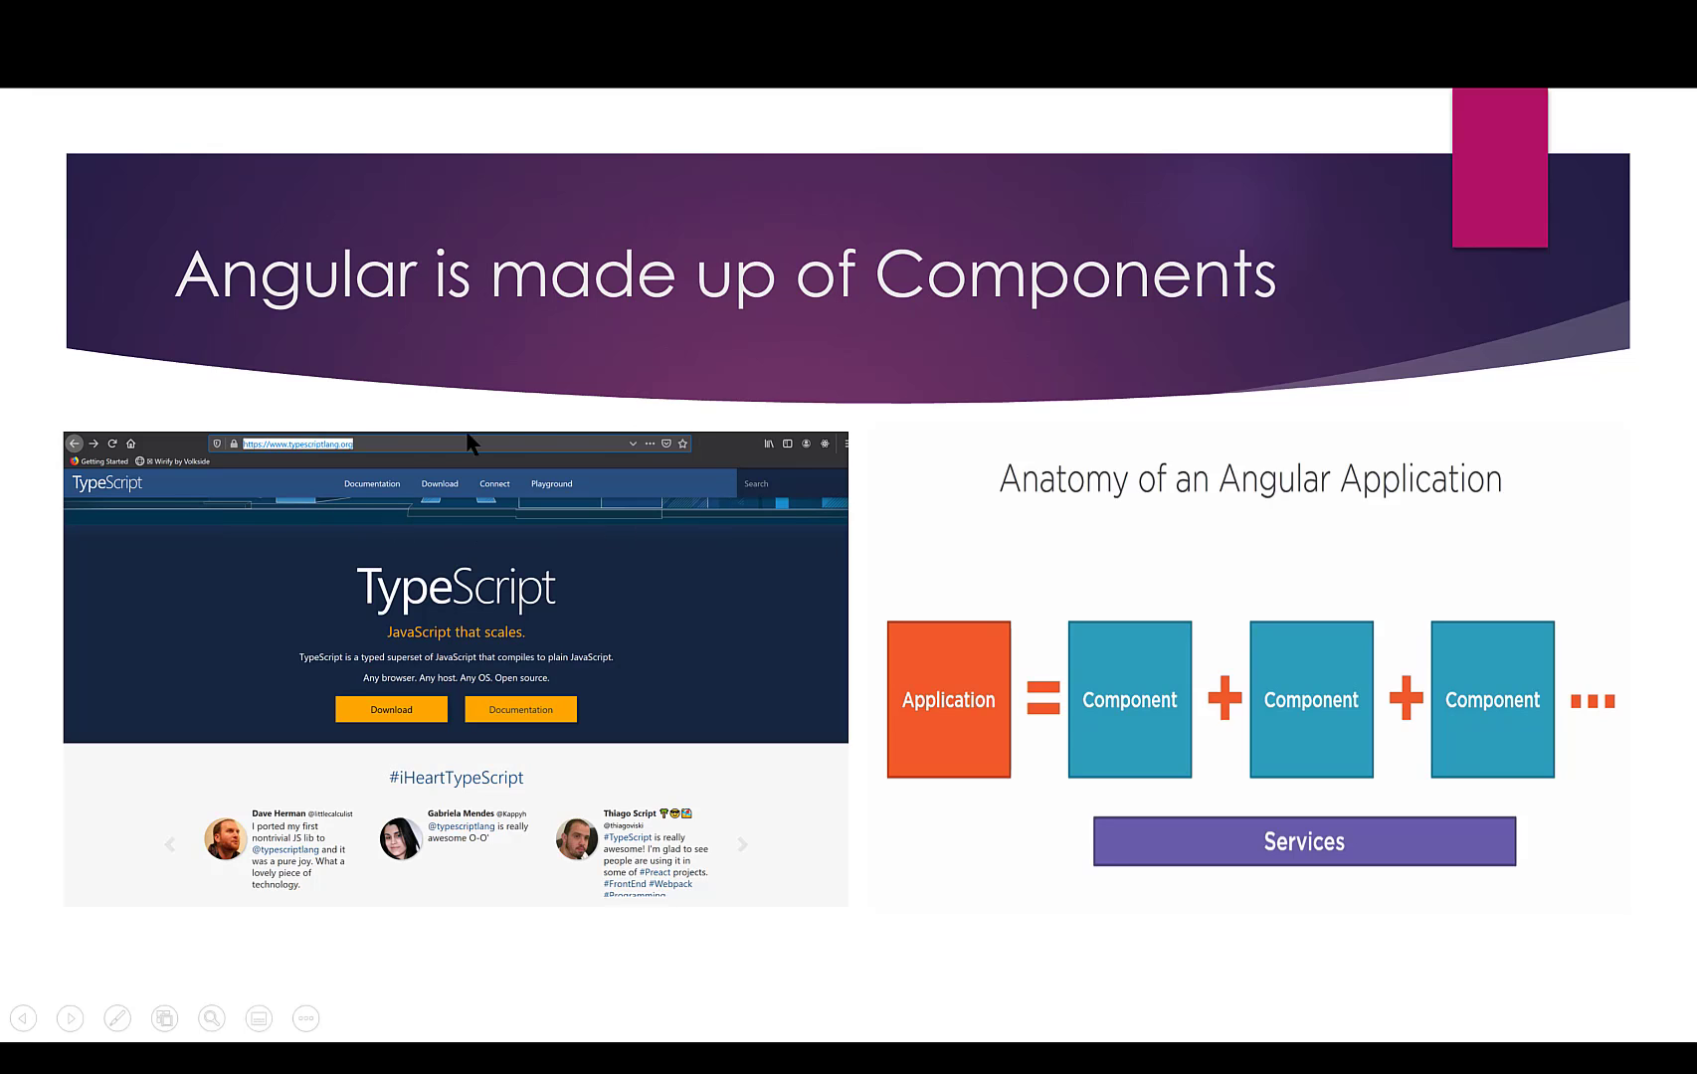
{"action": "mouse_move", "coordinate": [735, 484]}
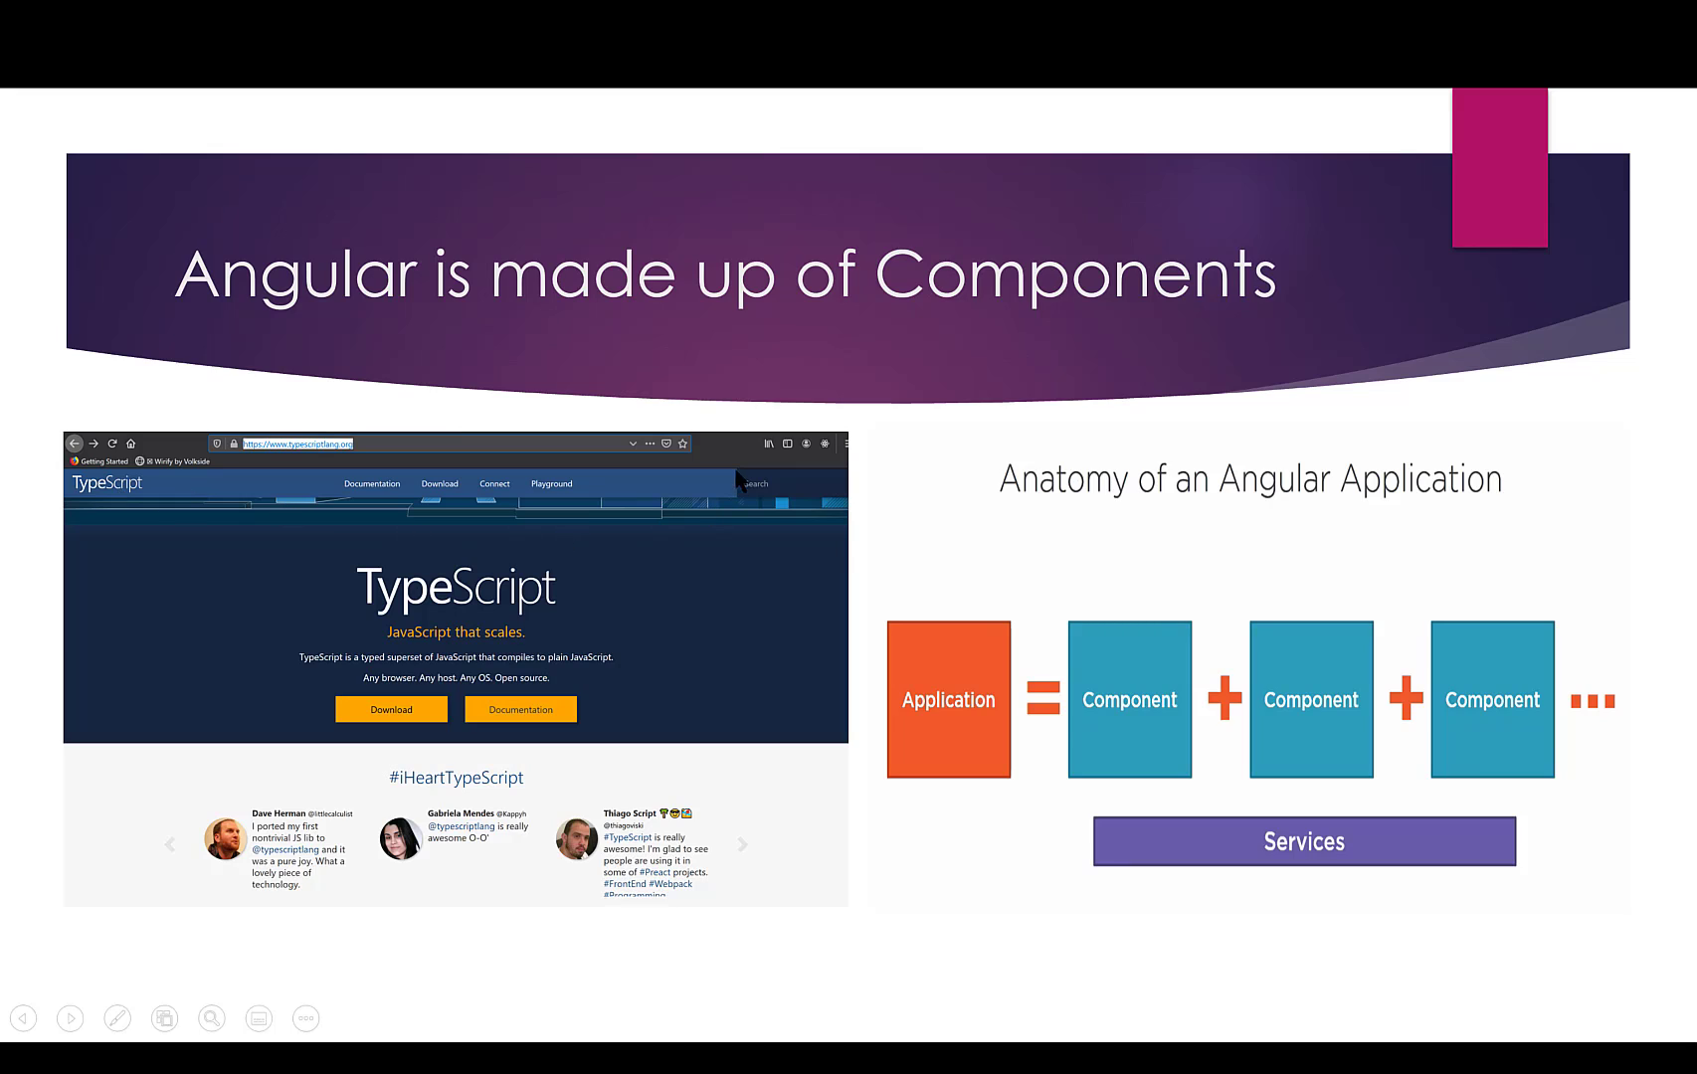
{"action": "mouse_move", "coordinate": [94, 580]}
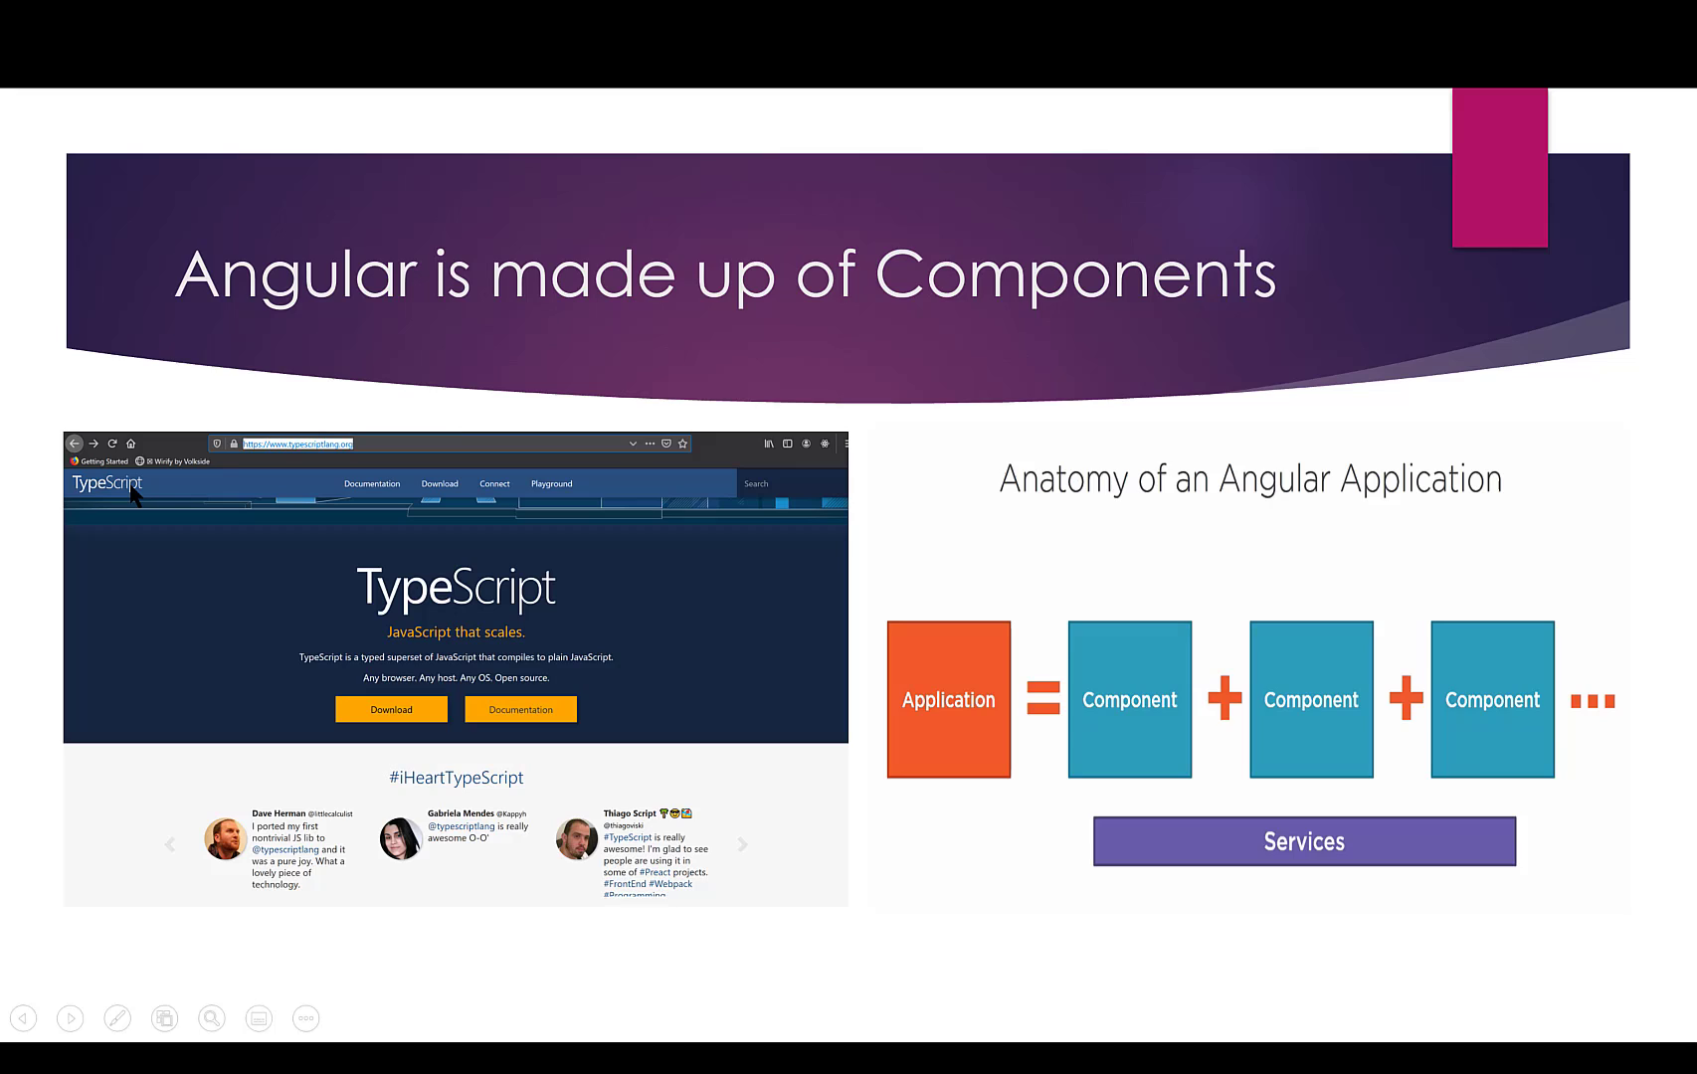
{"action": "mouse_move", "coordinate": [306, 529]}
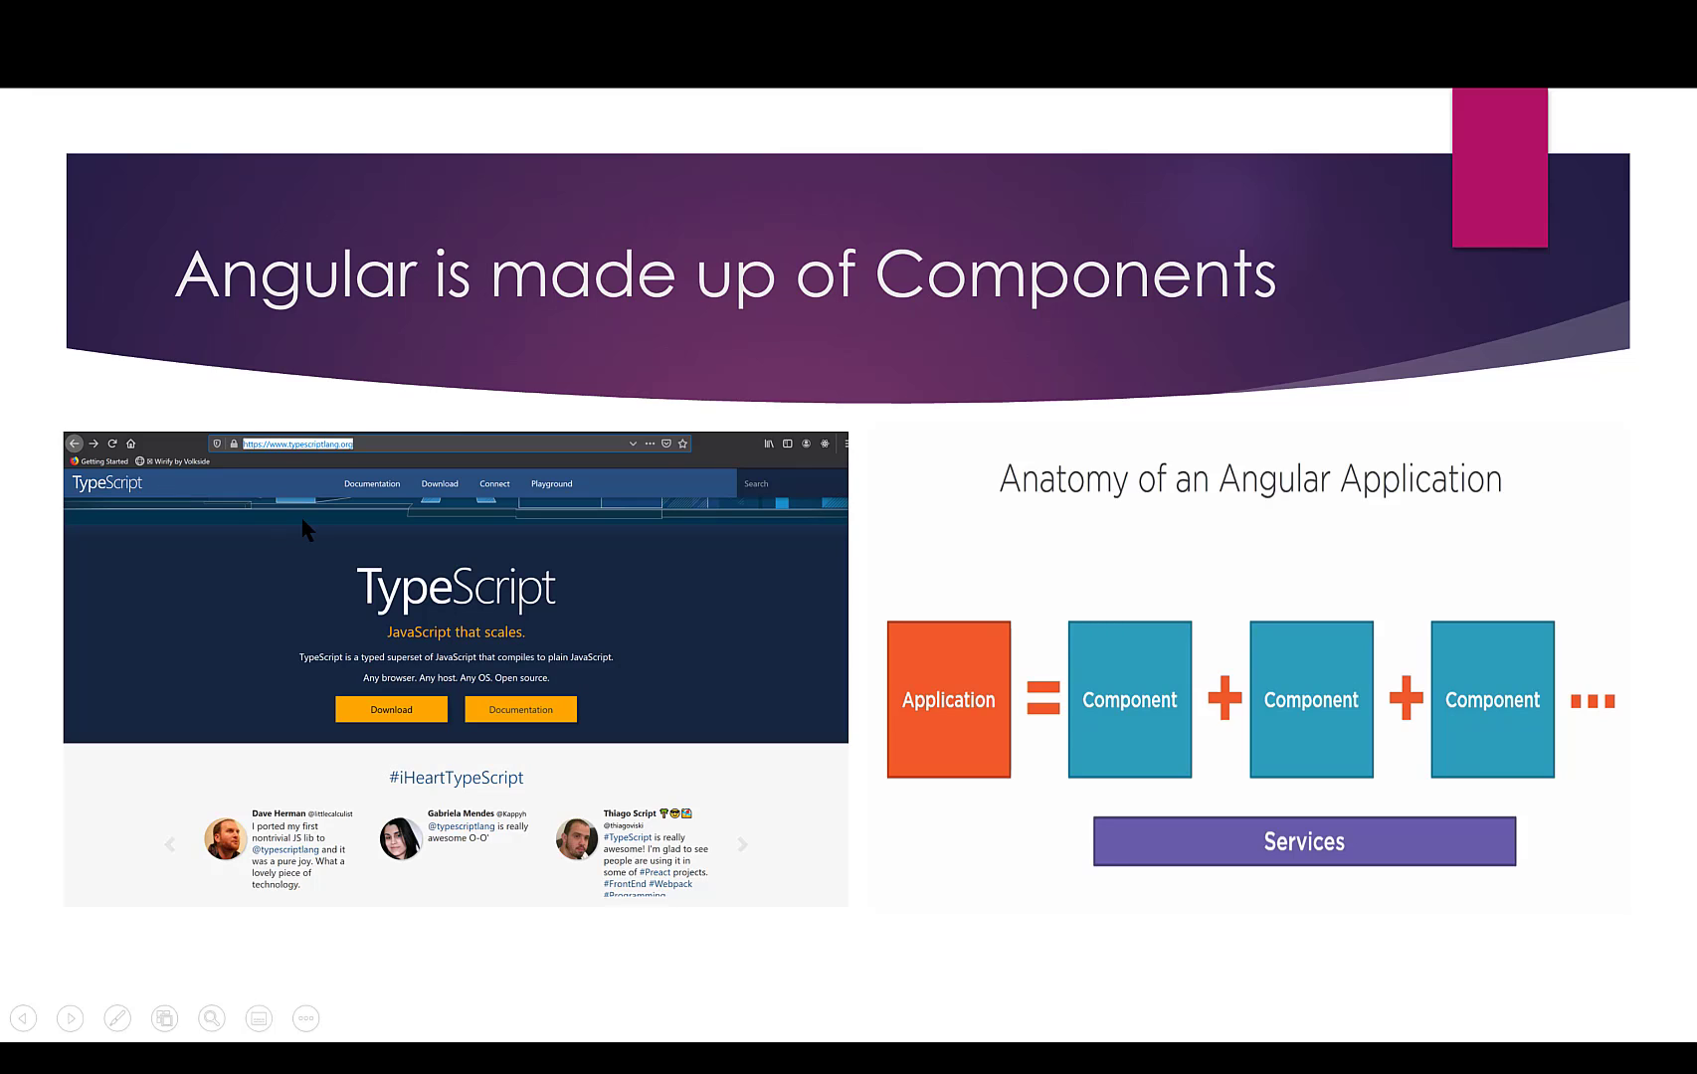
{"action": "mouse_move", "coordinate": [529, 575]}
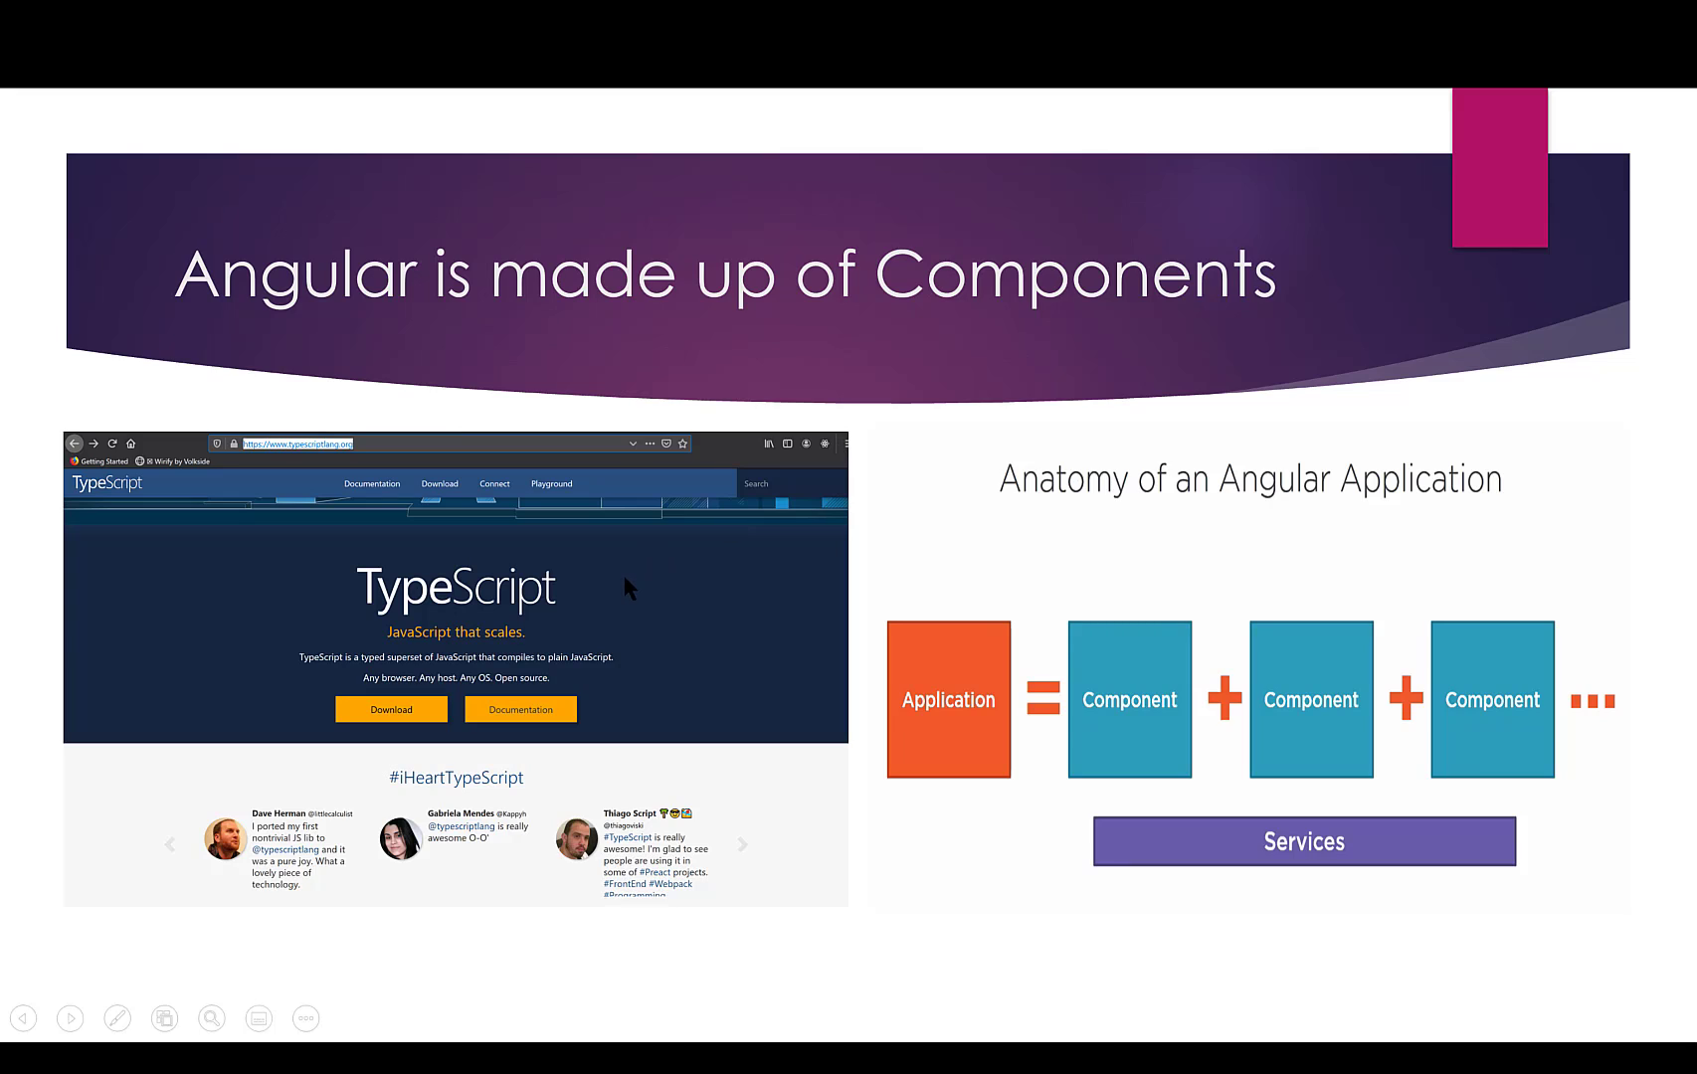
{"action": "mouse_move", "coordinate": [704, 813]}
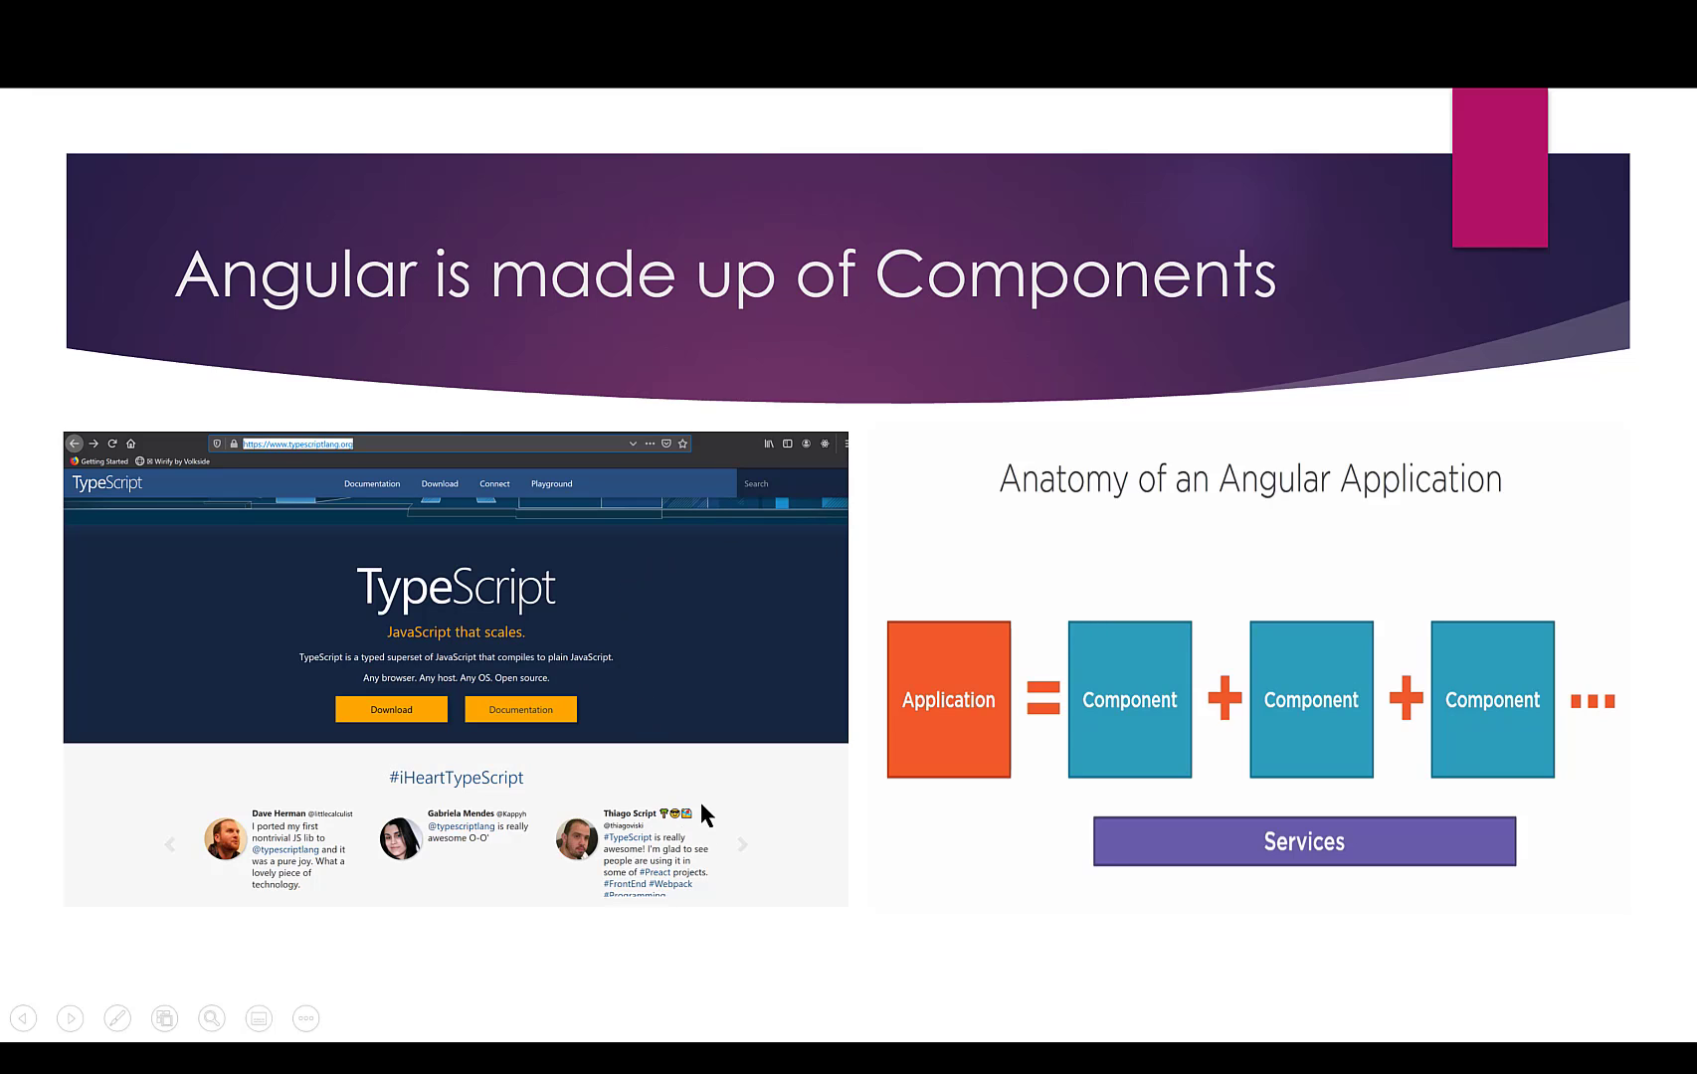
{"action": "mouse_move", "coordinate": [697, 790]}
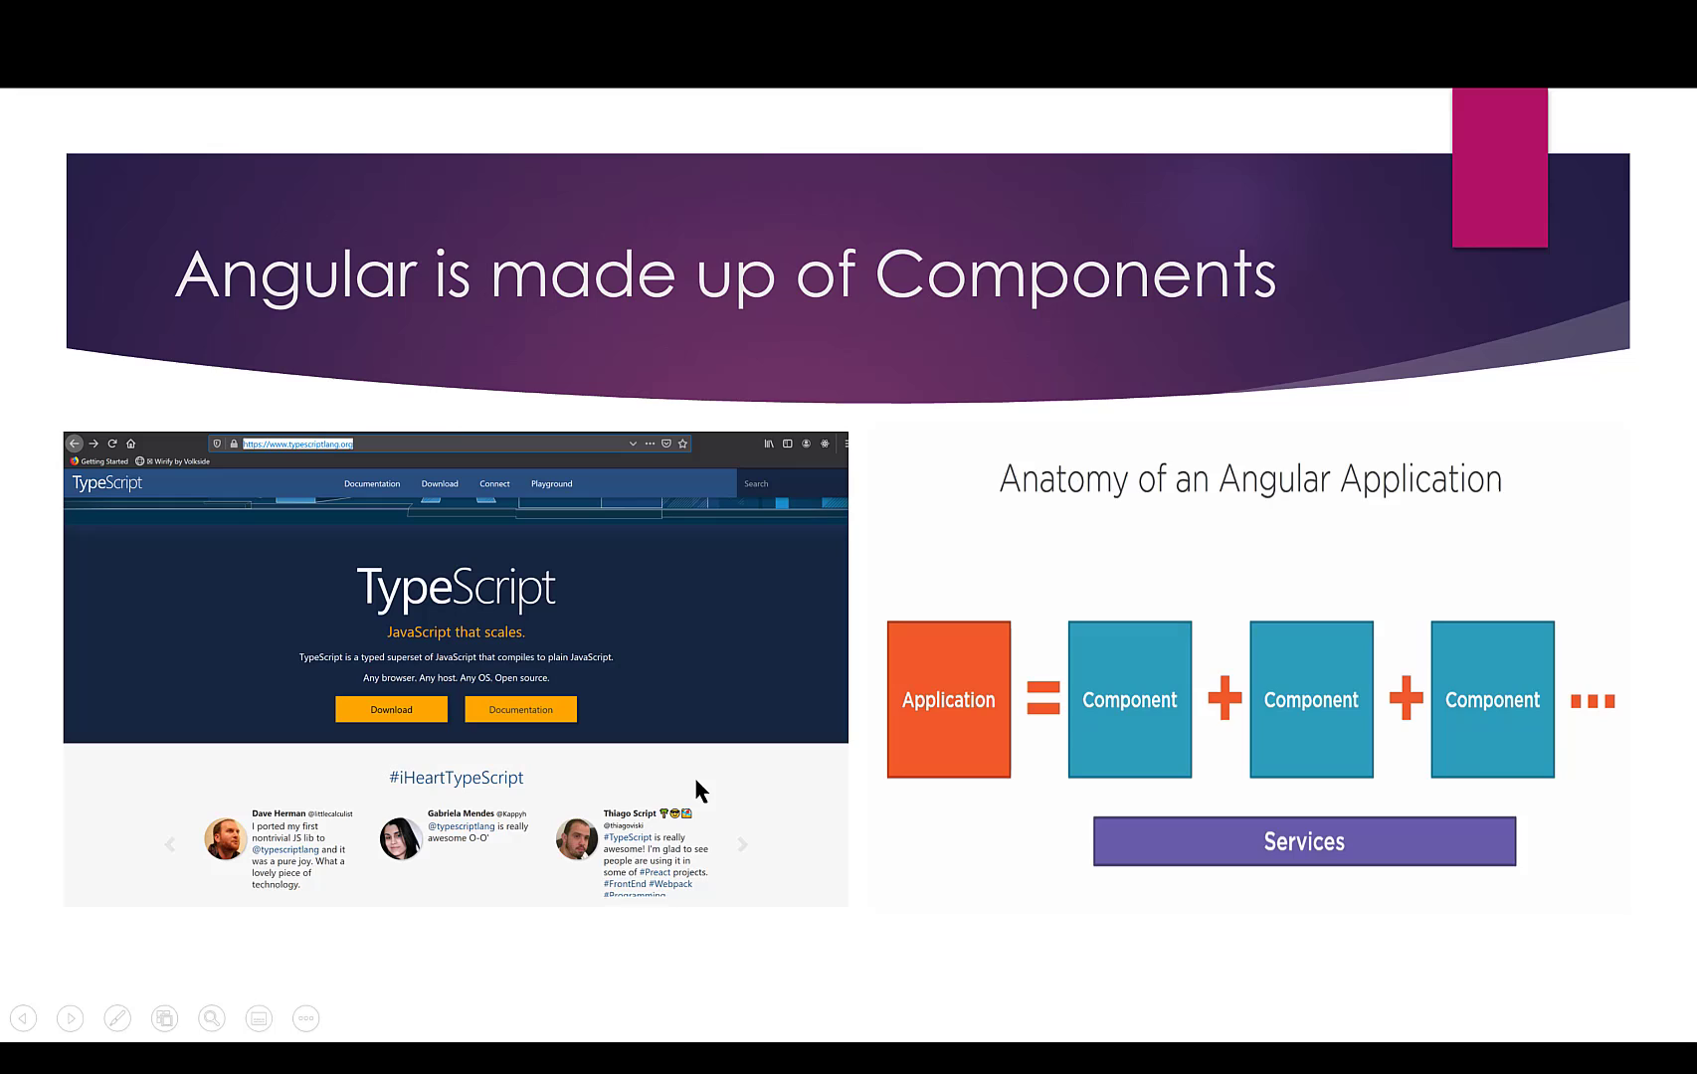
{"action": "mouse_move", "coordinate": [314, 806]}
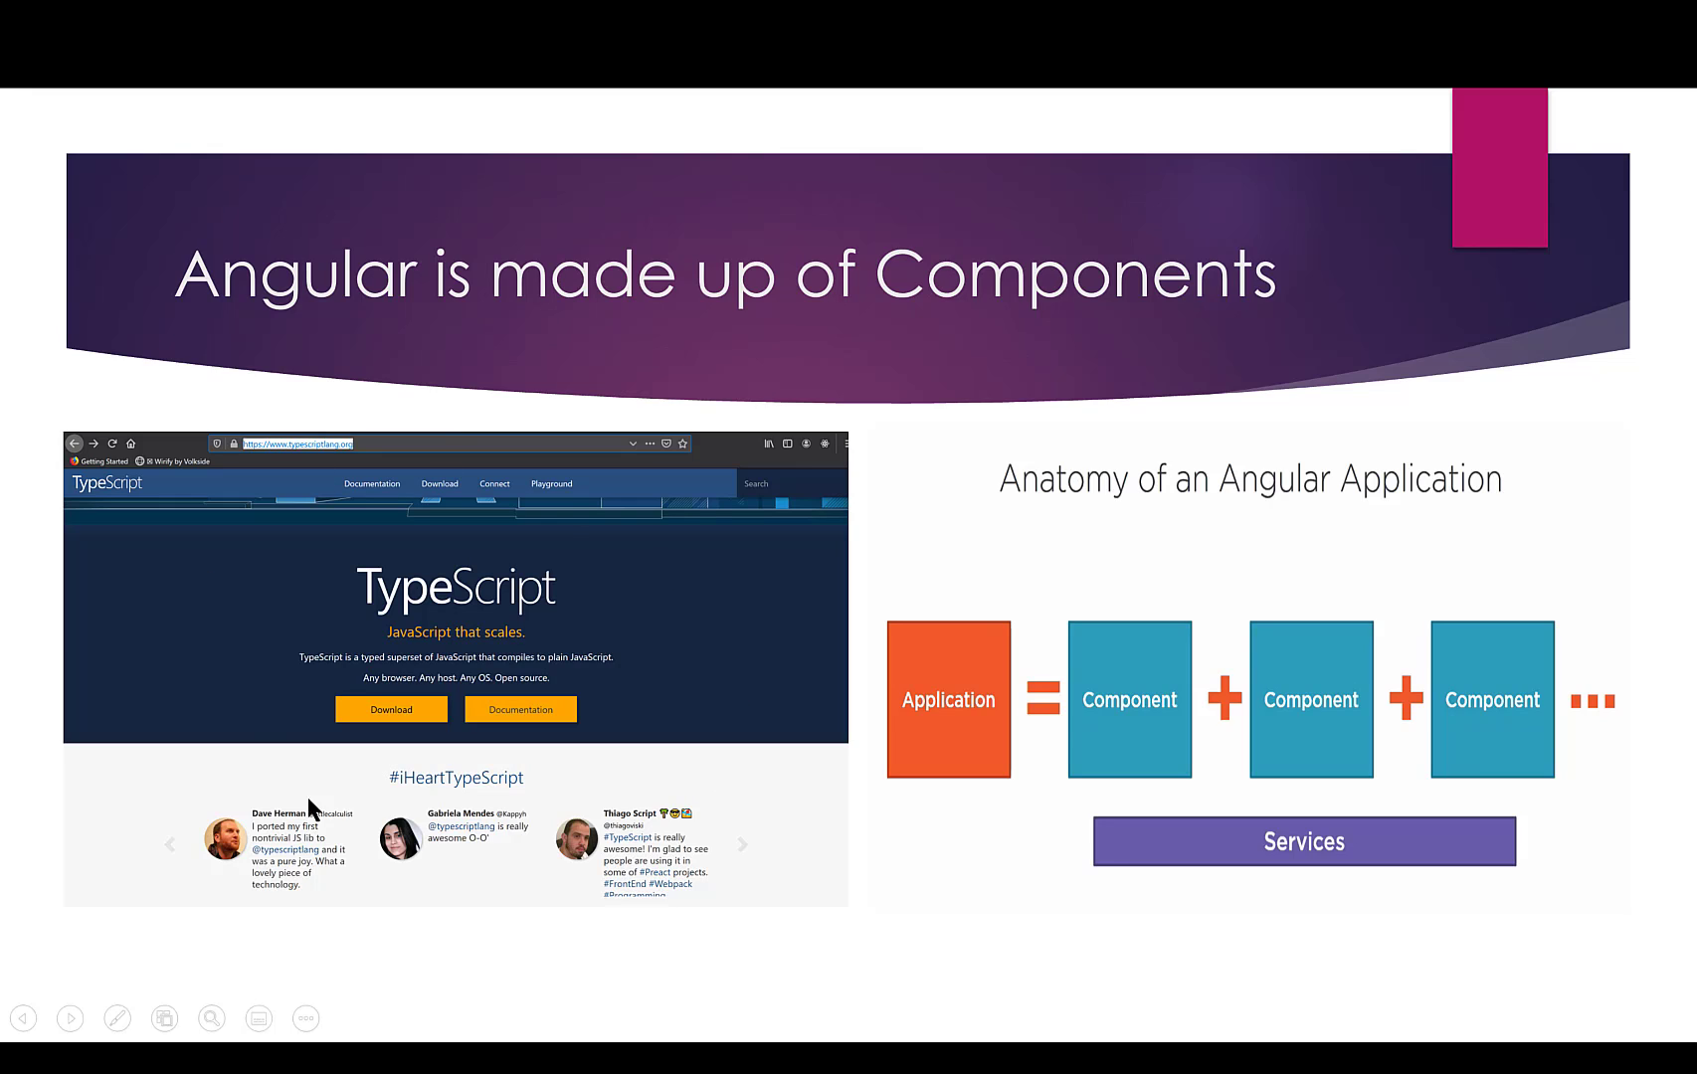
{"action": "mouse_move", "coordinate": [97, 497]}
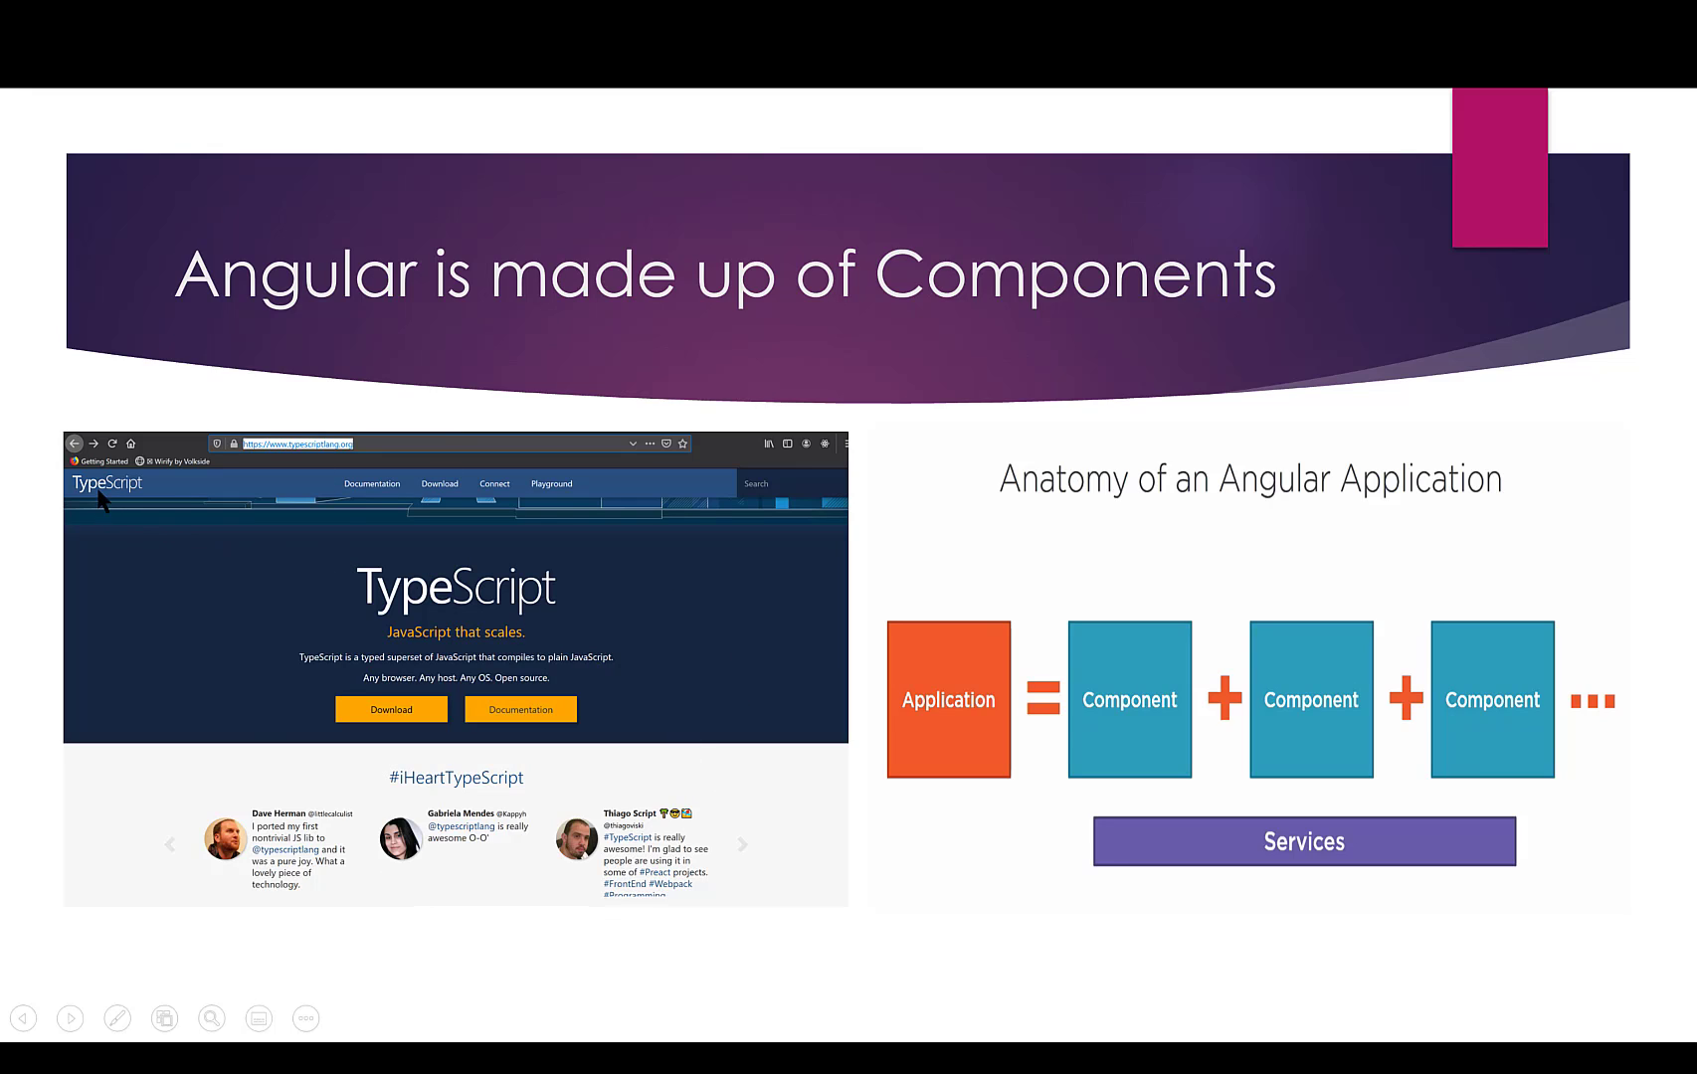
{"action": "mouse_move", "coordinate": [765, 503]}
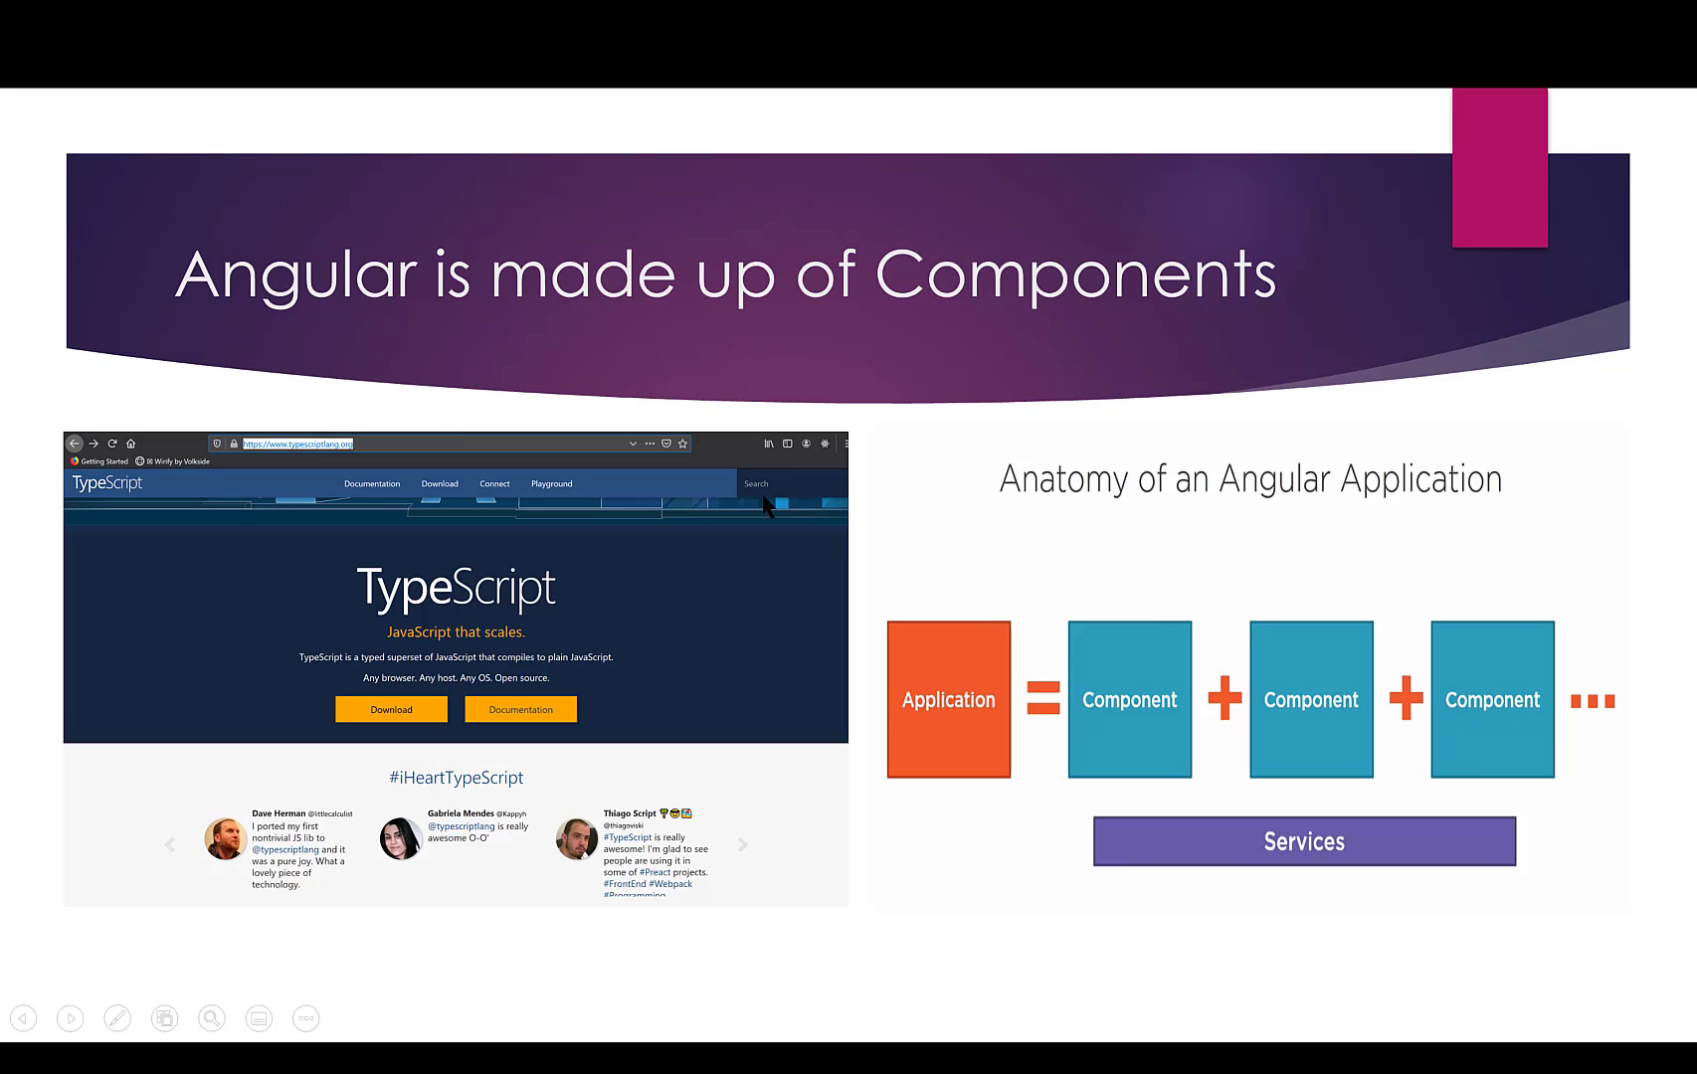
{"action": "mouse_move", "coordinate": [594, 511]}
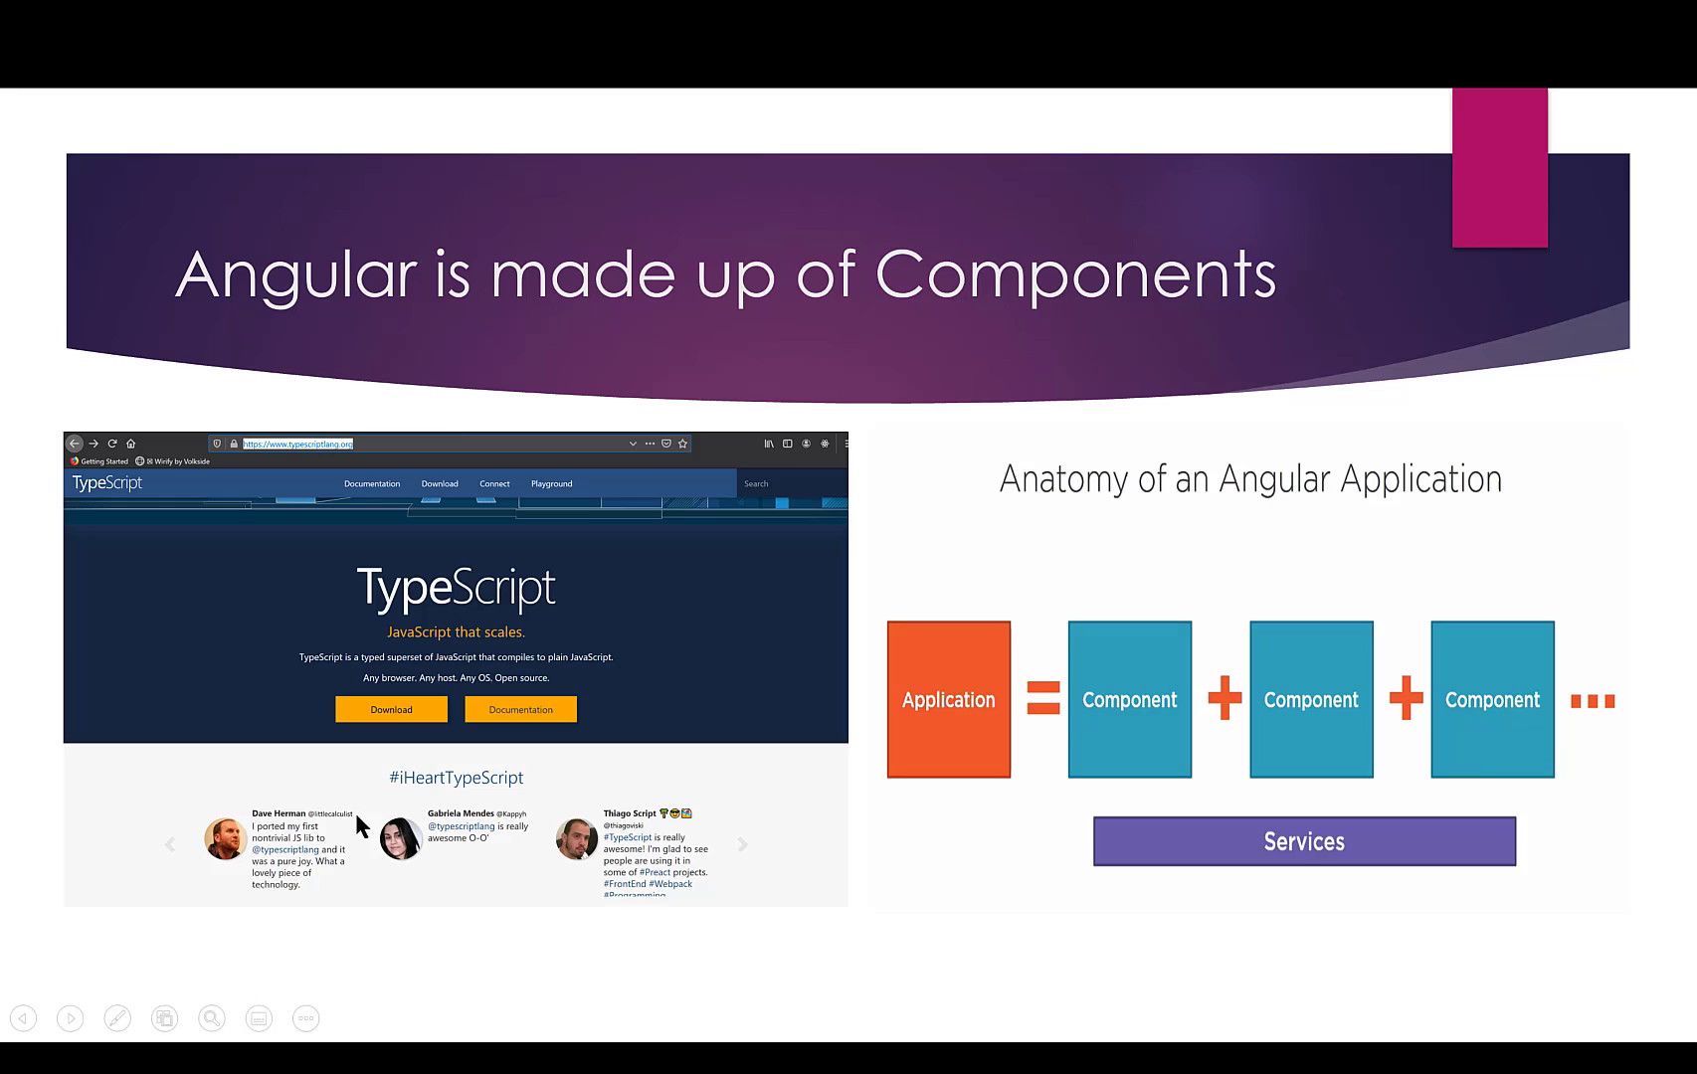
{"action": "mouse_move", "coordinate": [524, 879]}
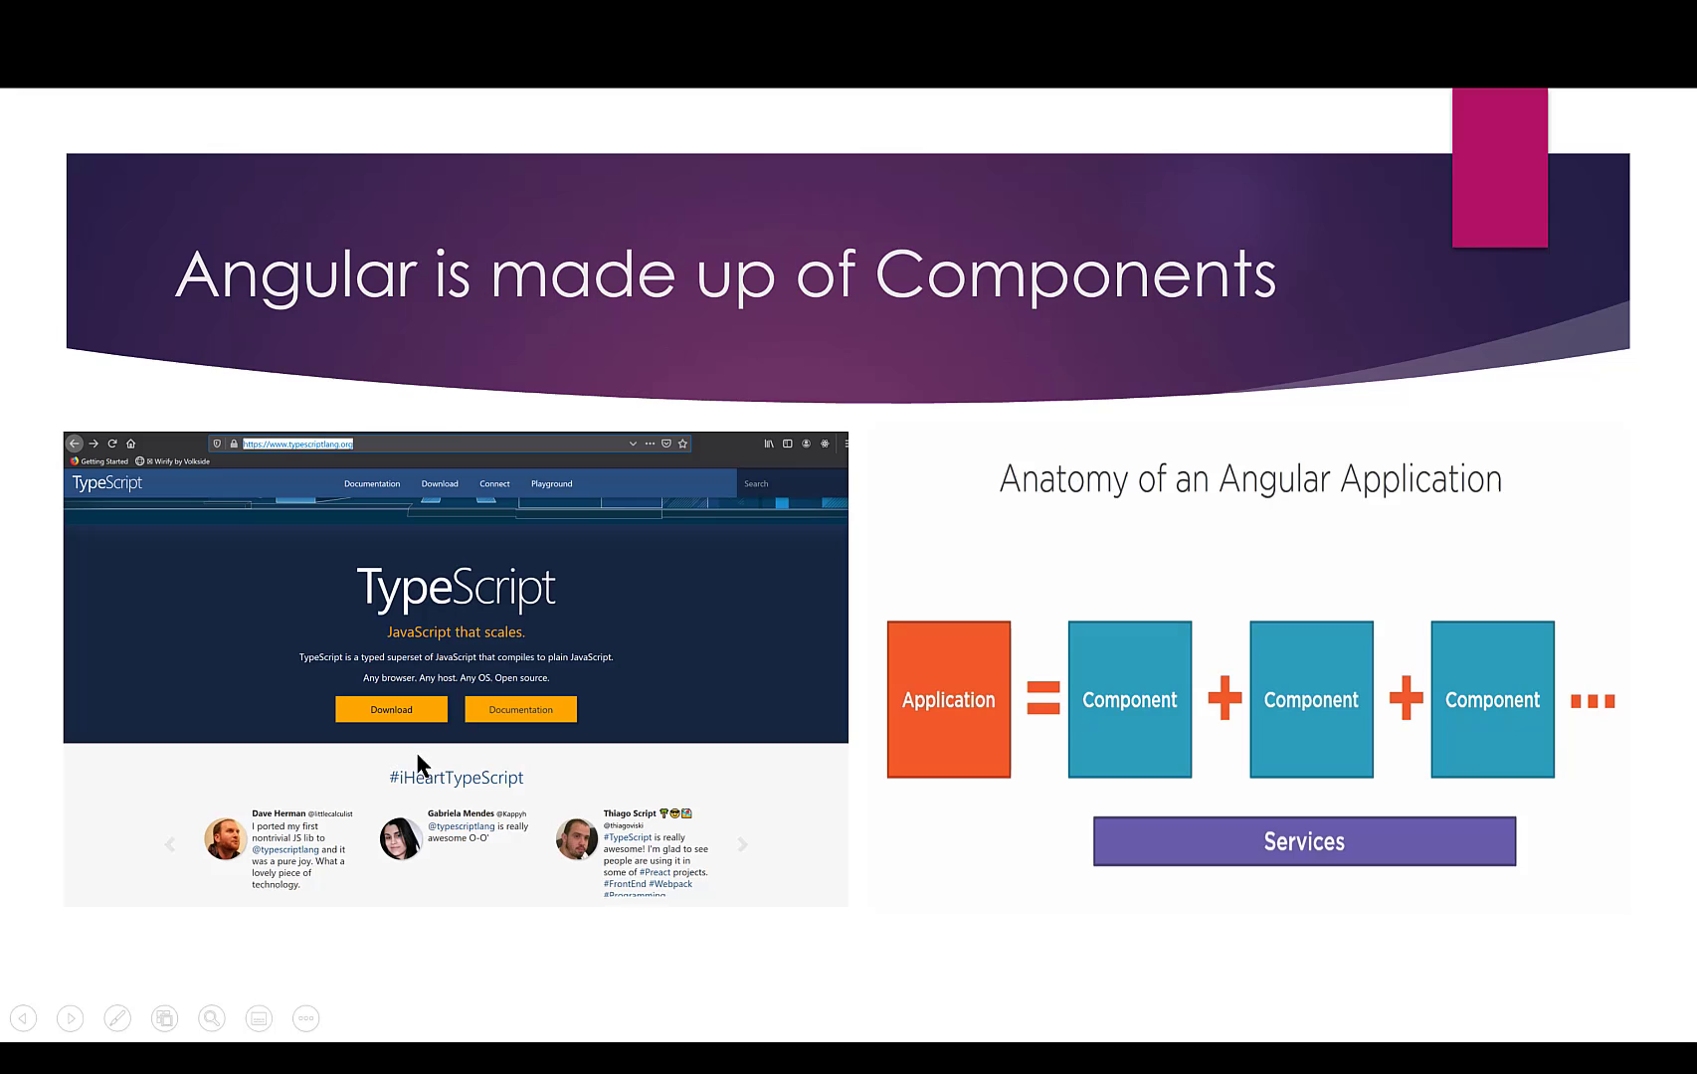
{"action": "mouse_move", "coordinate": [201, 810]}
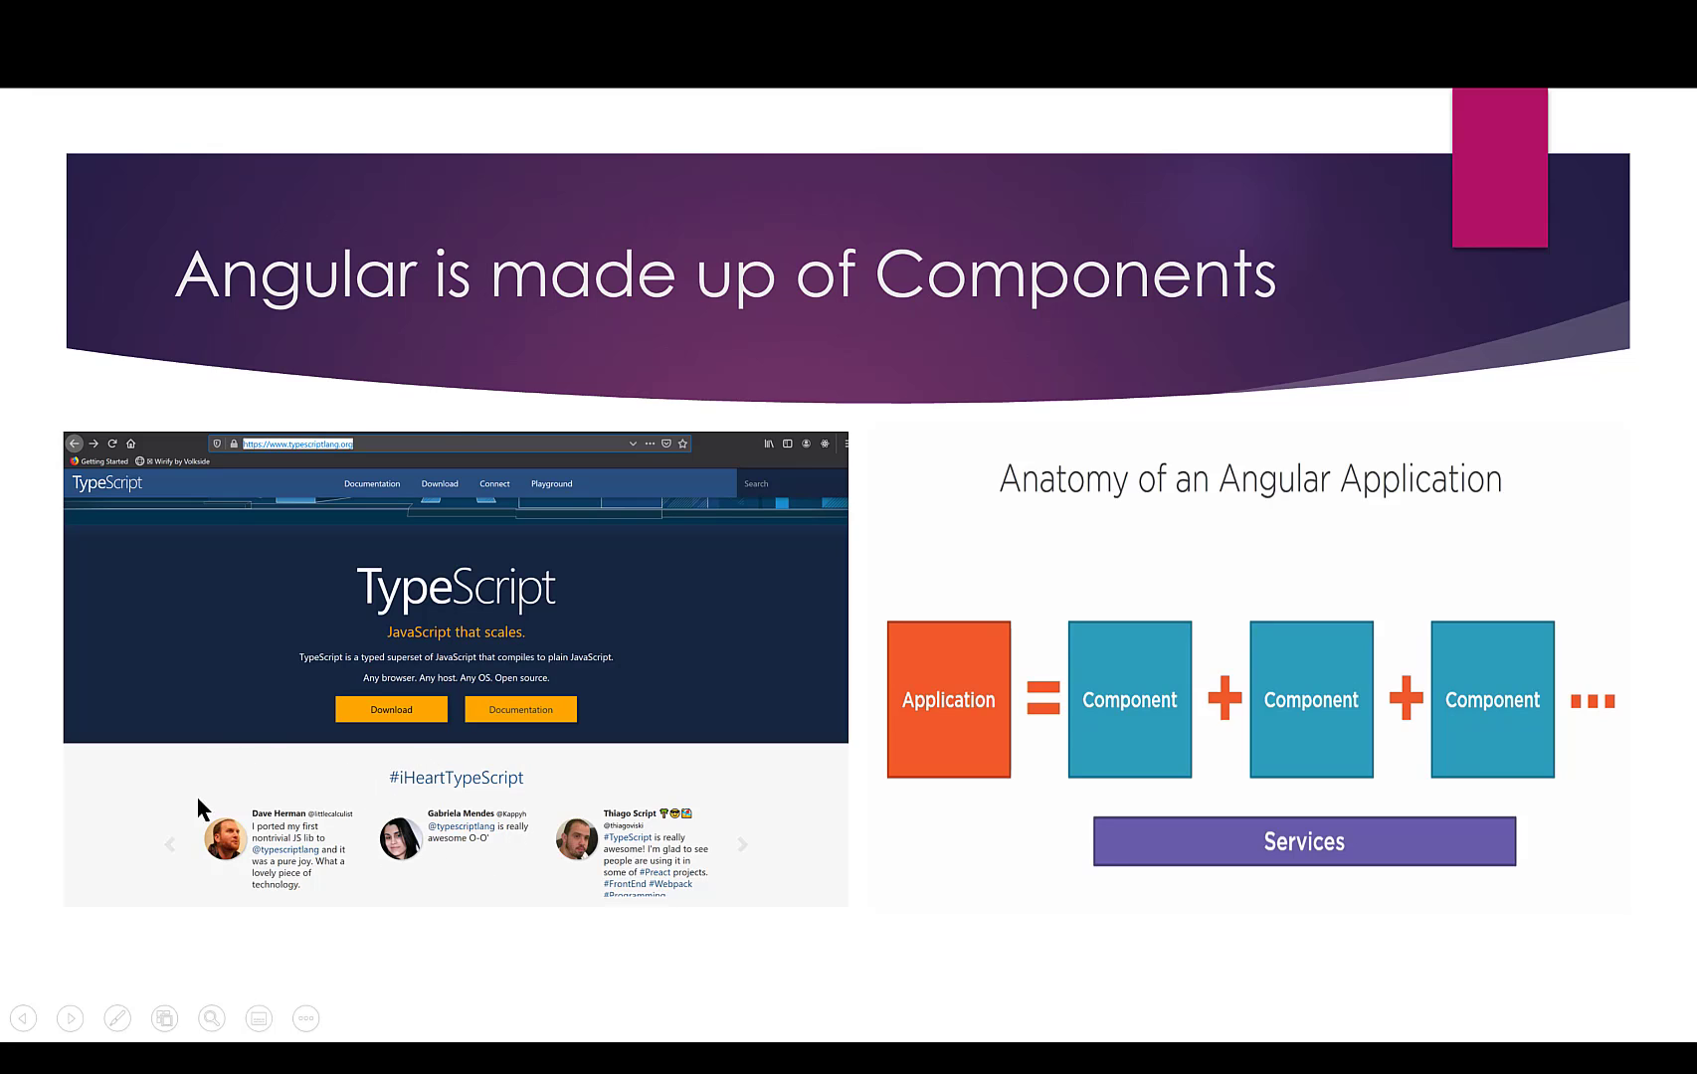
{"action": "mouse_move", "coordinate": [358, 865]}
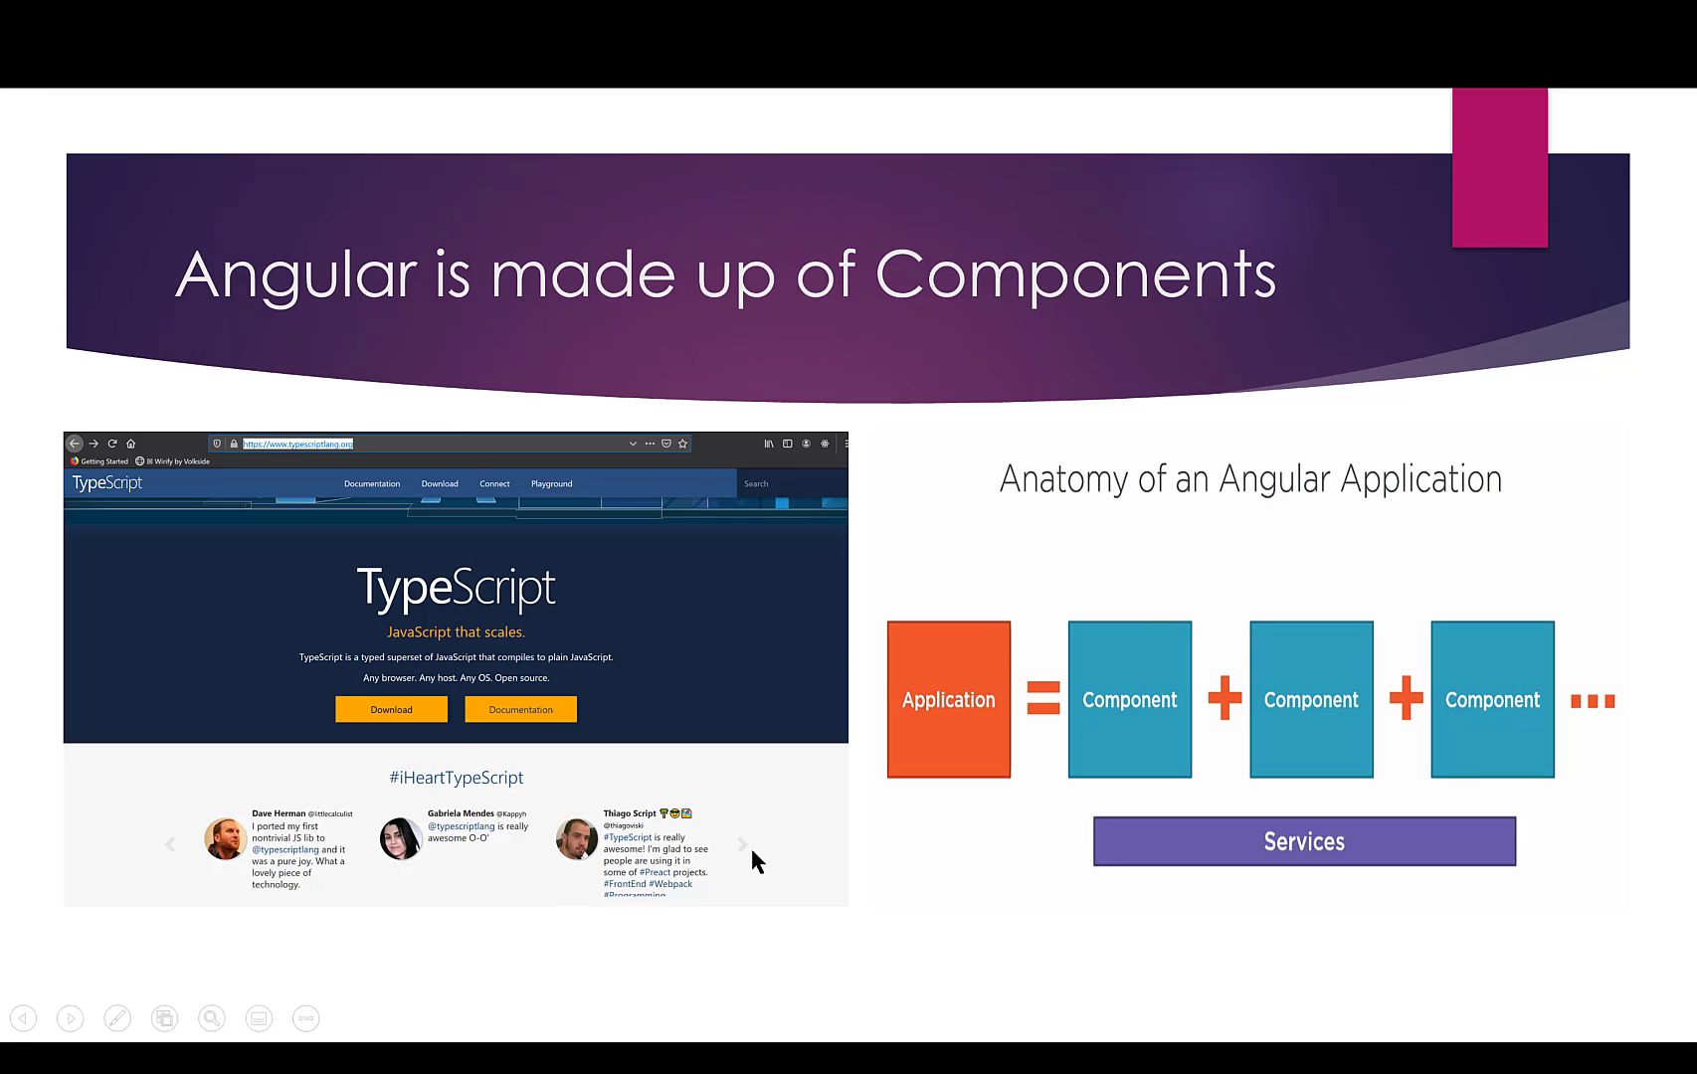
{"action": "mouse_move", "coordinate": [1332, 624]}
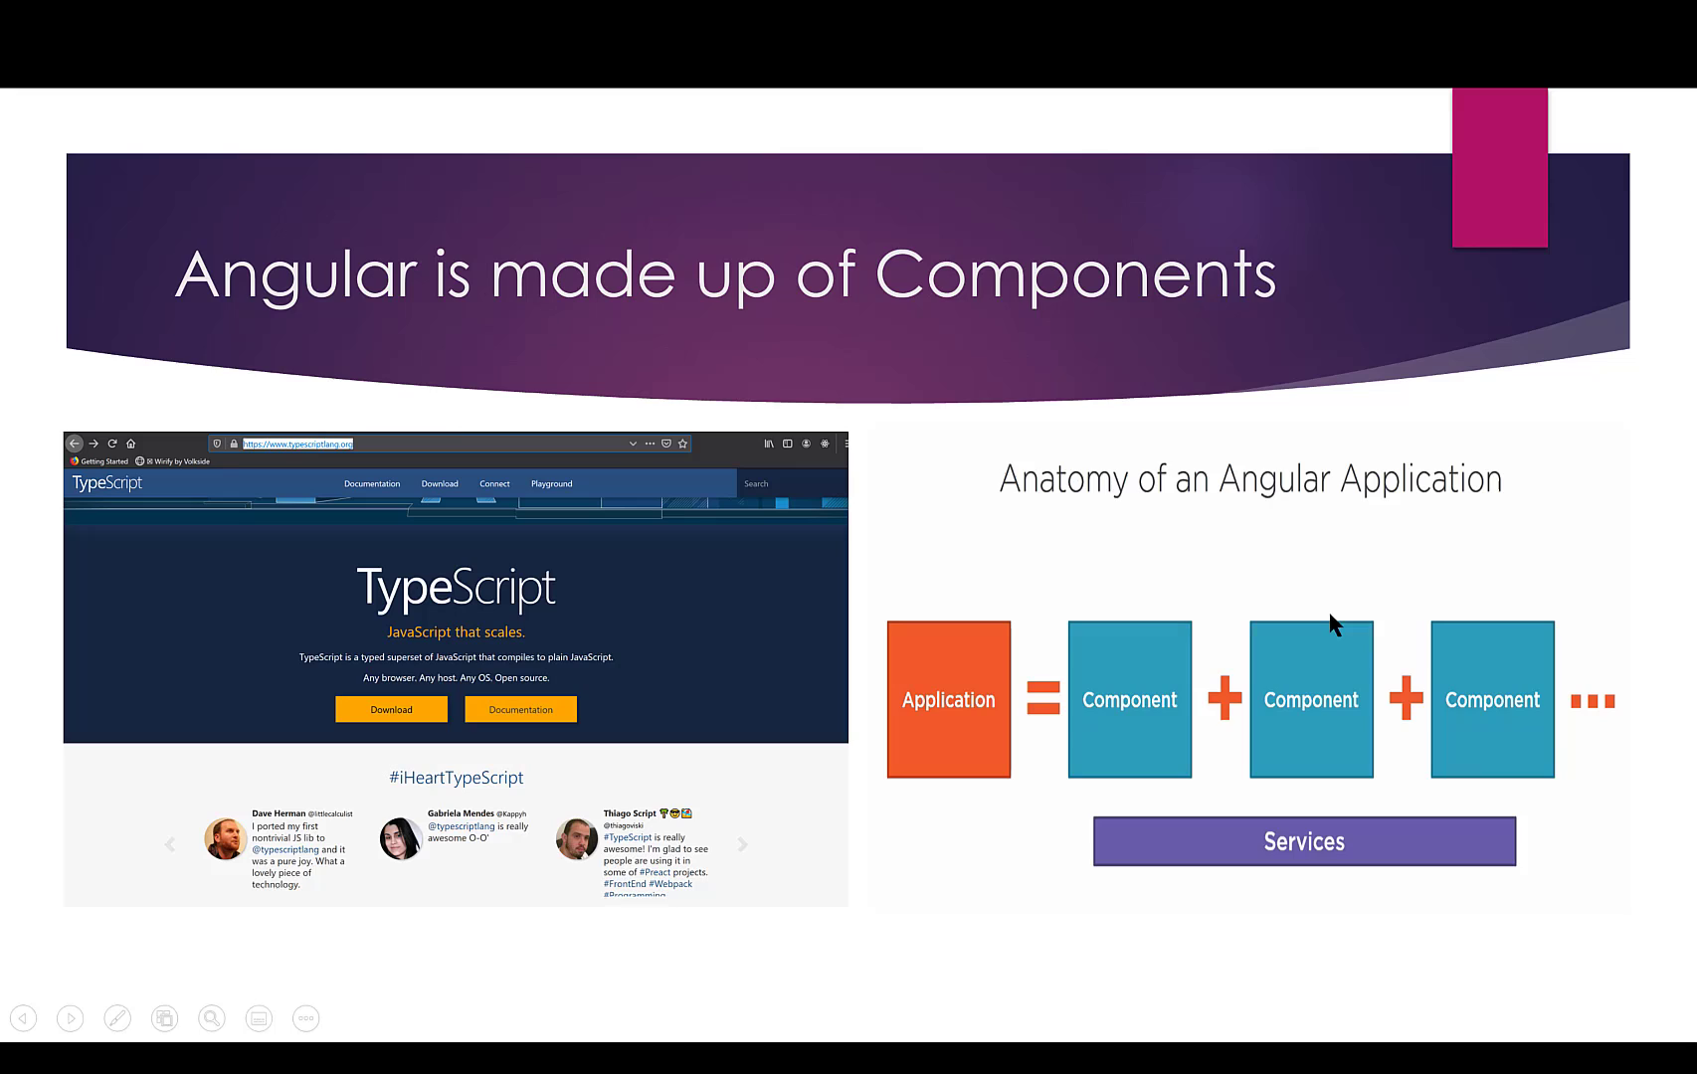
{"action": "mouse_move", "coordinate": [1134, 700]}
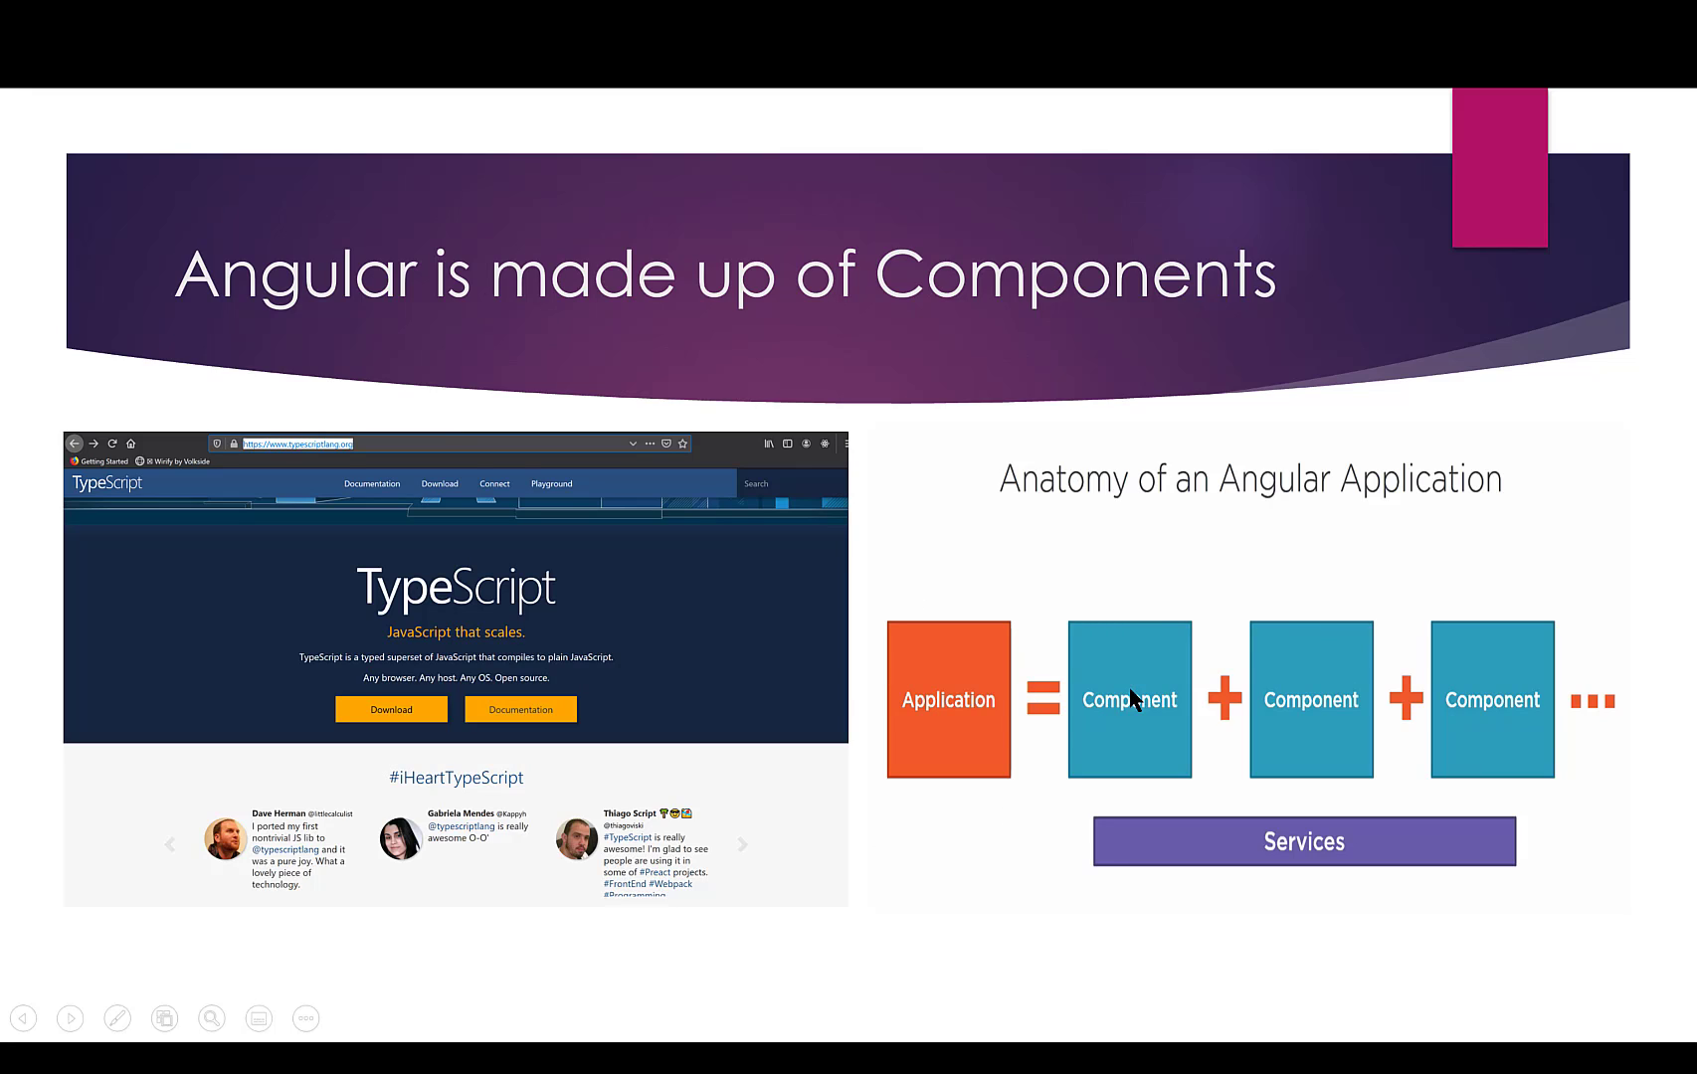
{"action": "mouse_move", "coordinate": [1496, 696]}
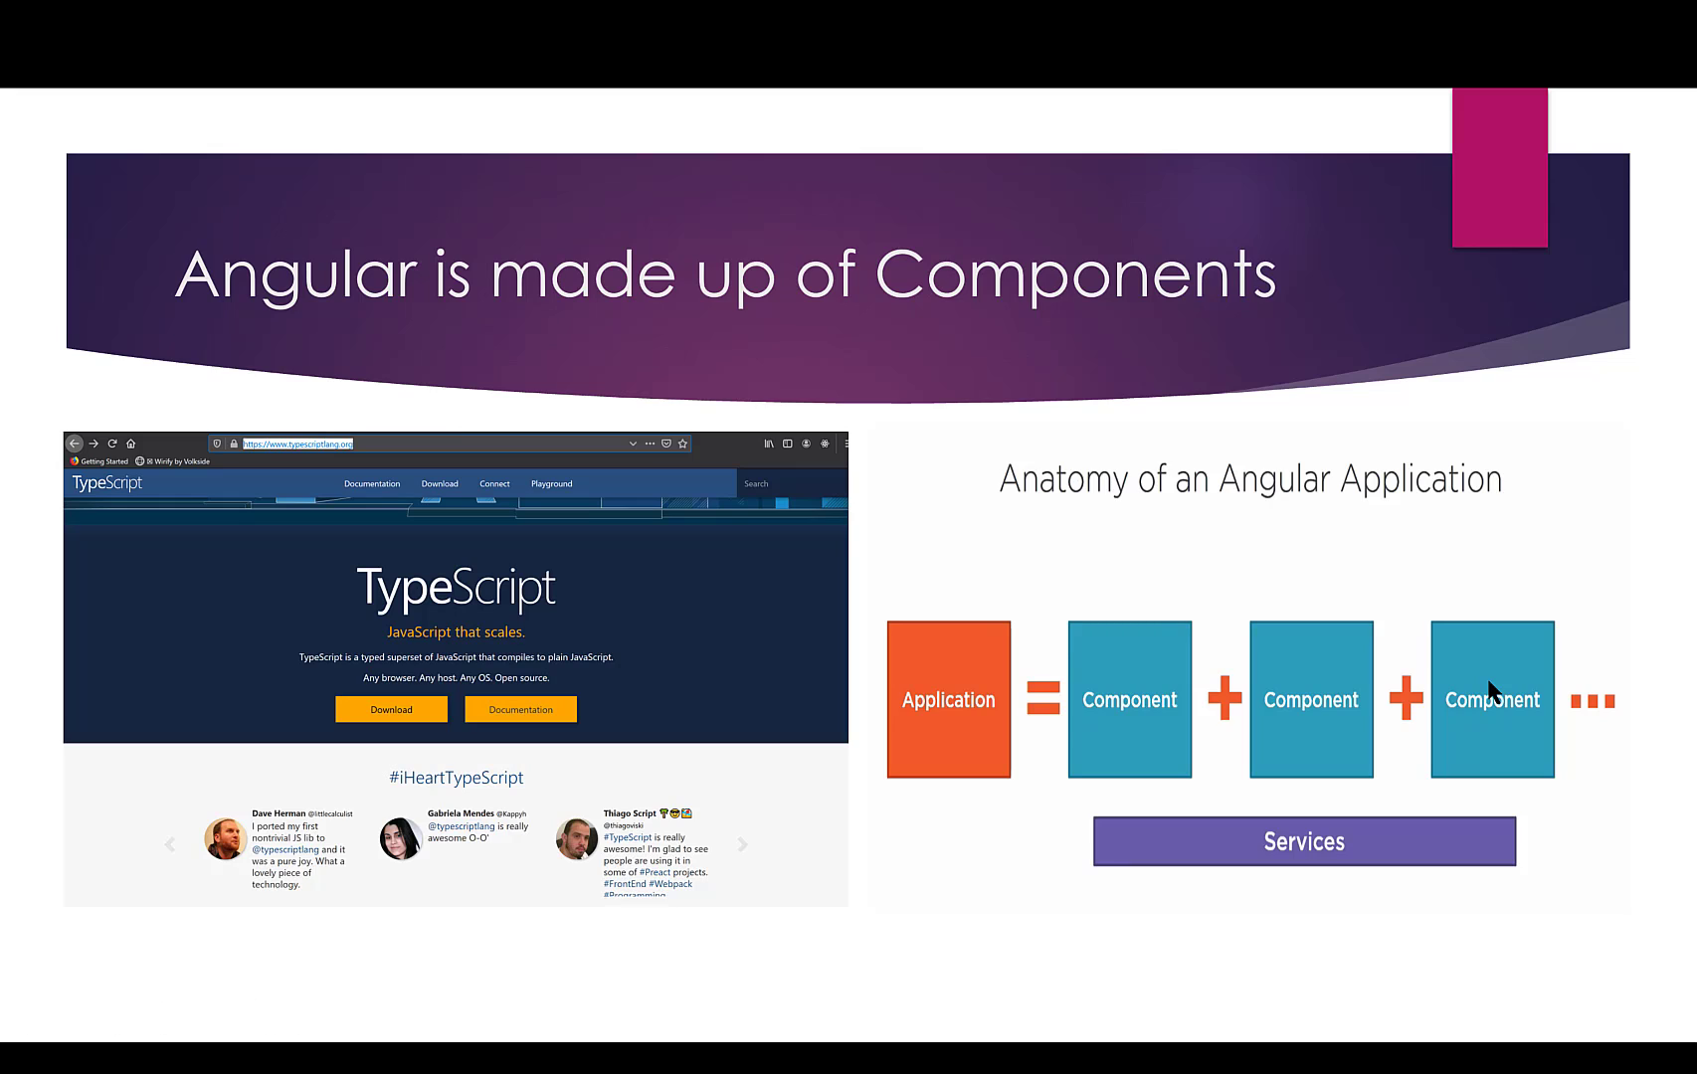
{"action": "mouse_move", "coordinate": [1325, 810]}
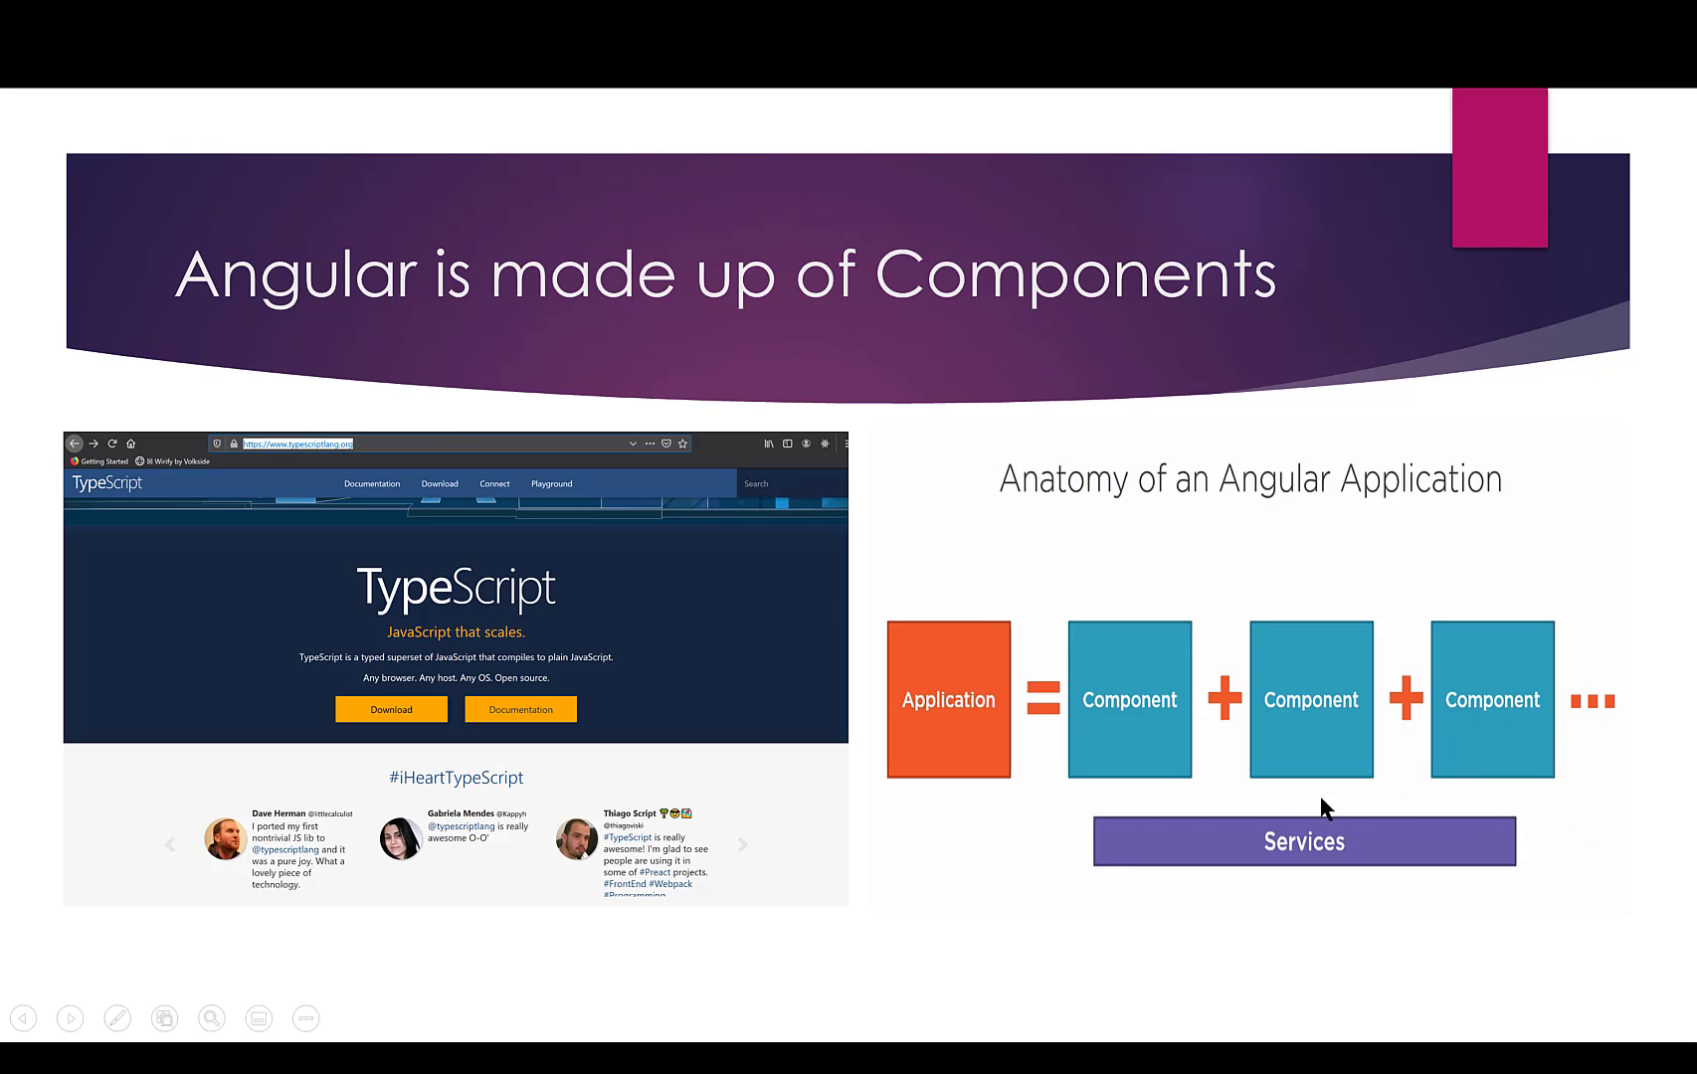
{"action": "mouse_move", "coordinate": [1036, 845]}
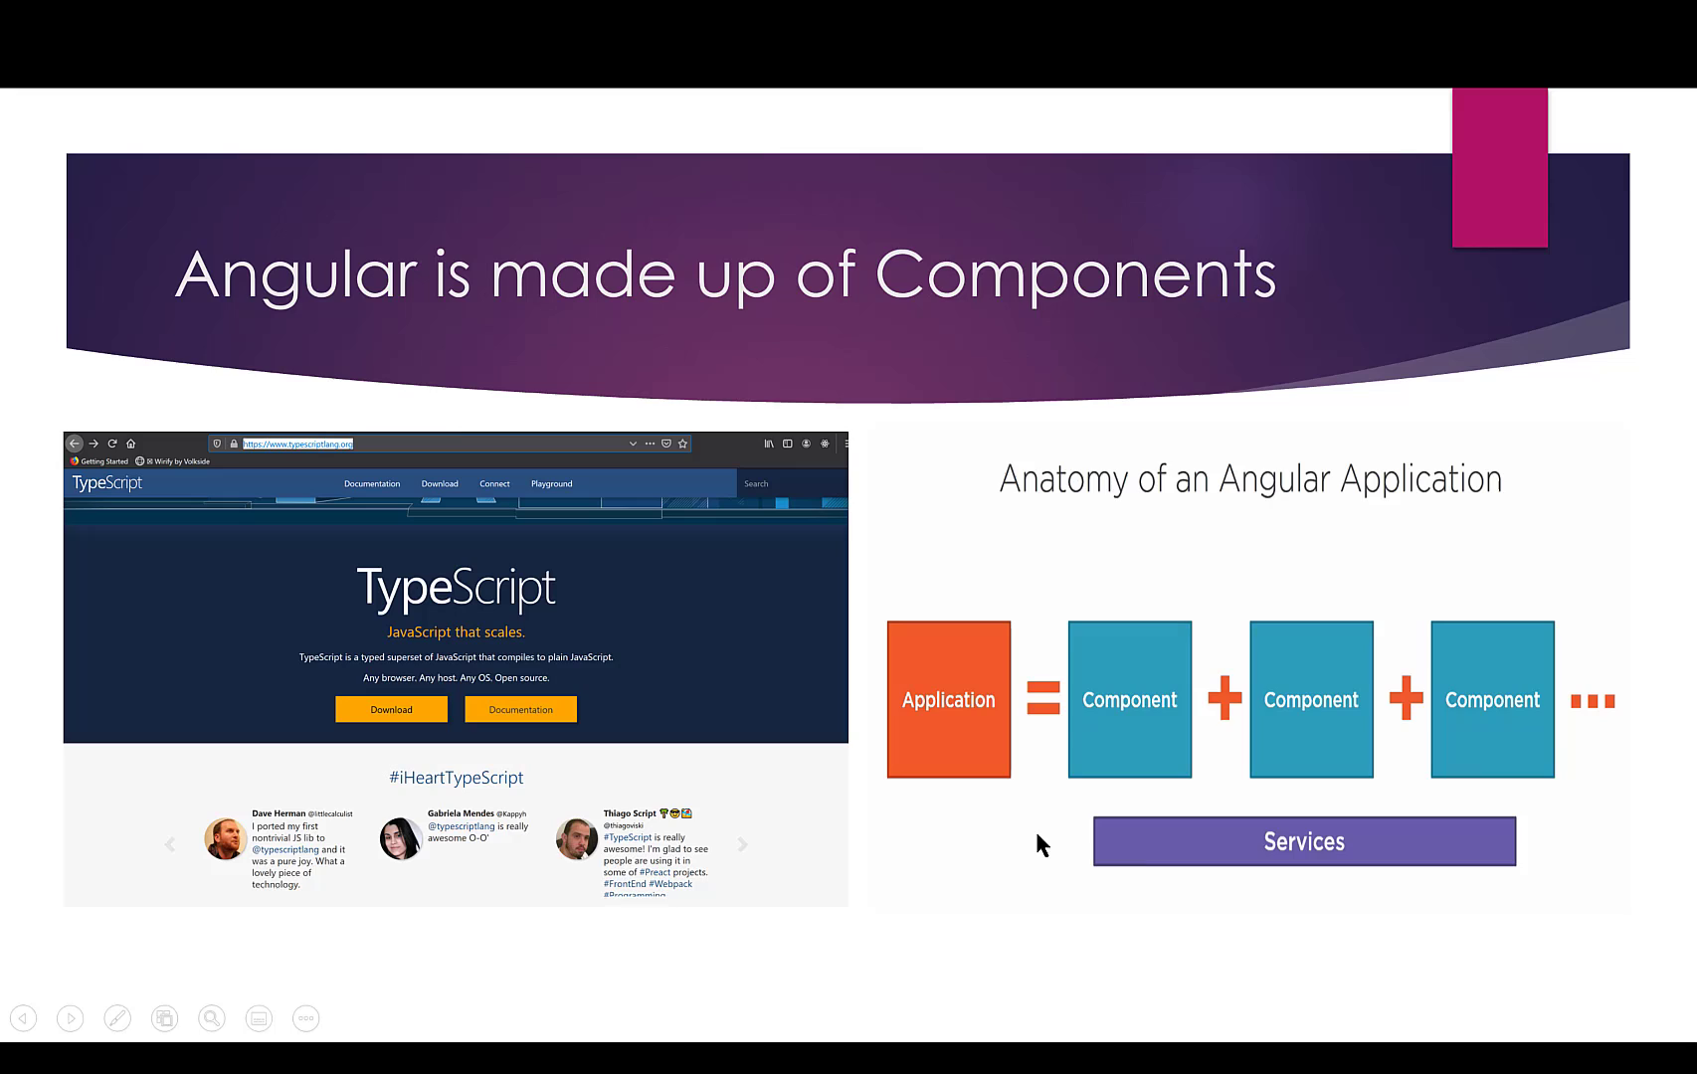
{"action": "mouse_move", "coordinate": [1043, 811]}
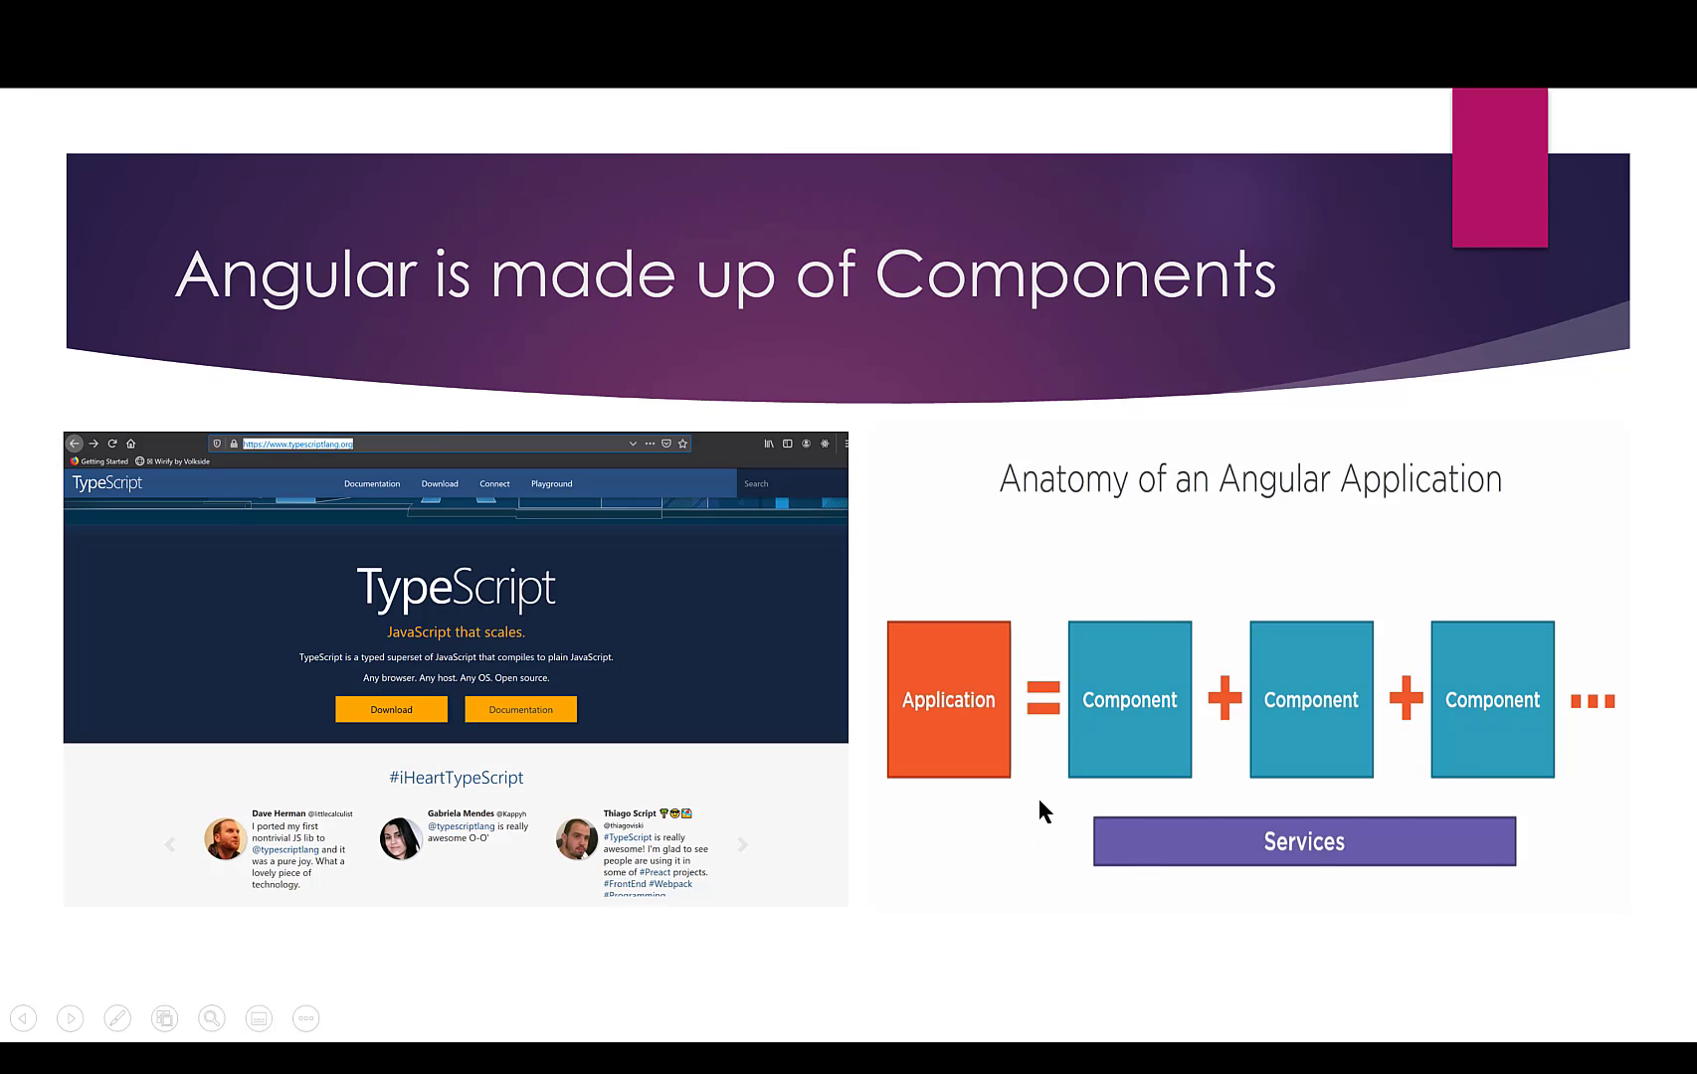
{"action": "mouse_move", "coordinate": [1028, 758]}
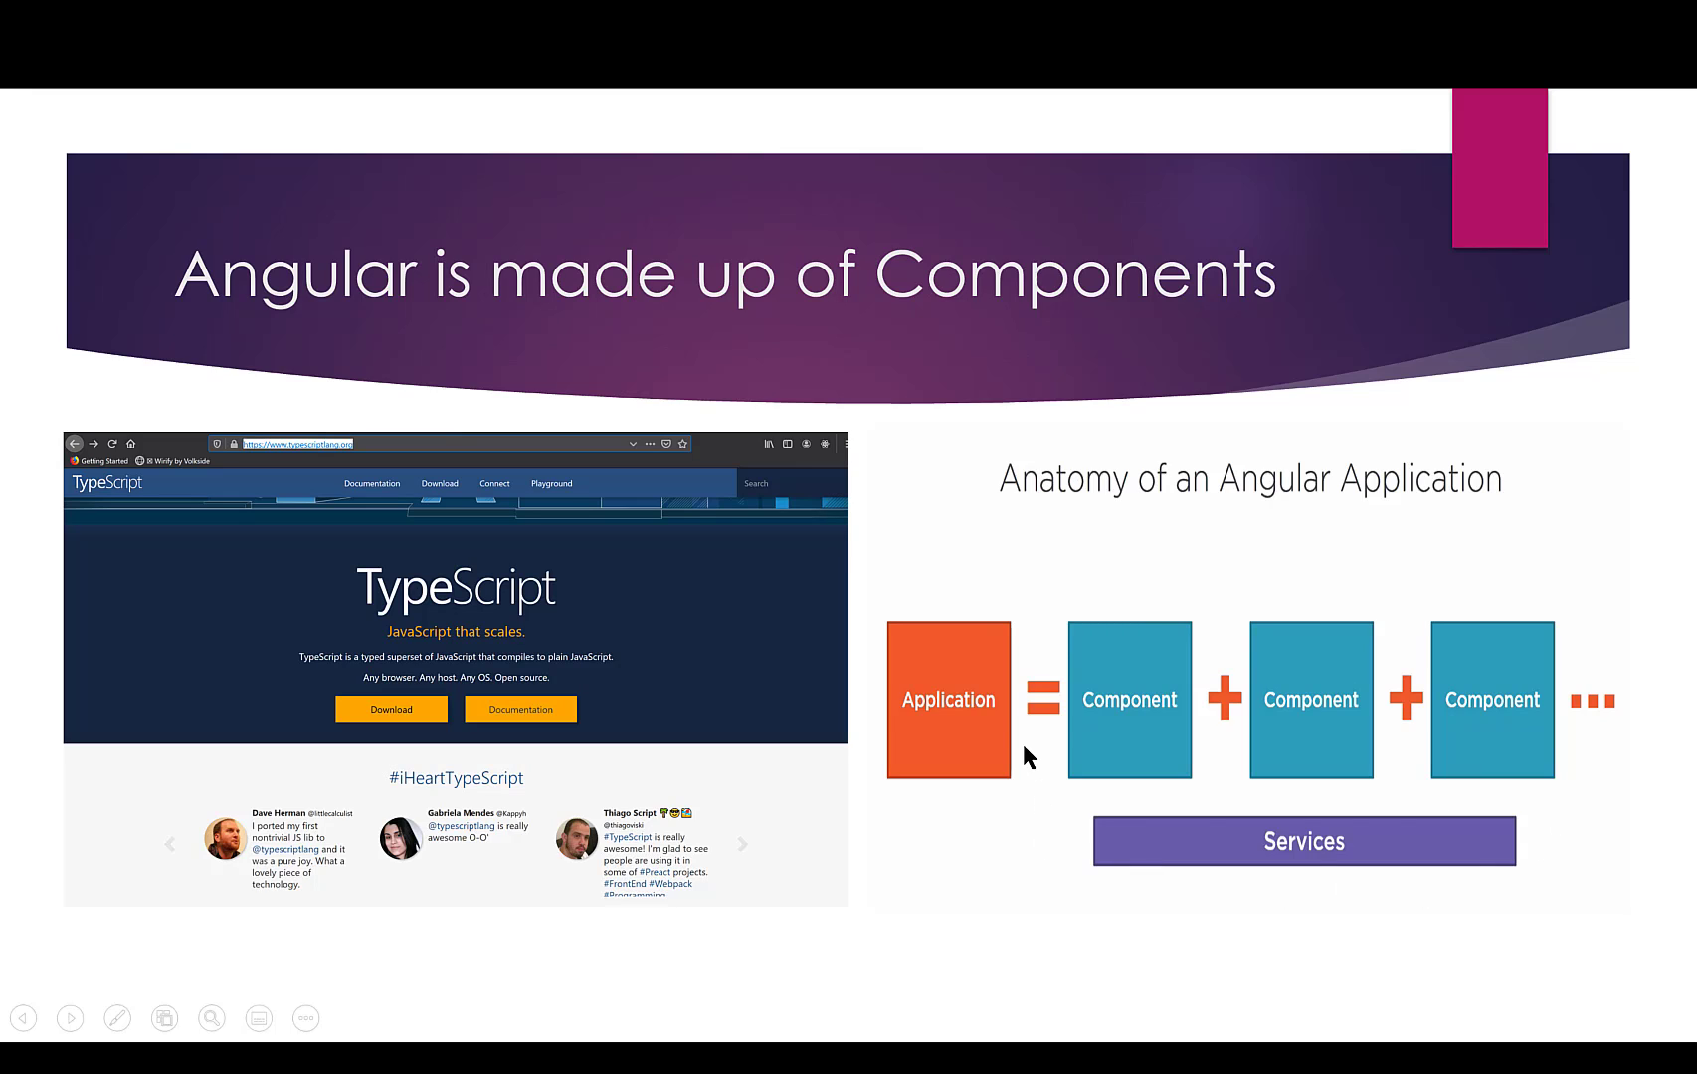
{"action": "mouse_move", "coordinate": [1128, 712]}
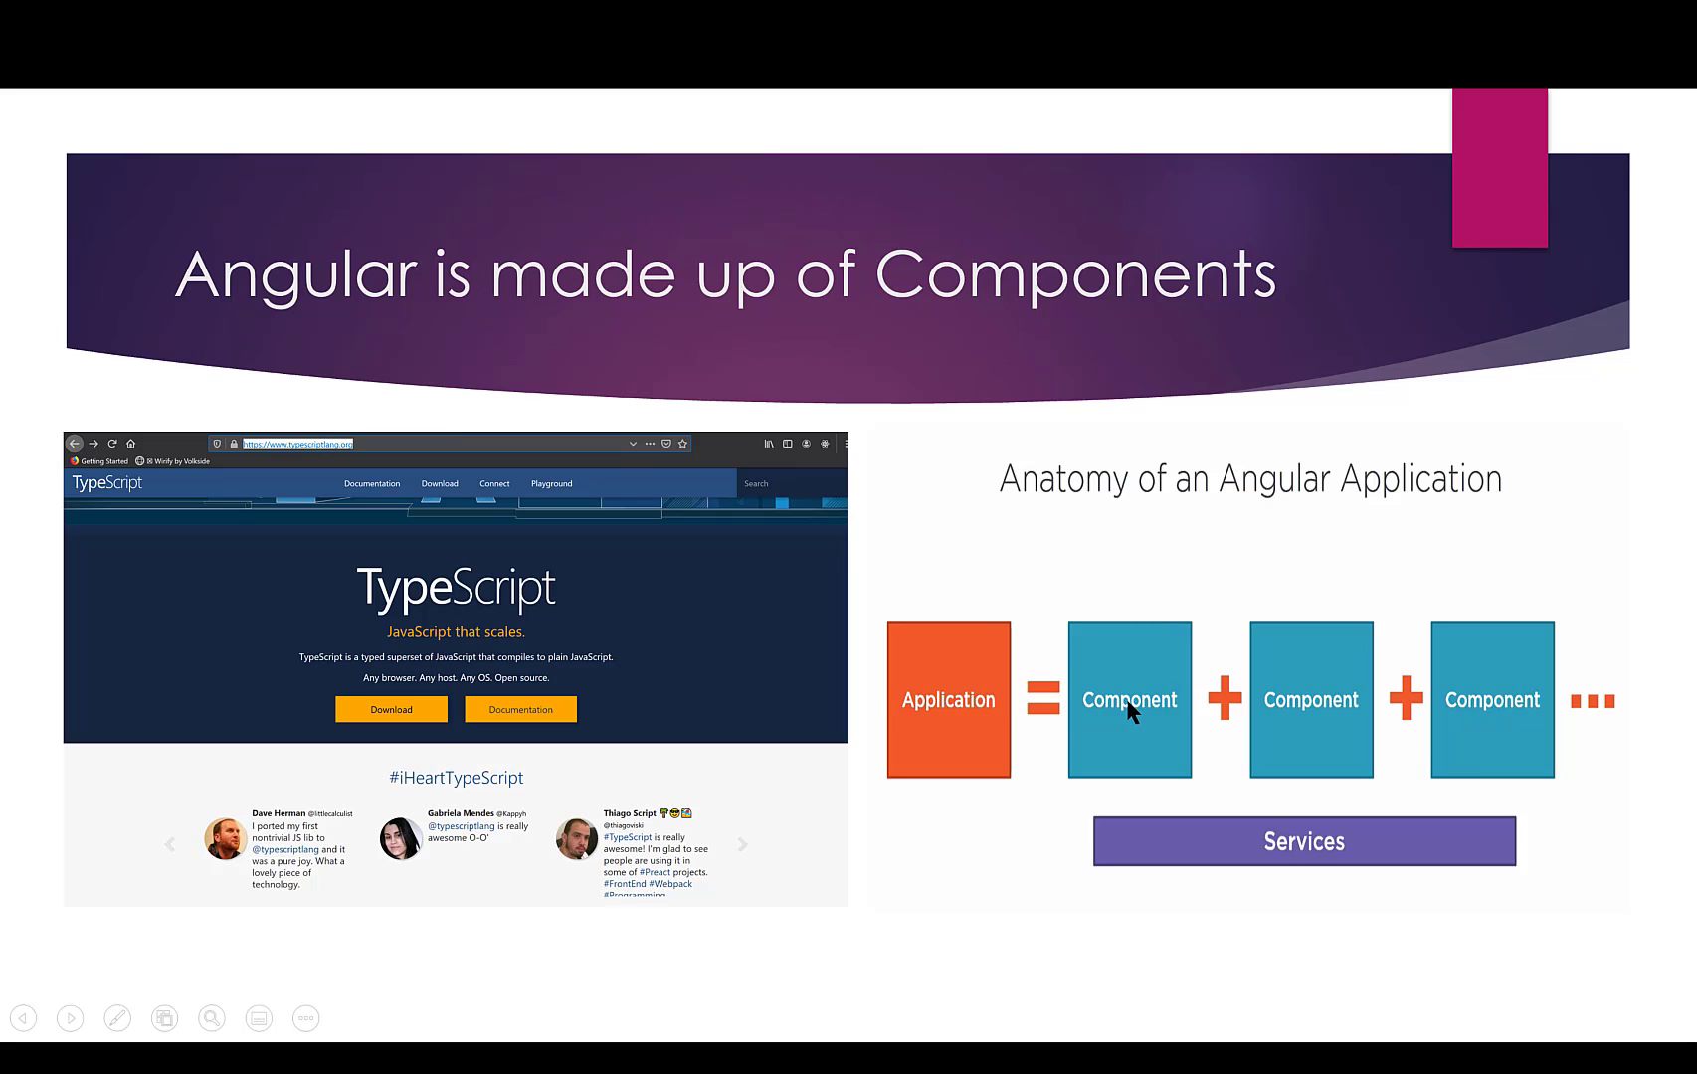
{"action": "mouse_move", "coordinate": [1207, 748]}
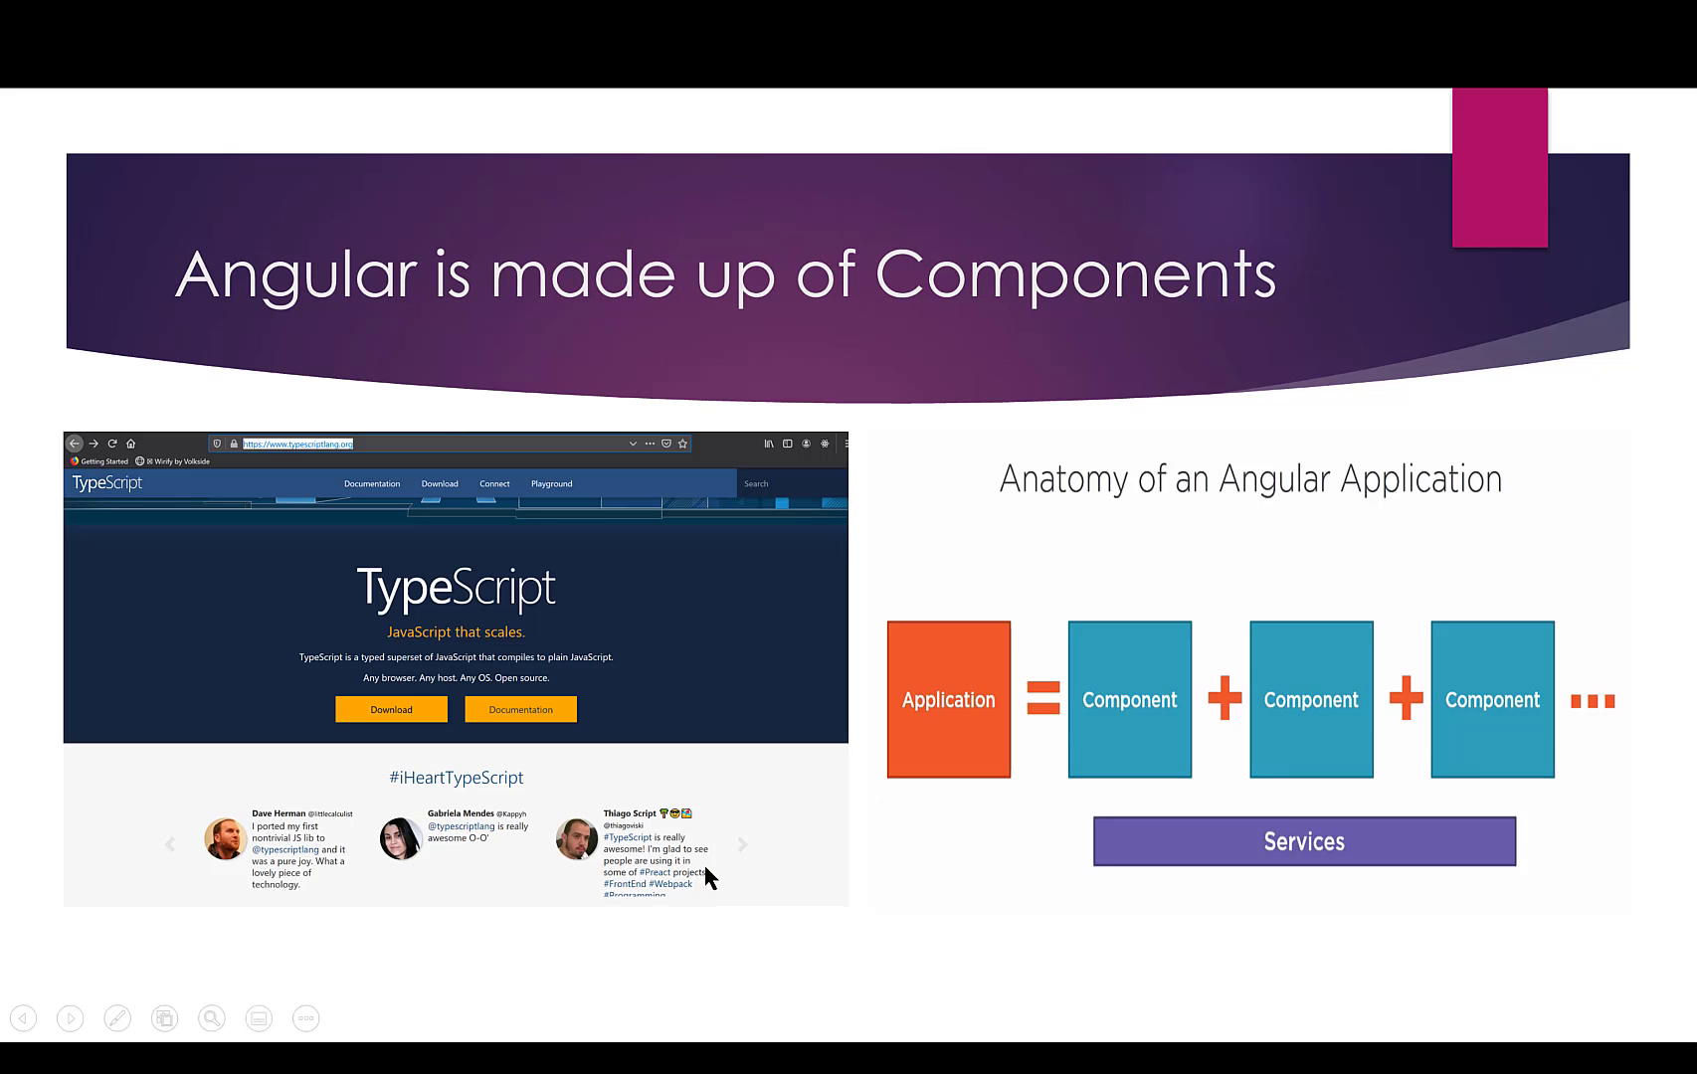
{"action": "mouse_move", "coordinate": [607, 725]}
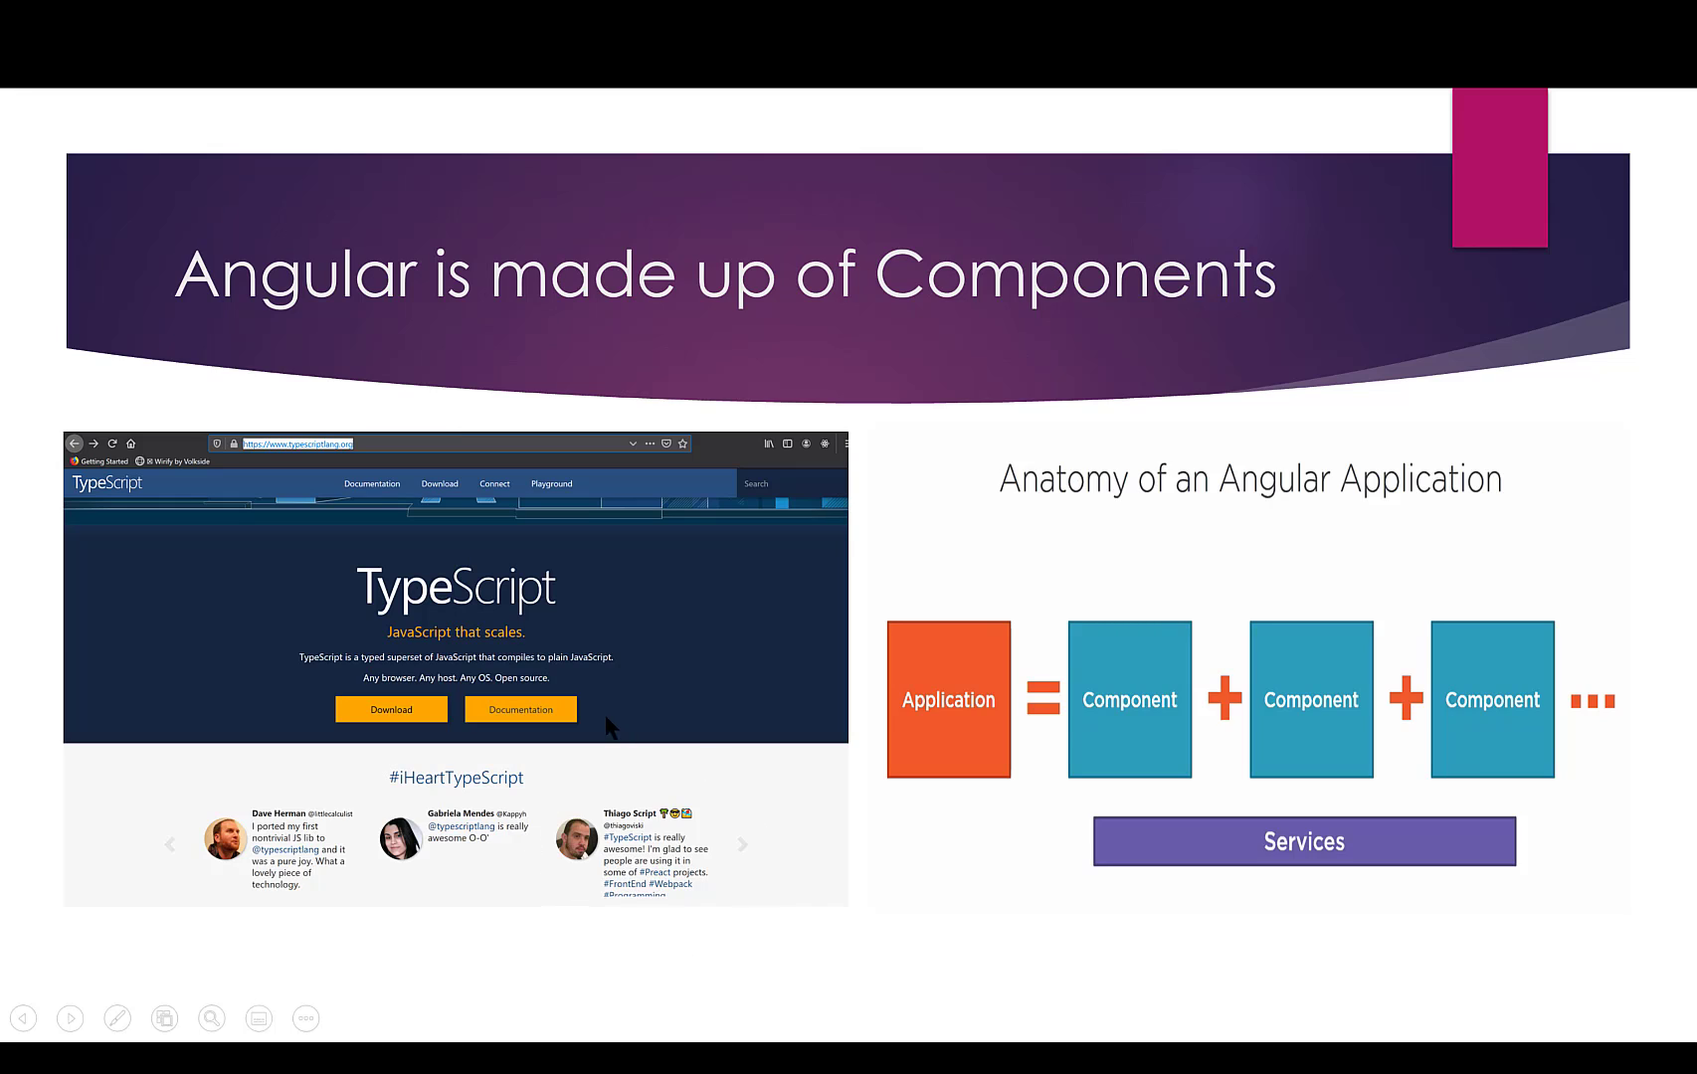
{"action": "mouse_move", "coordinate": [213, 760]}
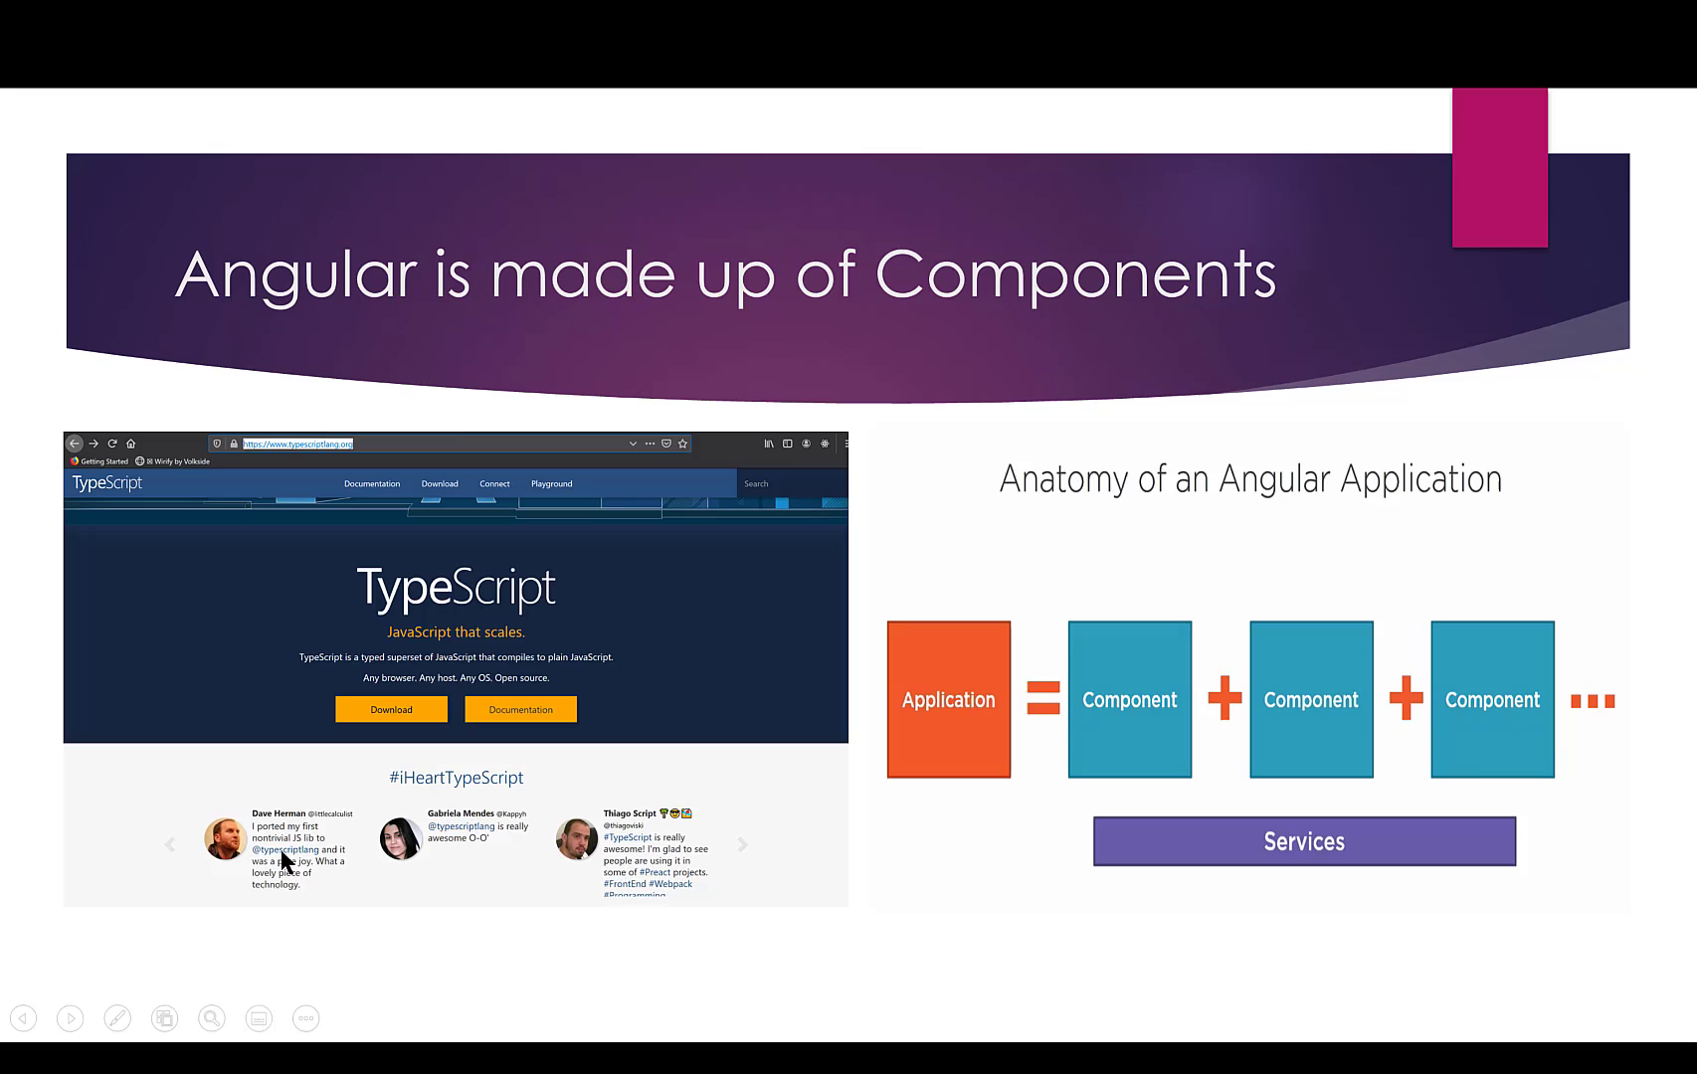
{"action": "mouse_move", "coordinate": [660, 837]}
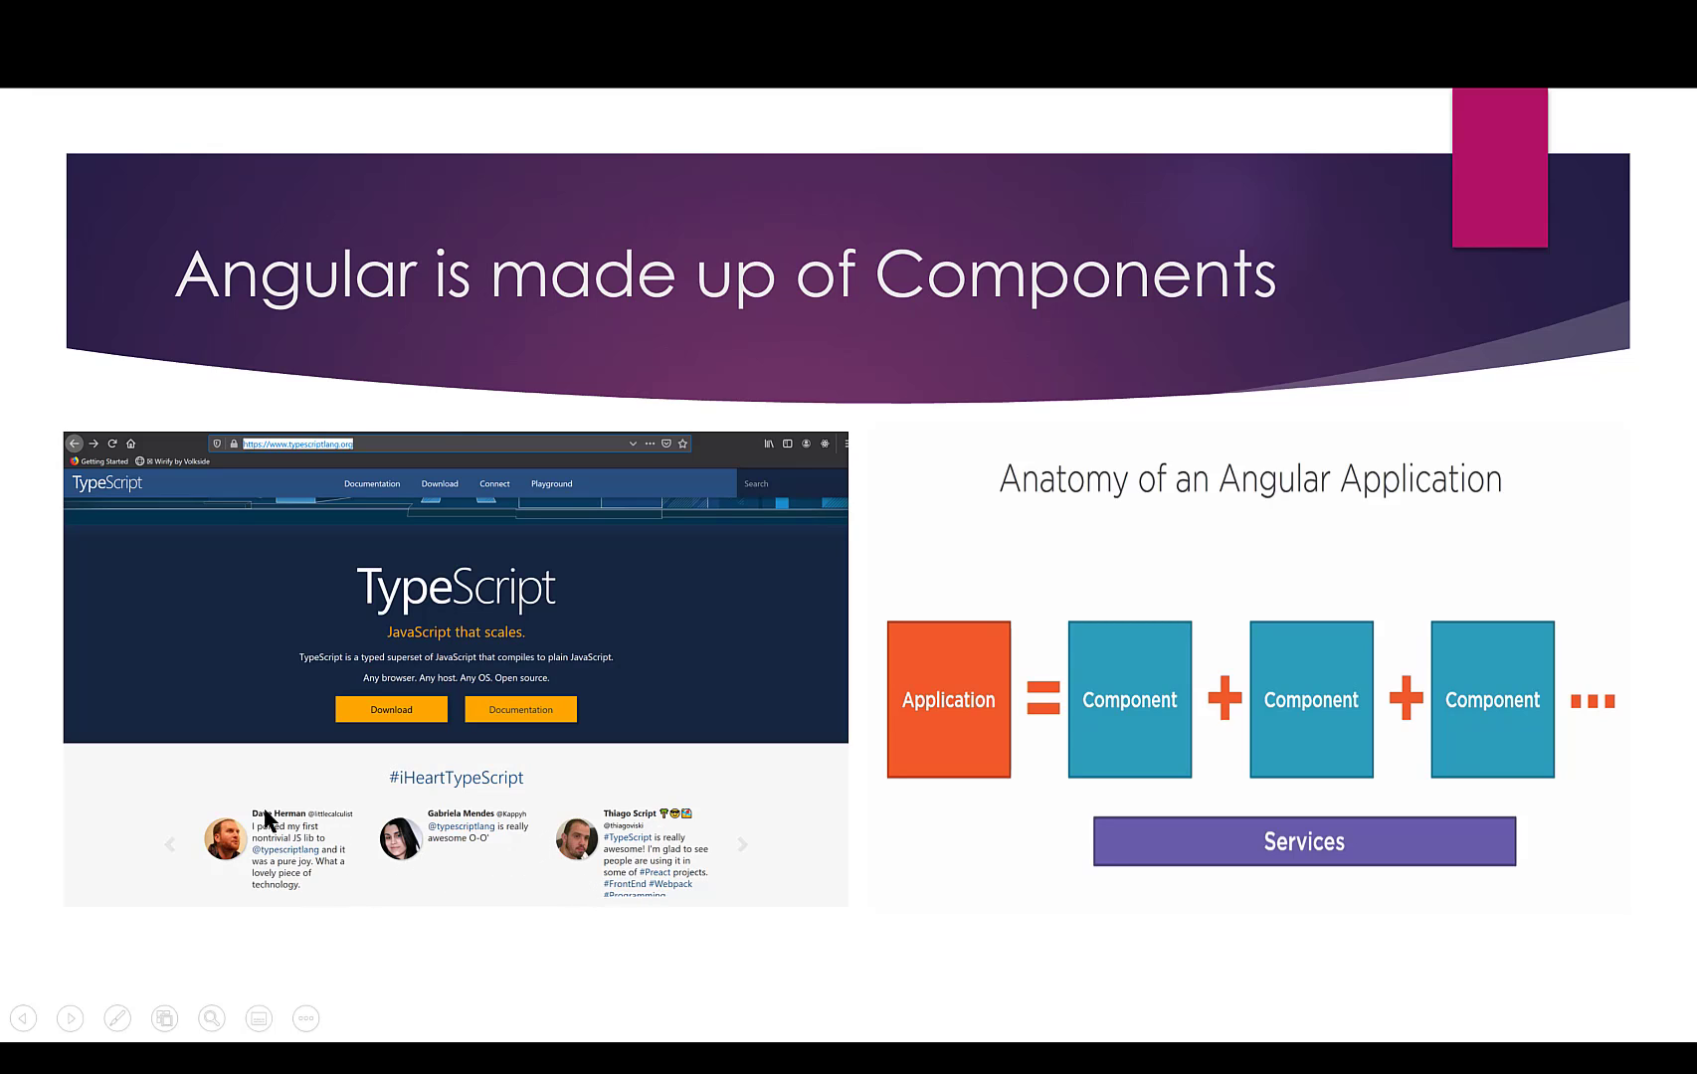
{"action": "mouse_move", "coordinate": [384, 804]}
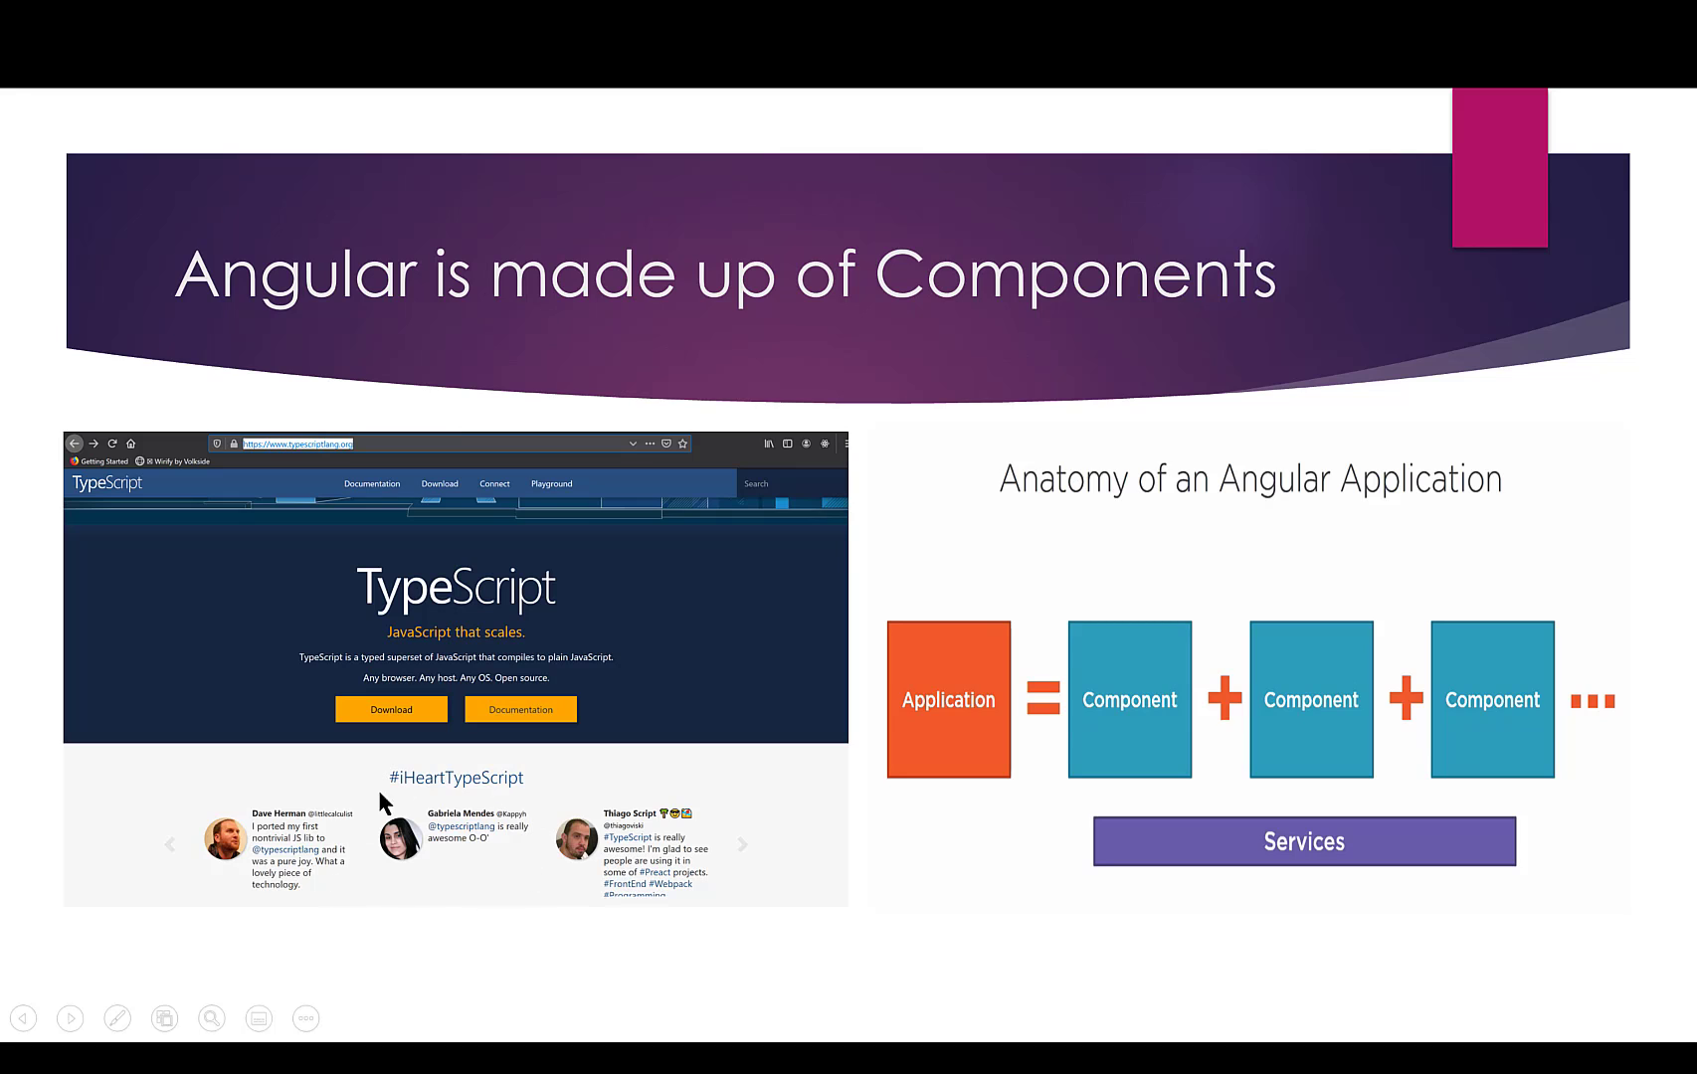
{"action": "mouse_move", "coordinate": [730, 822]}
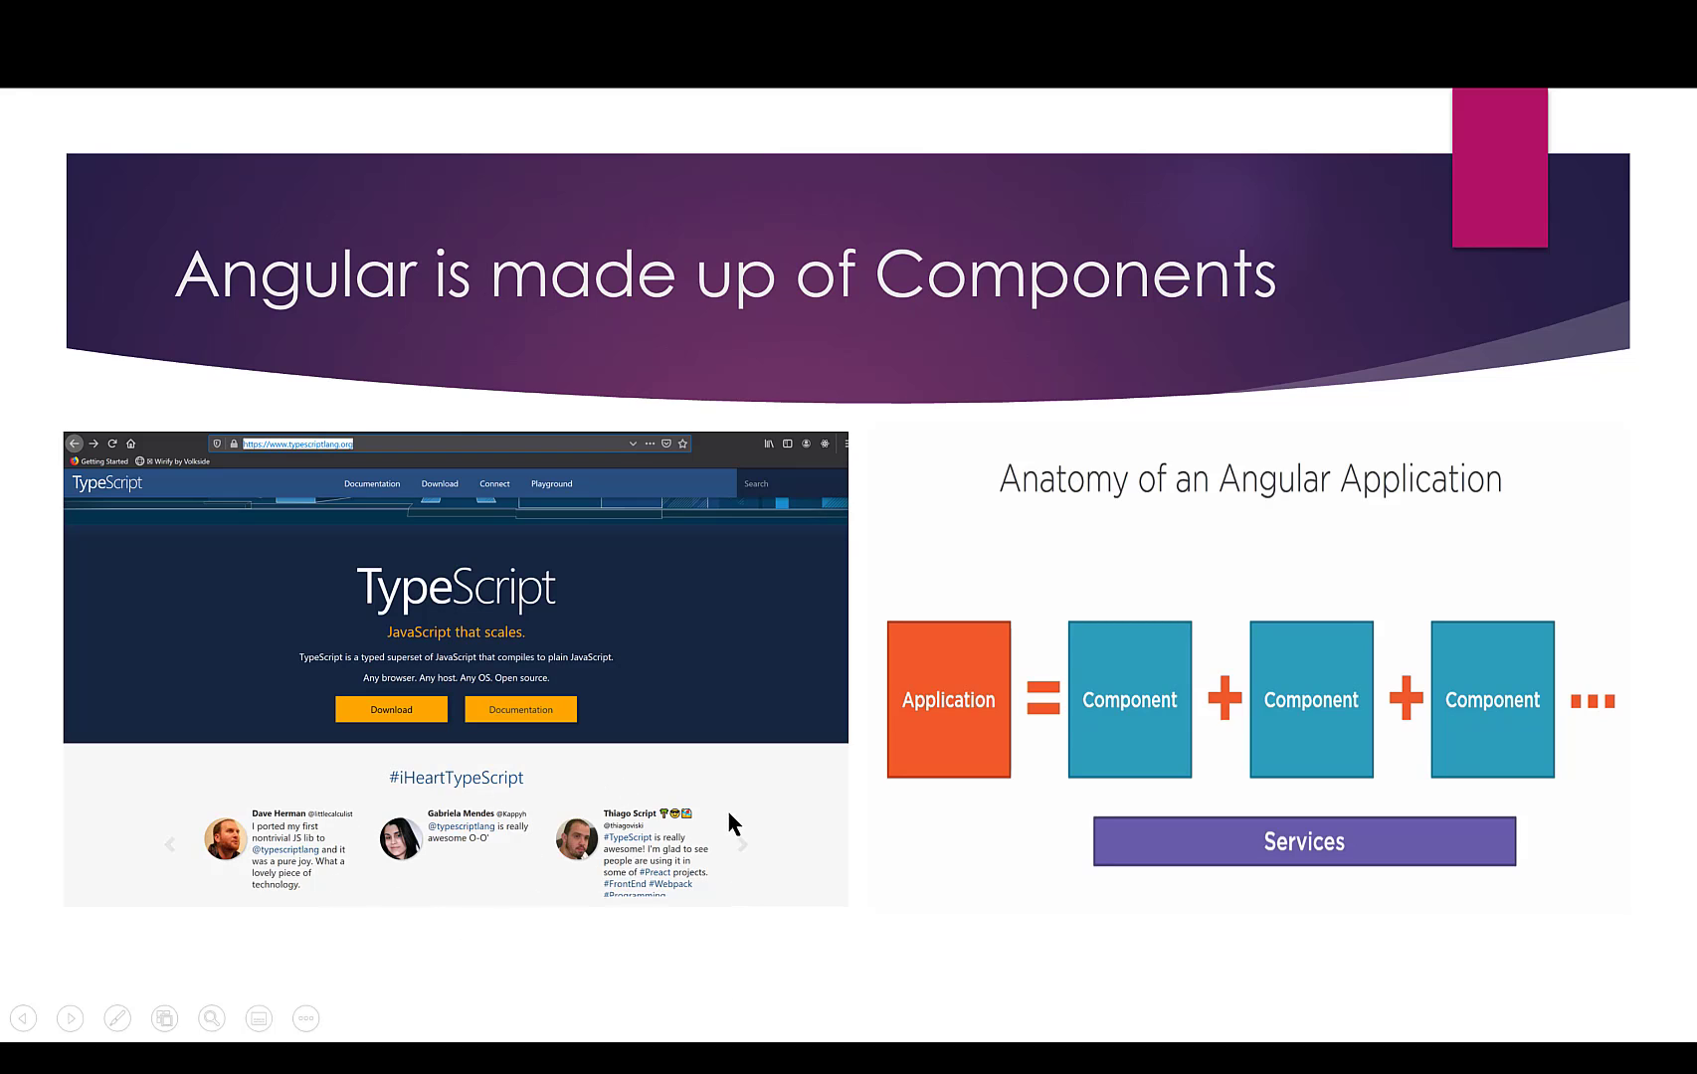
{"action": "mouse_move", "coordinate": [744, 885]}
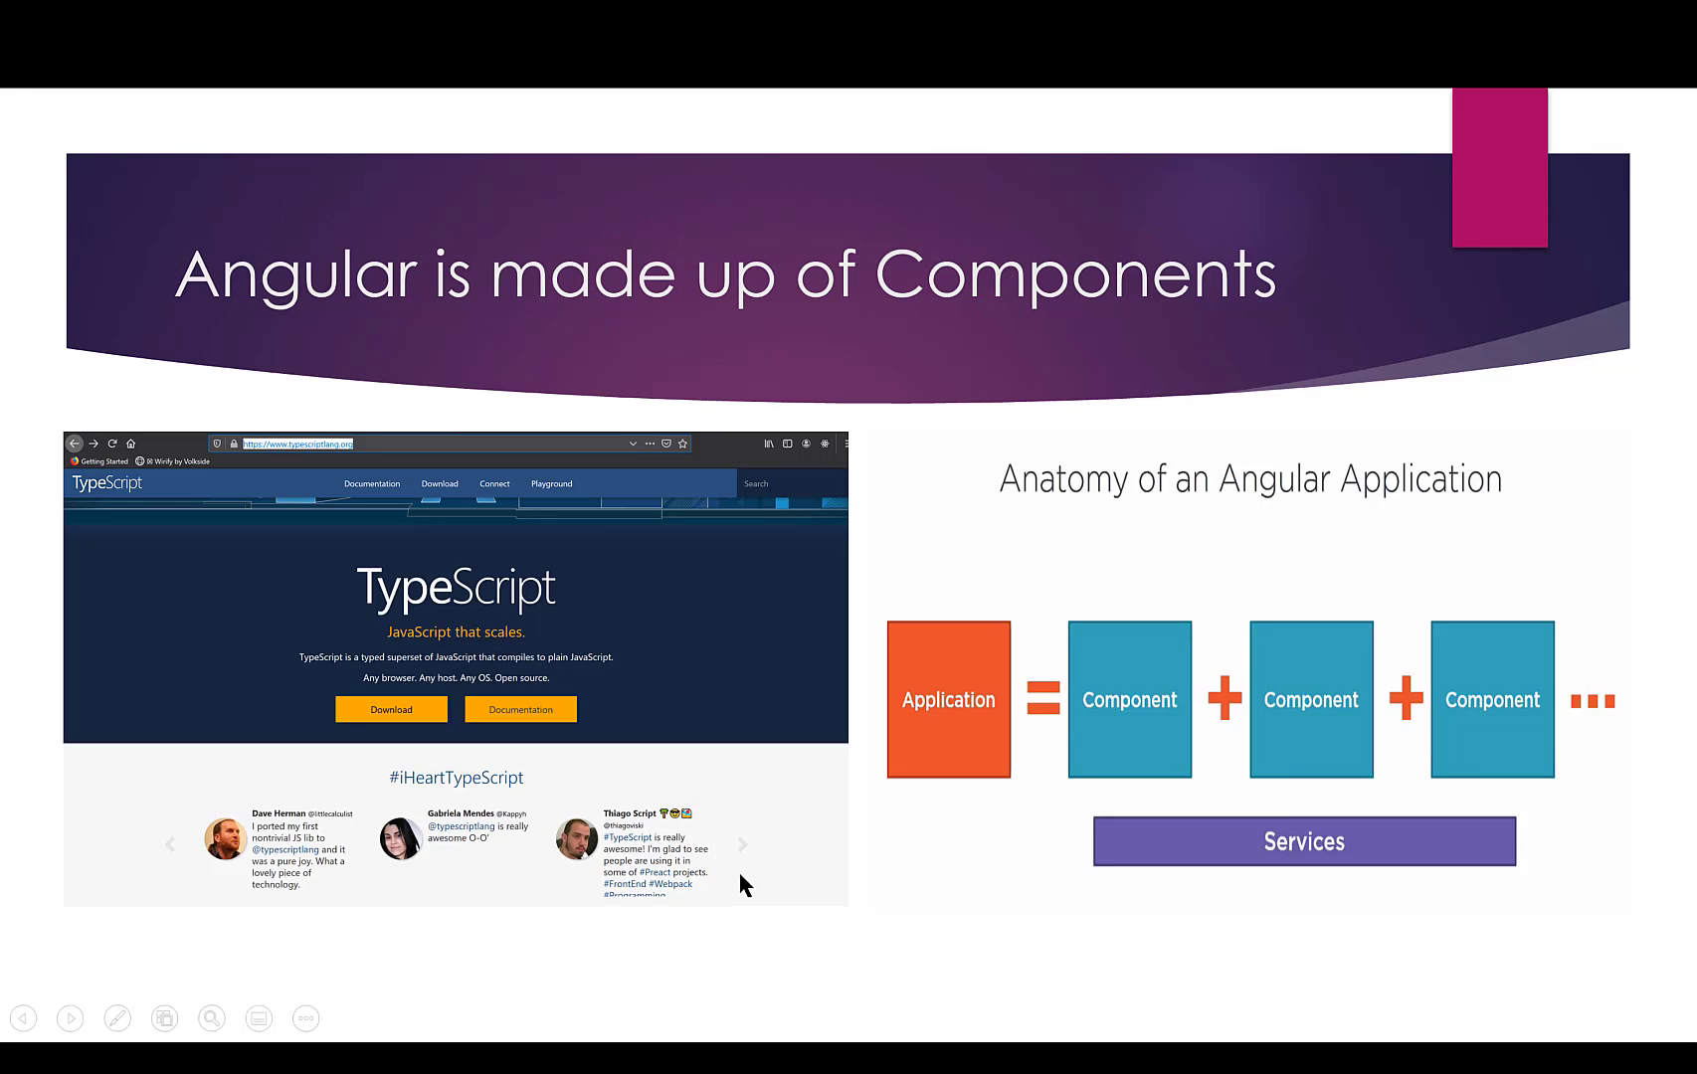
{"action": "mouse_move", "coordinate": [688, 885]}
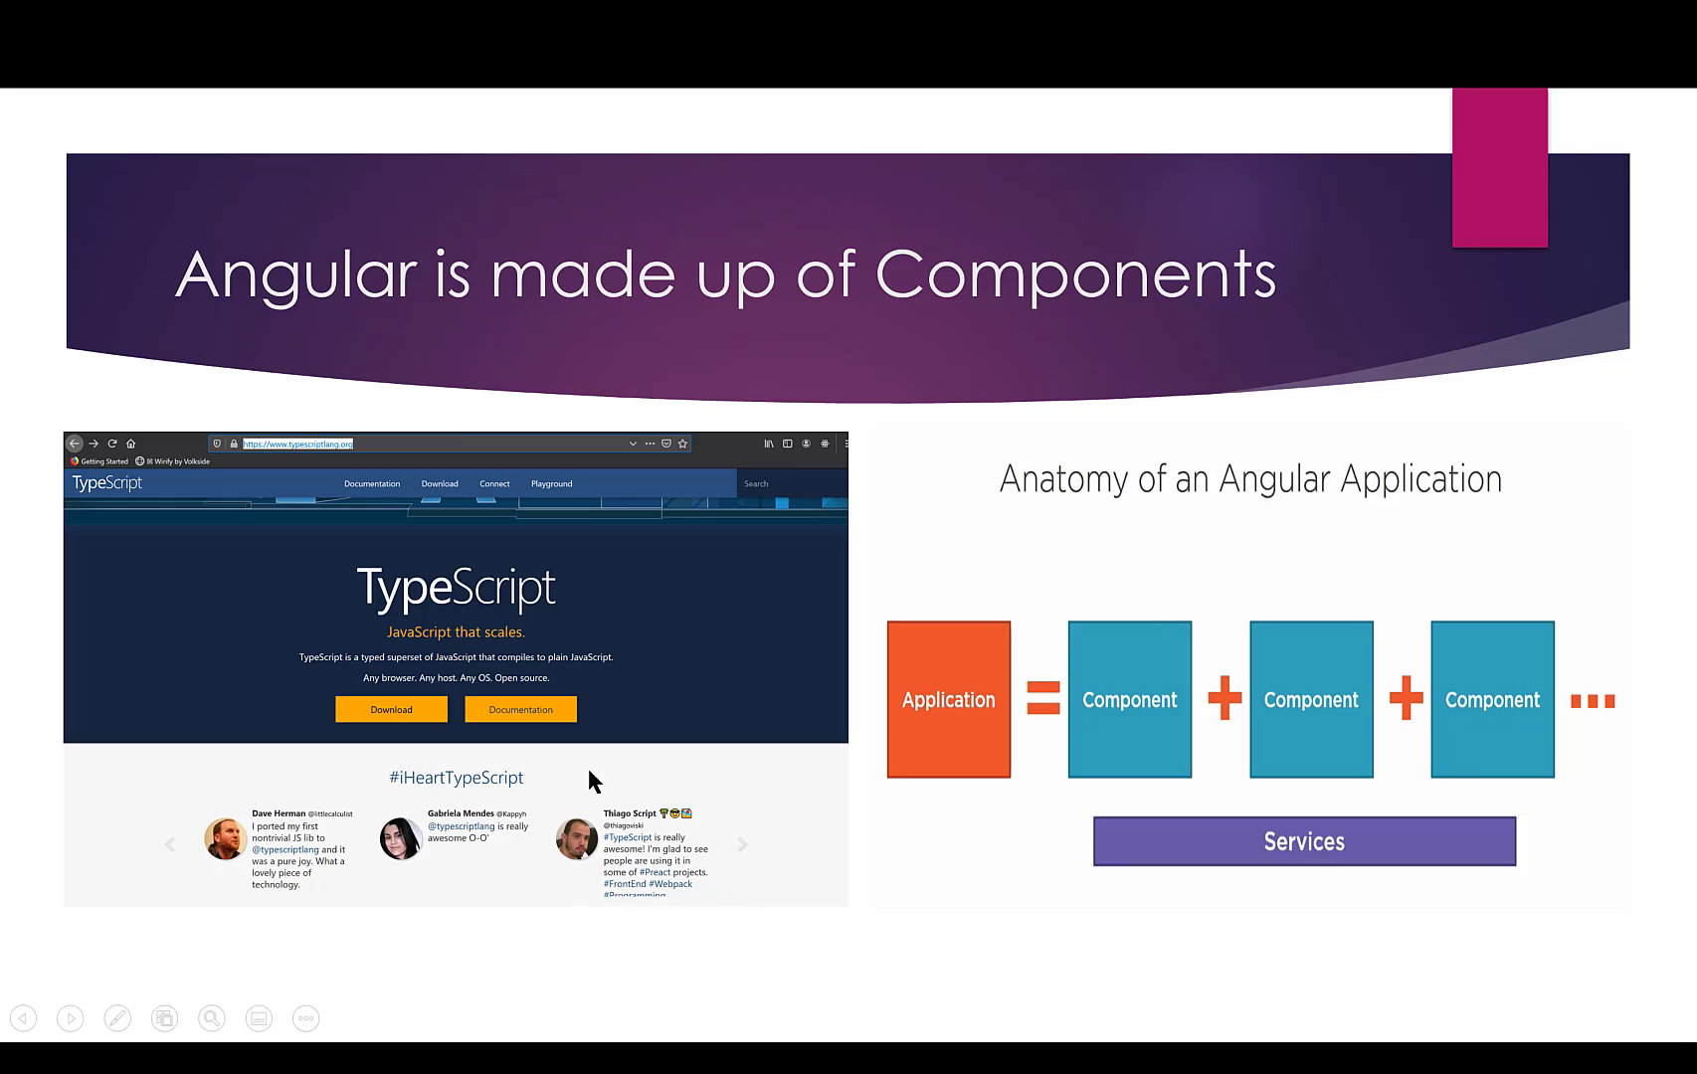
{"action": "mouse_move", "coordinate": [539, 833]}
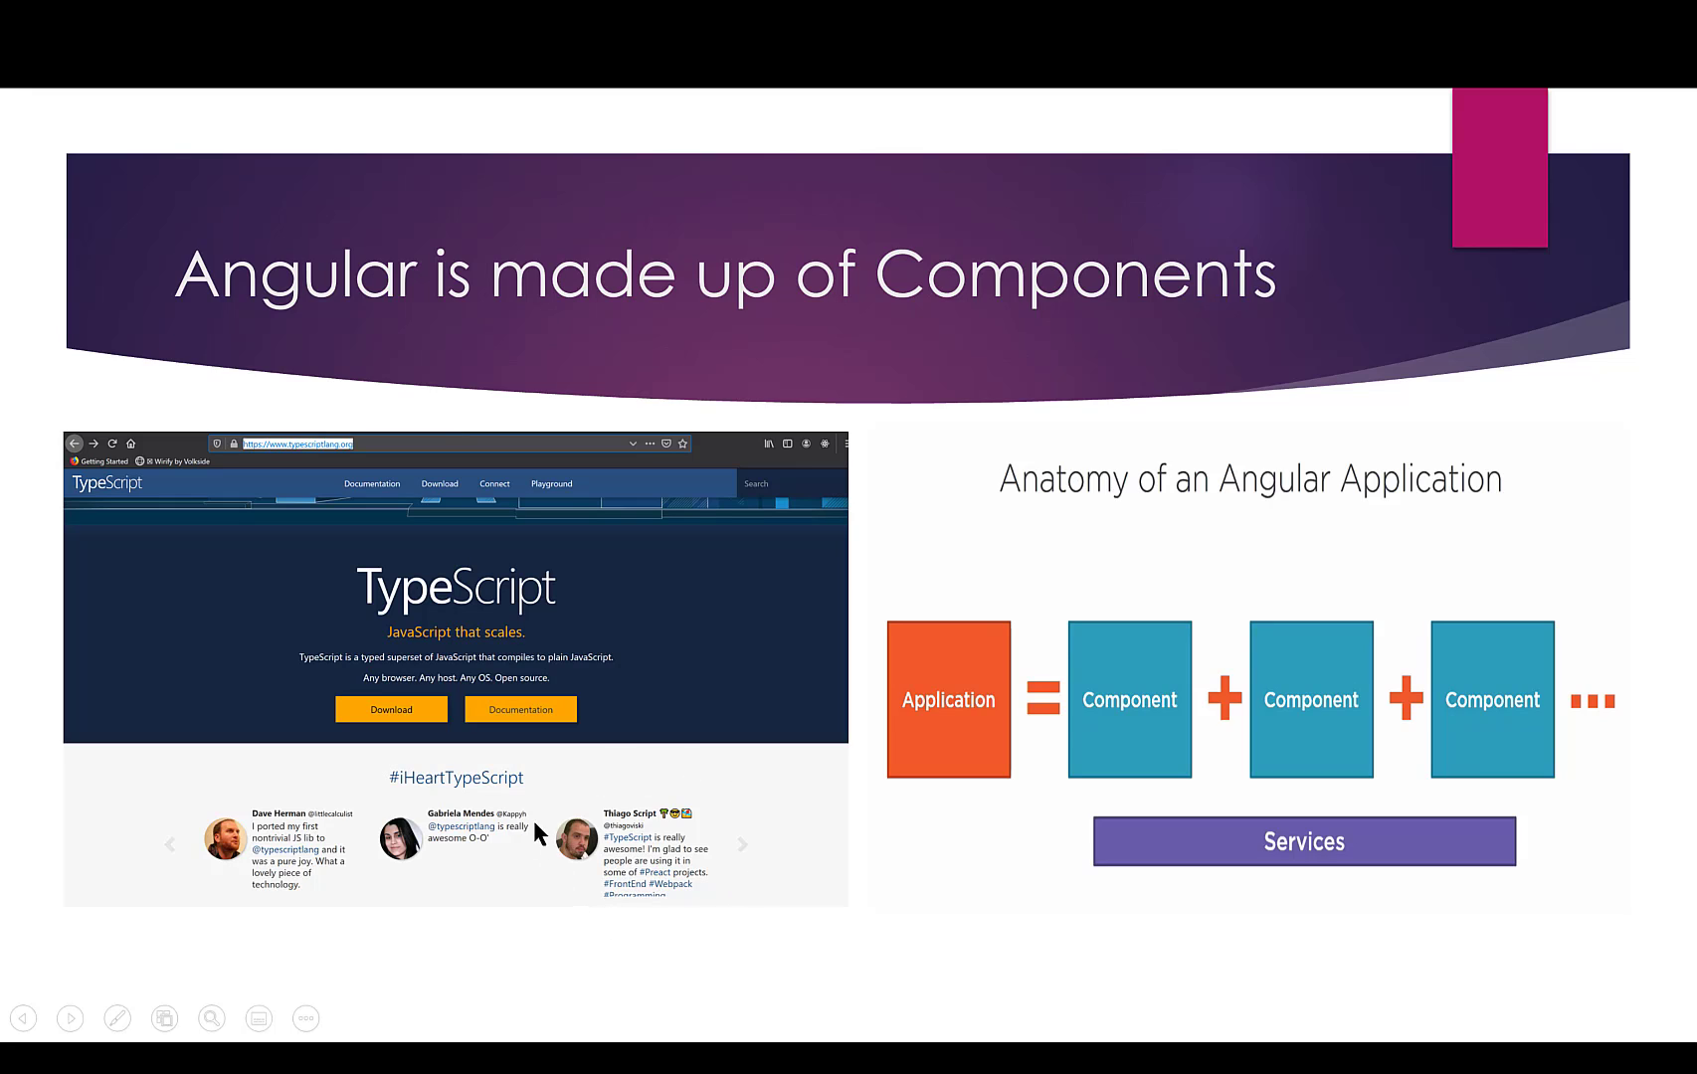
{"action": "mouse_move", "coordinate": [696, 788]}
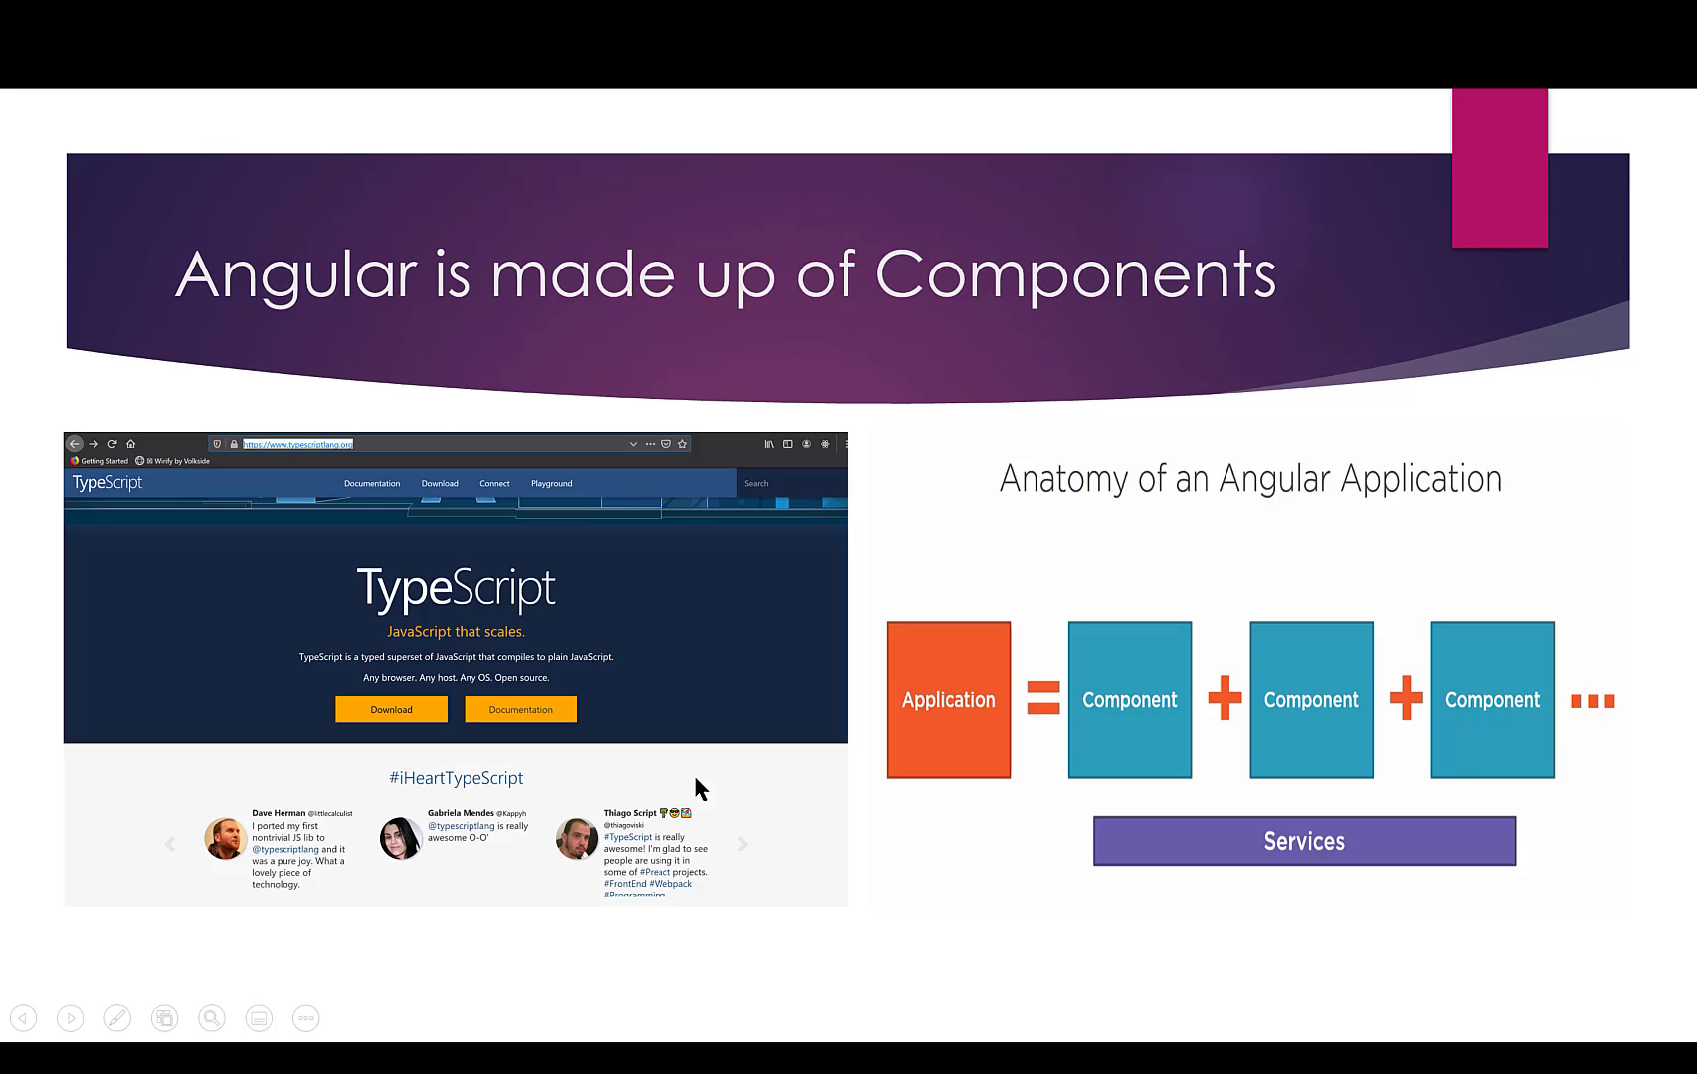
{"action": "mouse_move", "coordinate": [630, 810]}
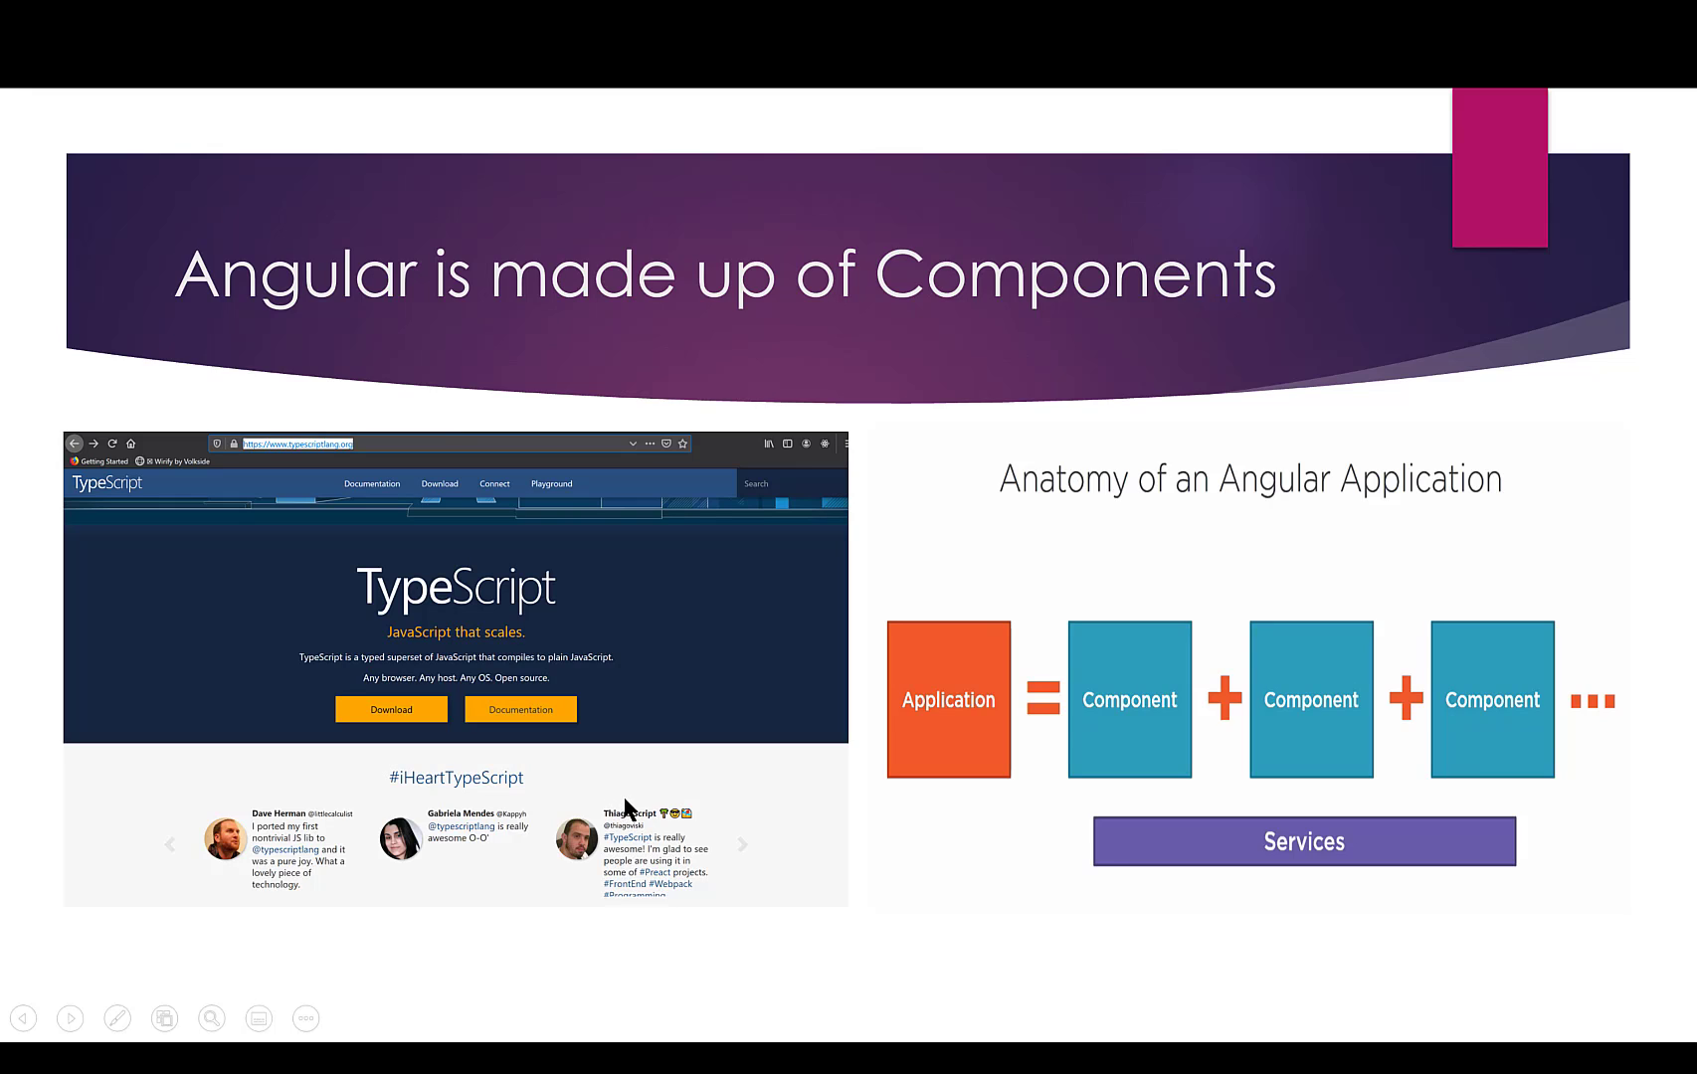
{"action": "mouse_move", "coordinate": [688, 808]}
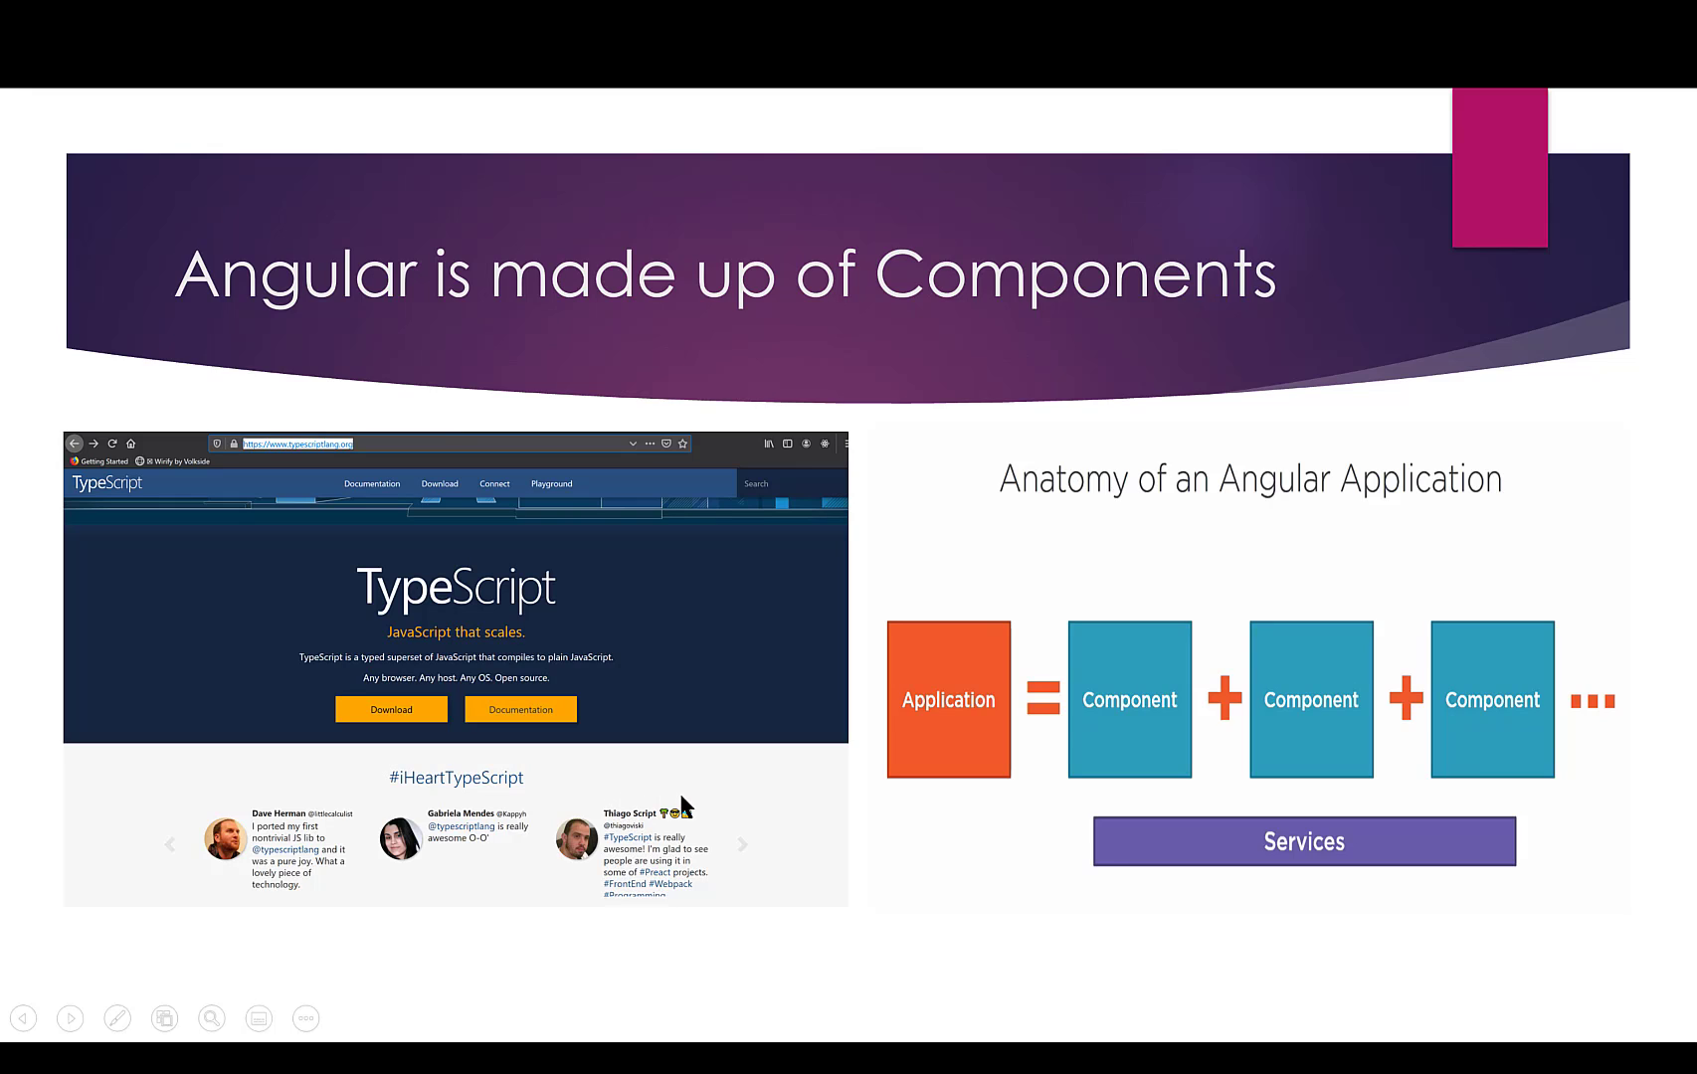
{"action": "mouse_move", "coordinate": [547, 907]}
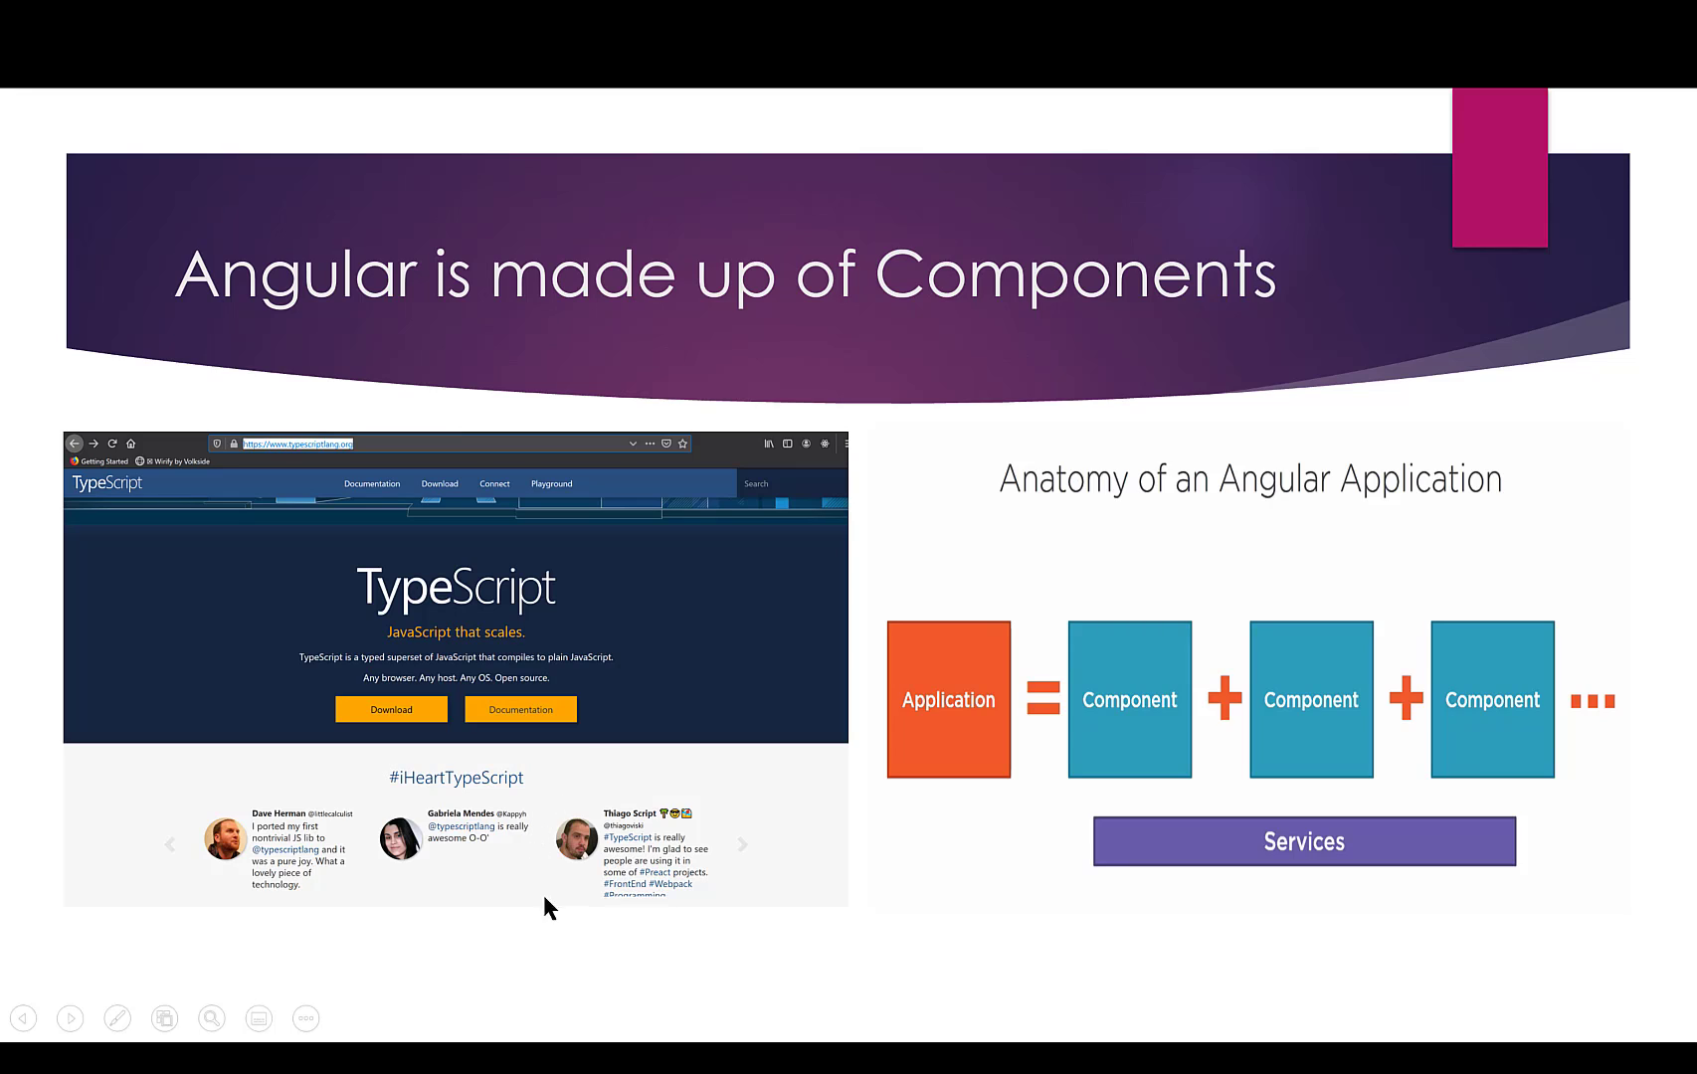
{"action": "mouse_move", "coordinate": [551, 817]}
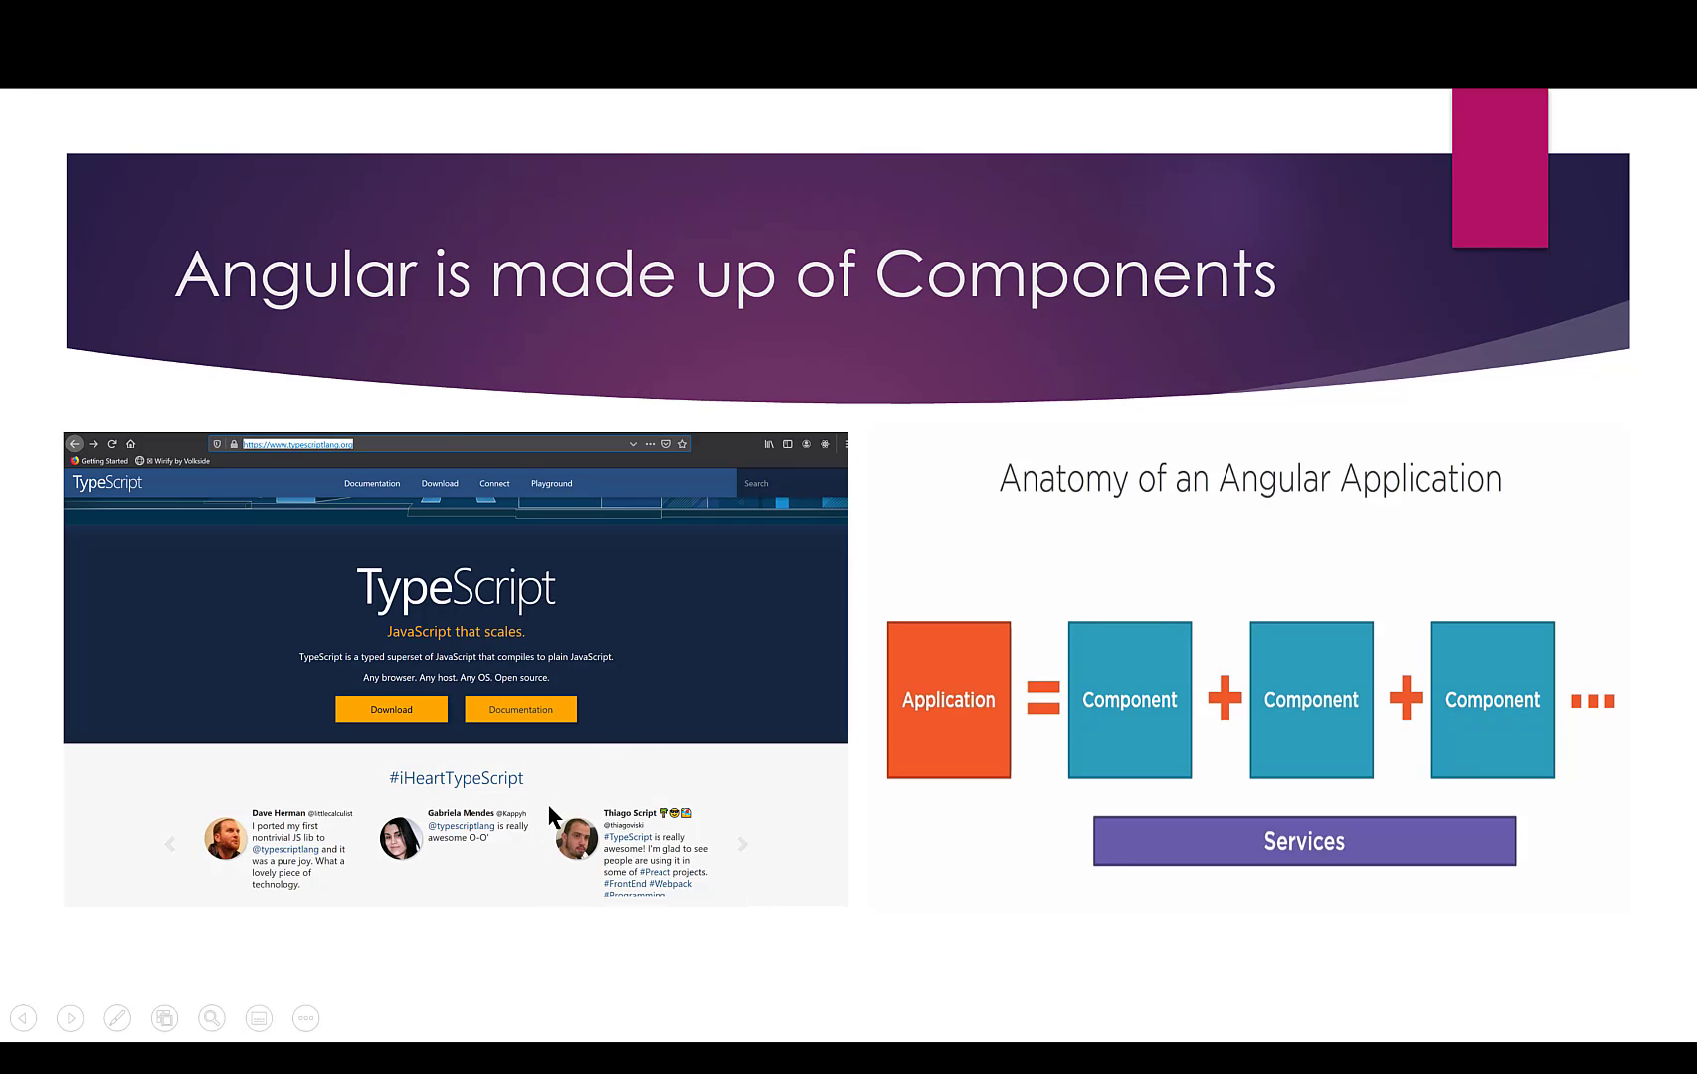
{"action": "mouse_move", "coordinate": [675, 910]}
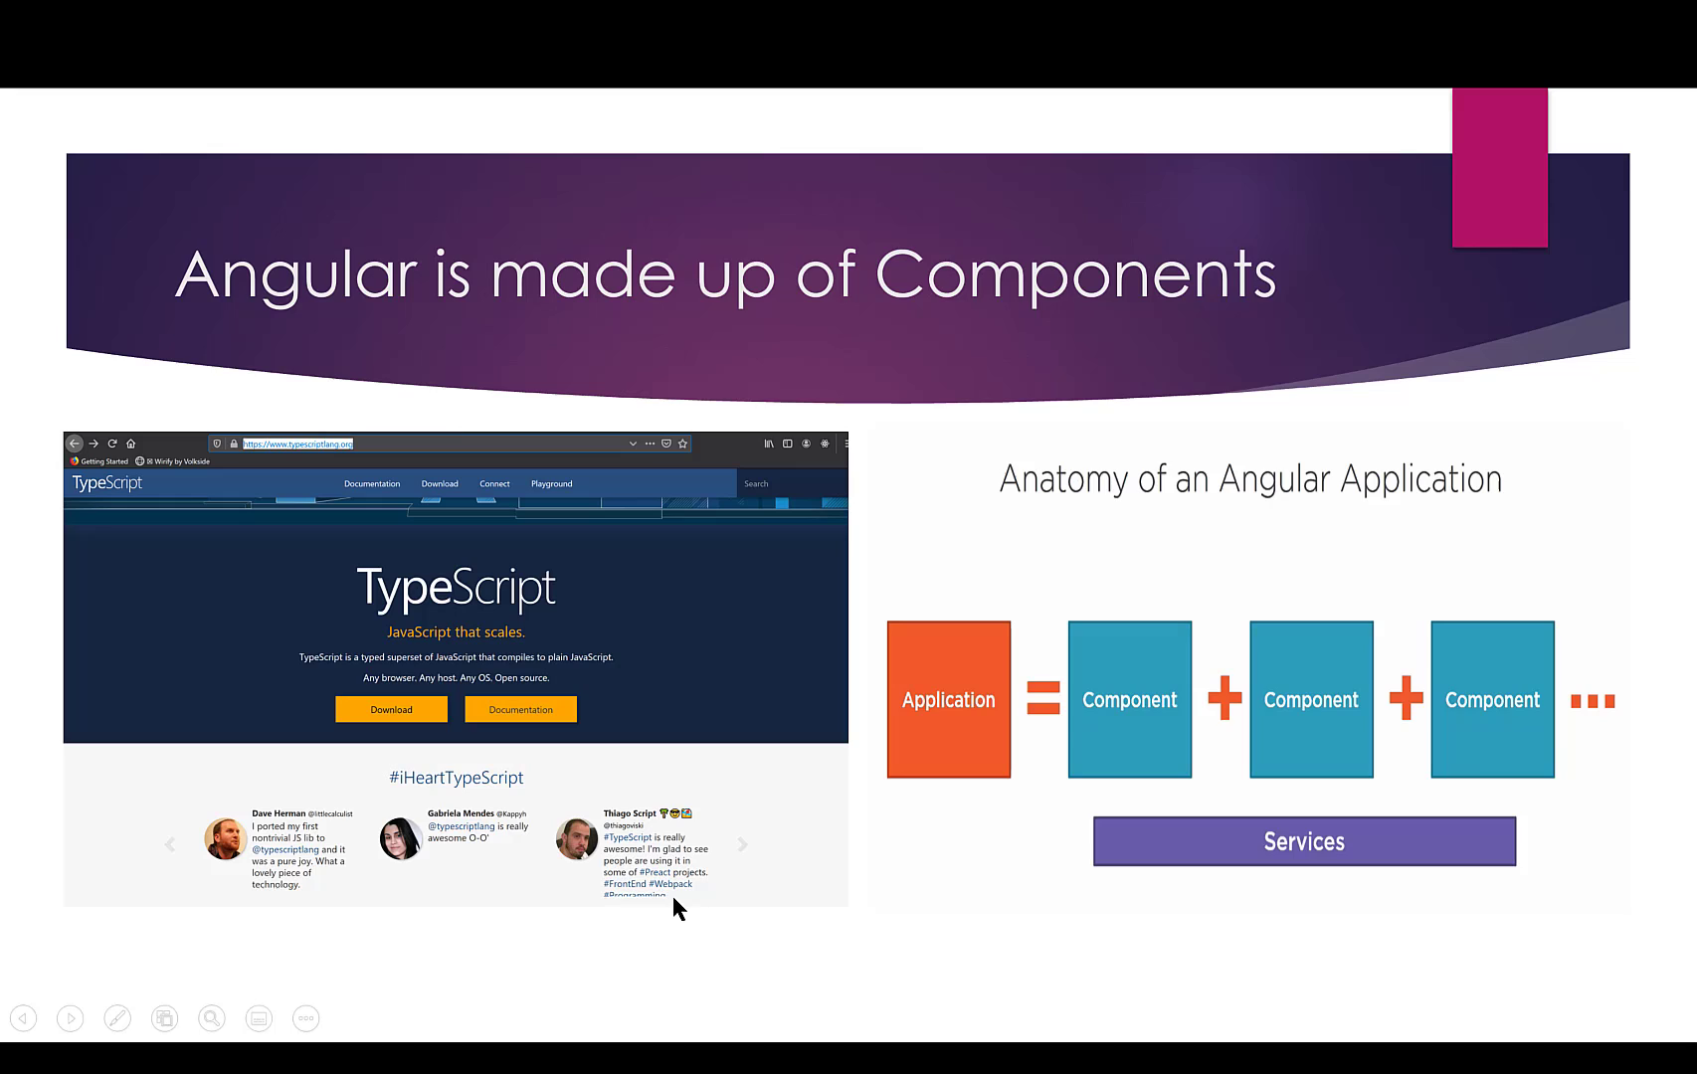
{"action": "mouse_move", "coordinate": [747, 849]}
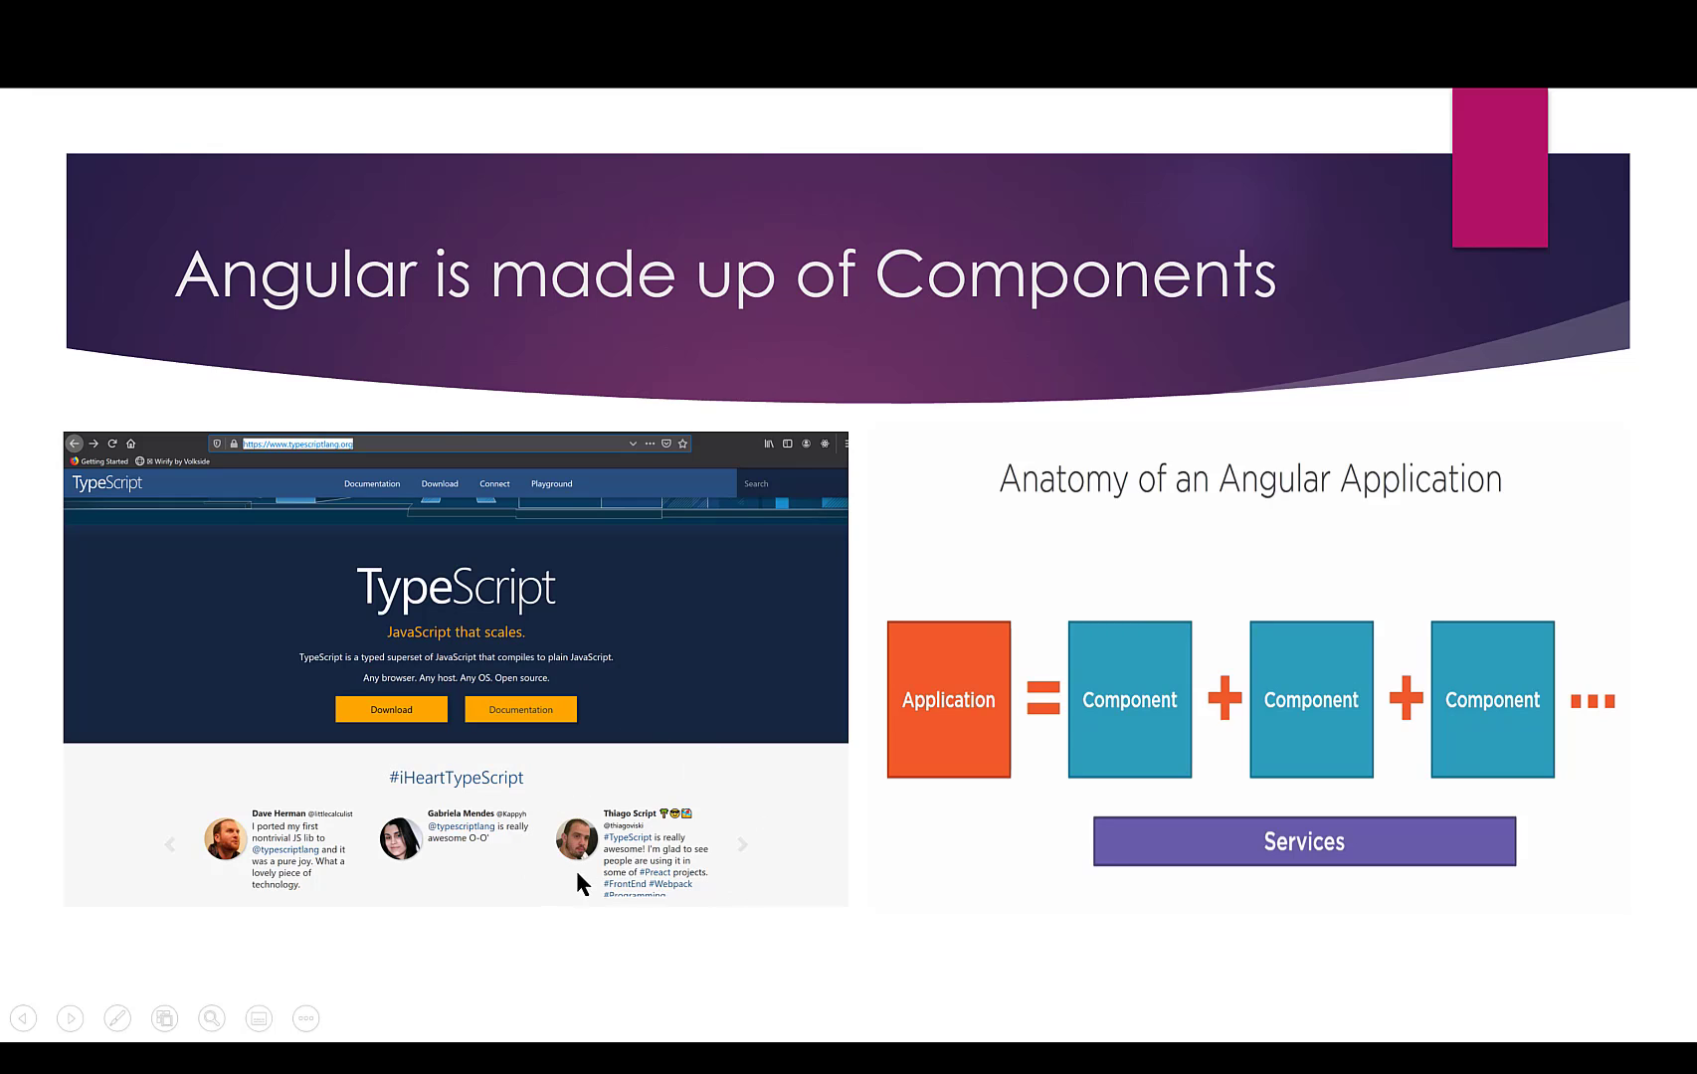
{"action": "mouse_move", "coordinate": [736, 879]}
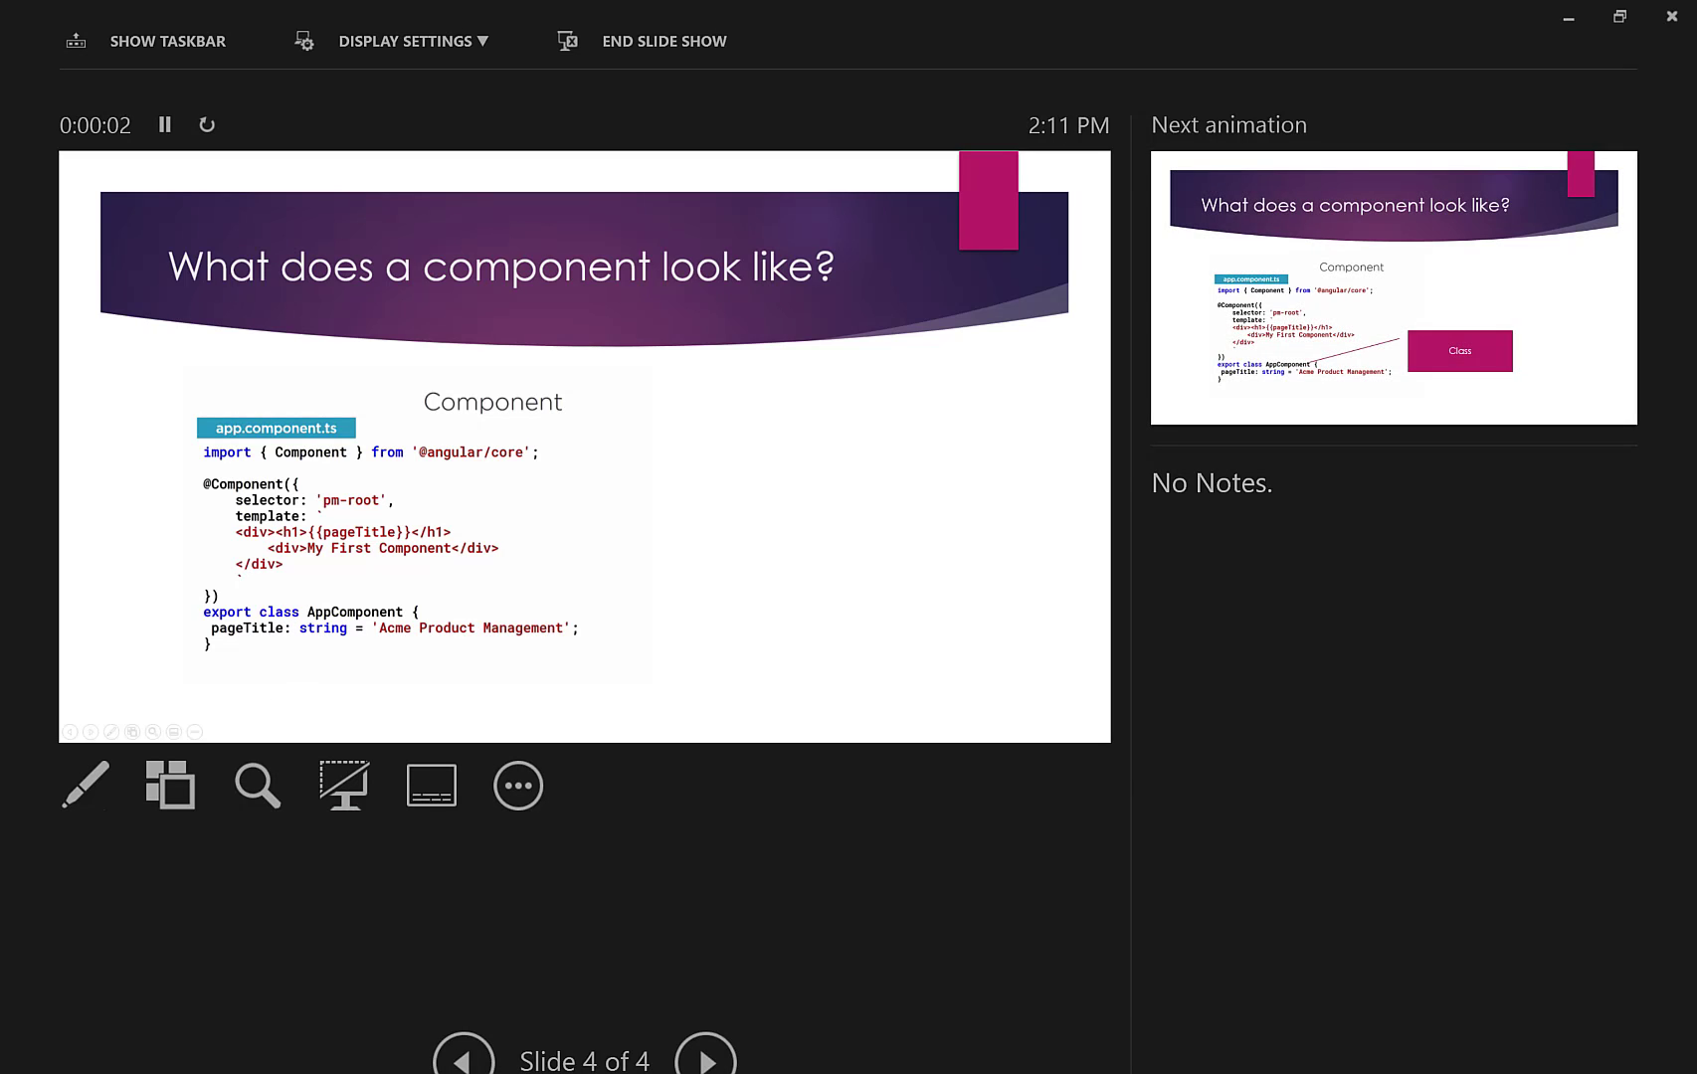
{"action": "mouse_move", "coordinate": [782, 542]}
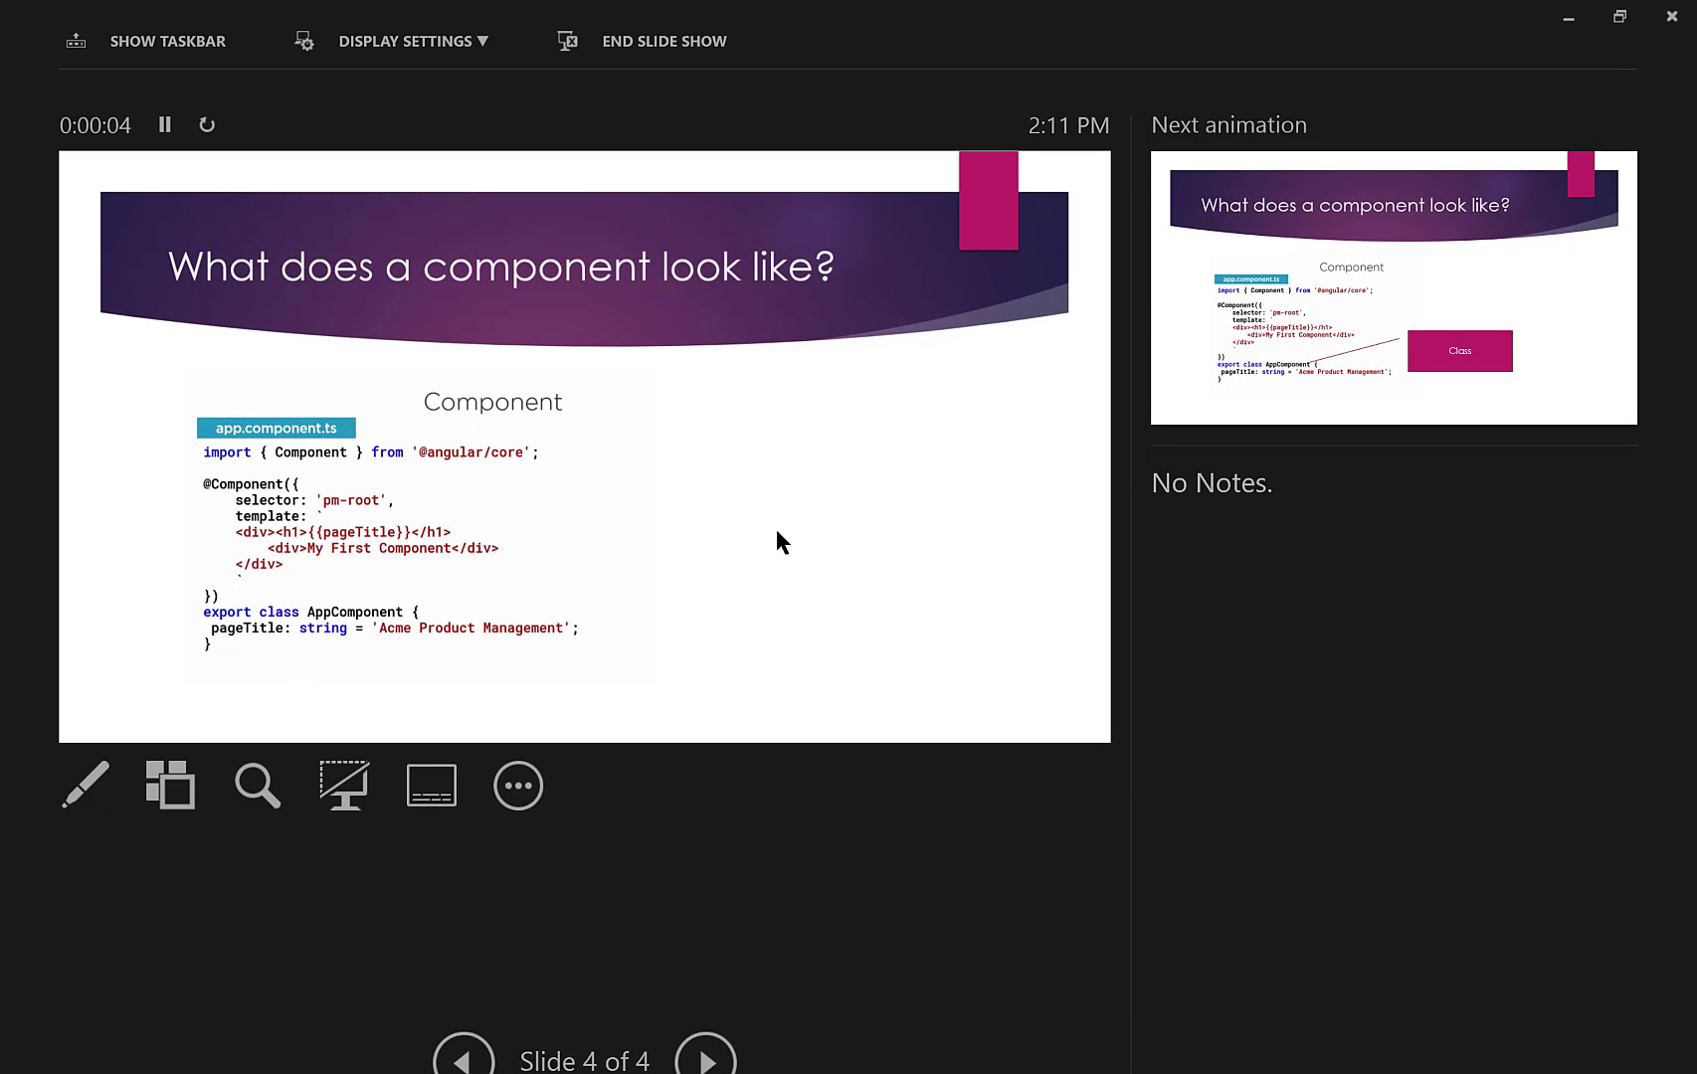
{"action": "mouse_move", "coordinate": [815, 606]}
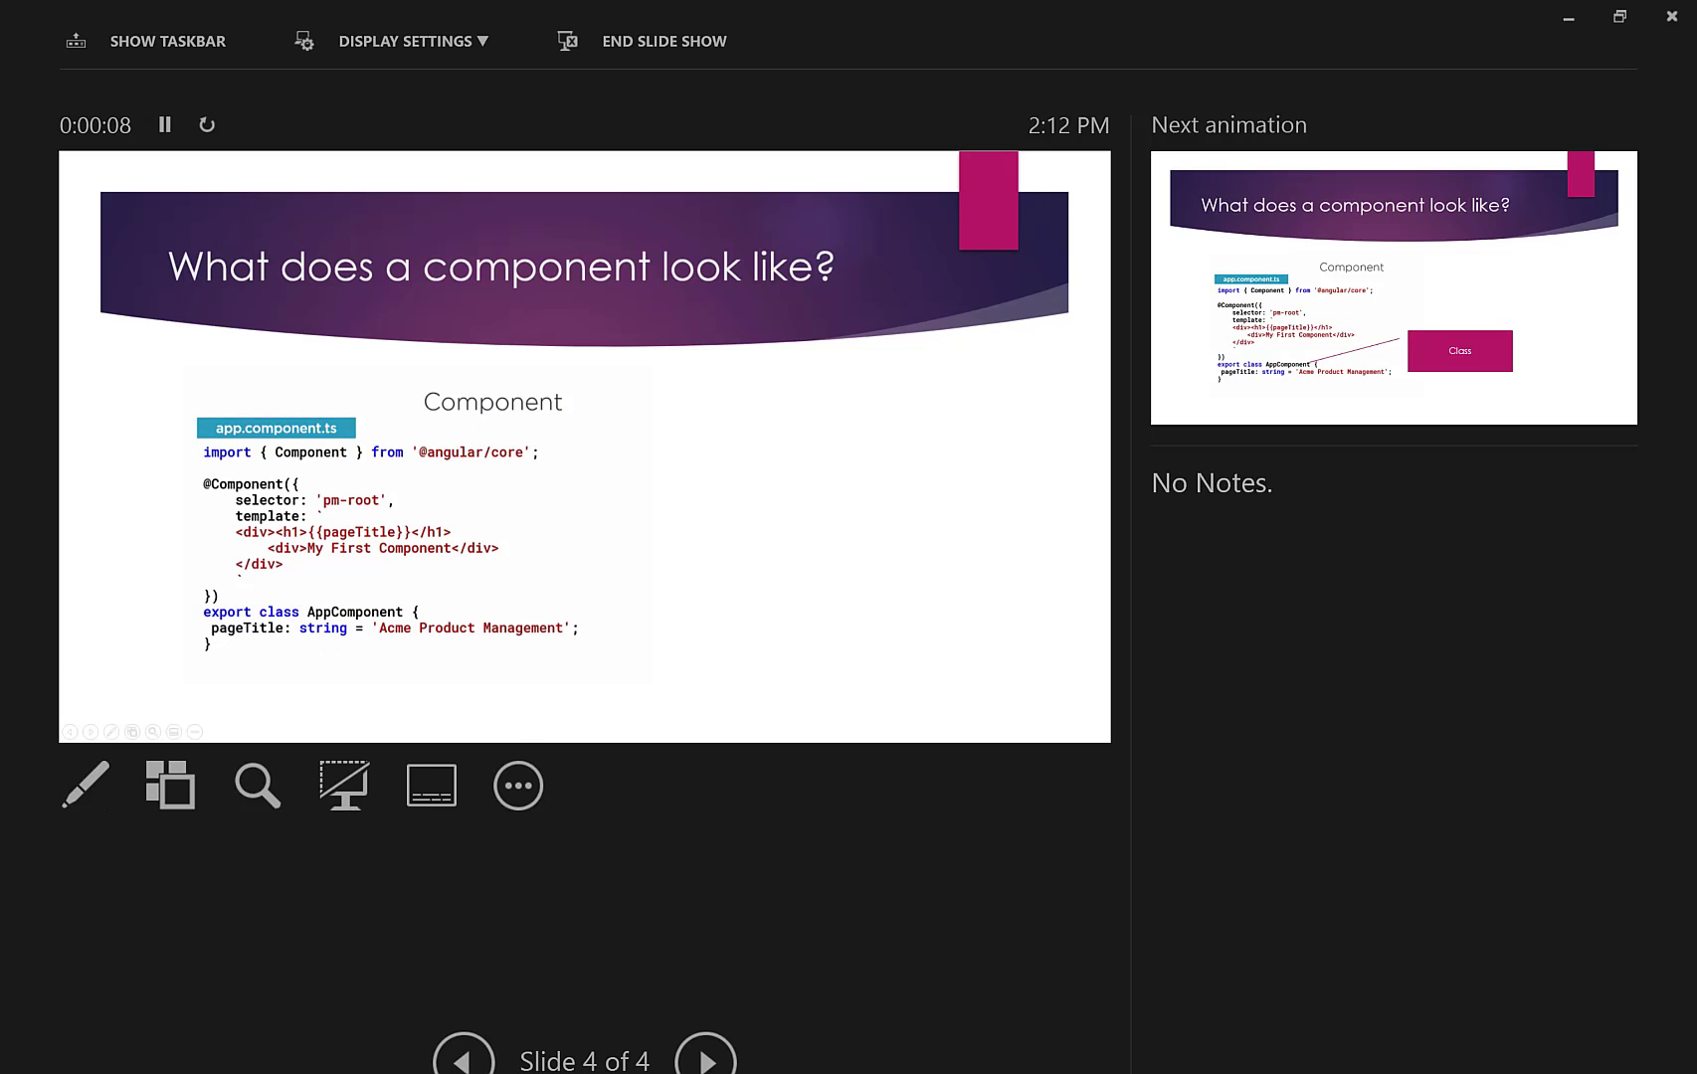
Reveal the Display Settings choices: Swap Presenter View and Slide Show, or duplicate the slide show
{"action": "left_click", "coordinate": [409, 42]}
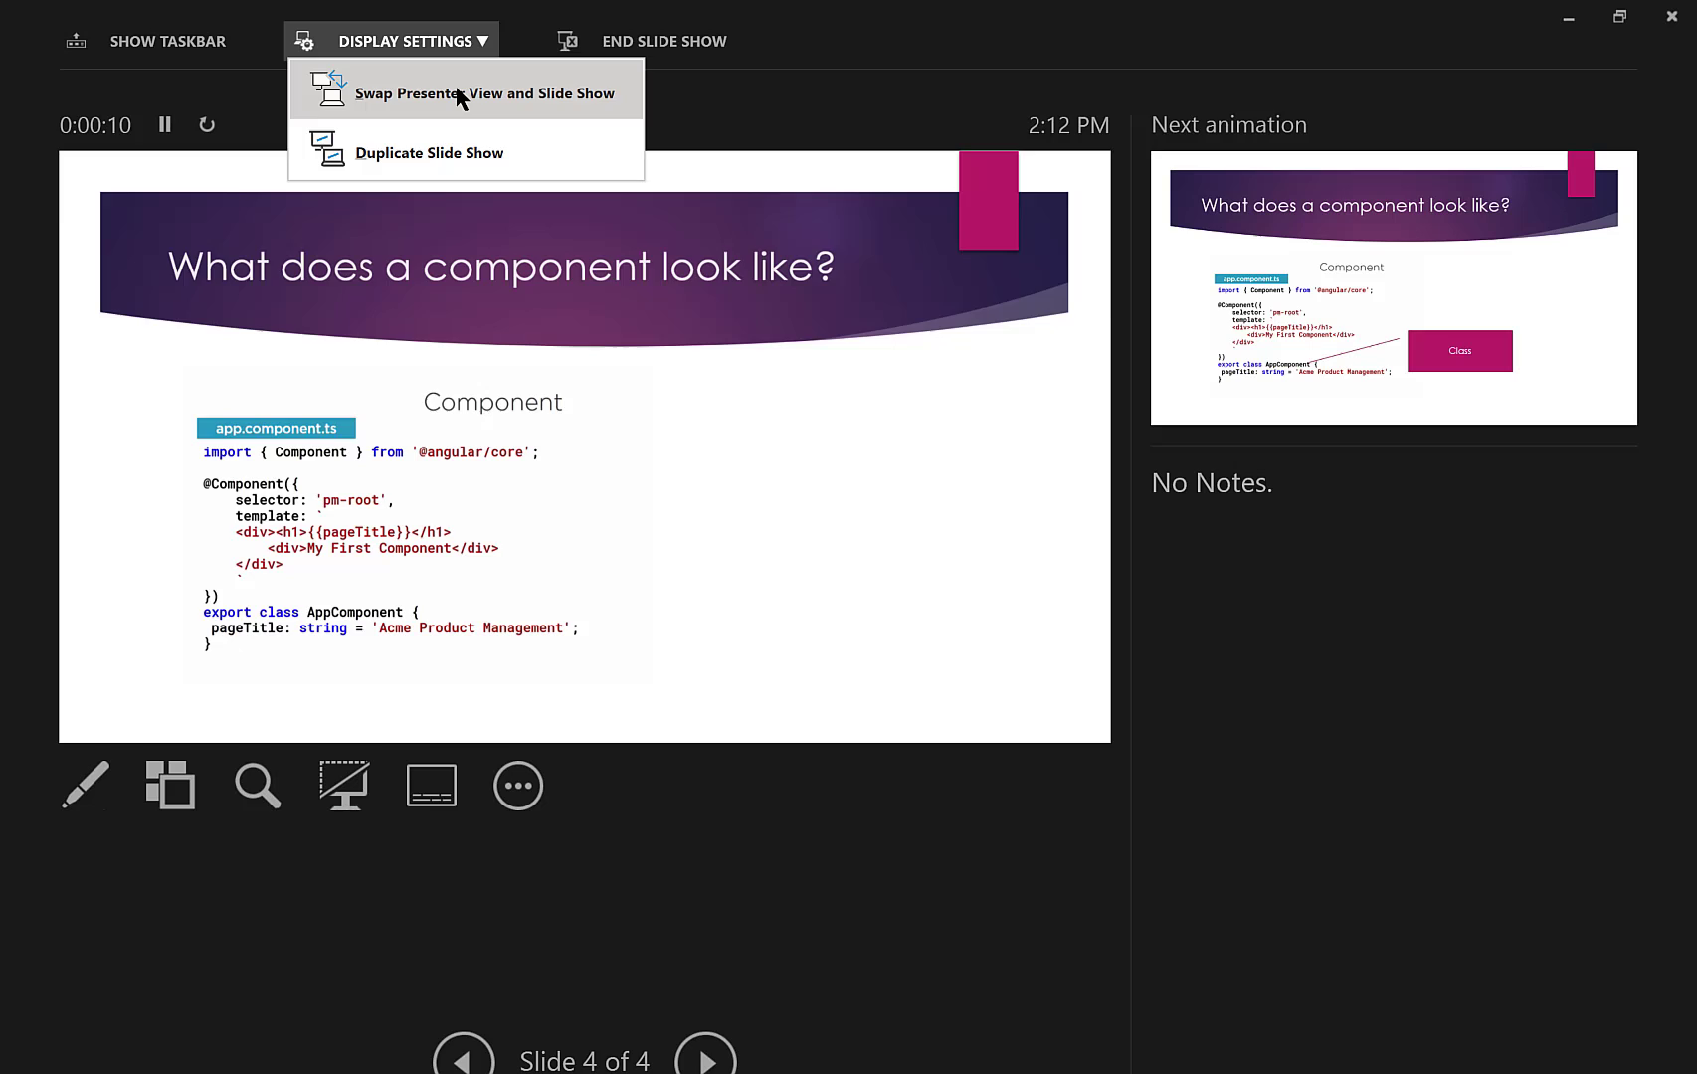